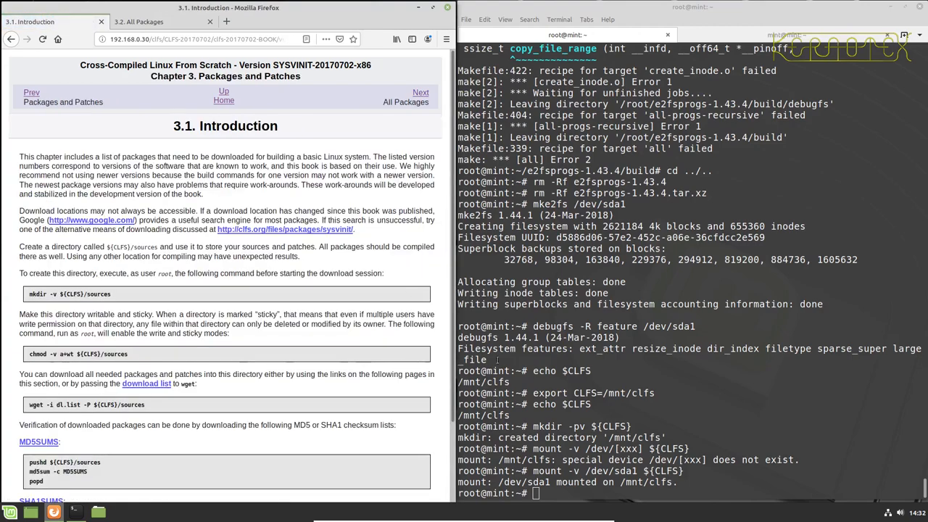
- Create ${CLFS}/sources under /mnt/clfs and make it world-writable and sticky
type("cd $CLFS")
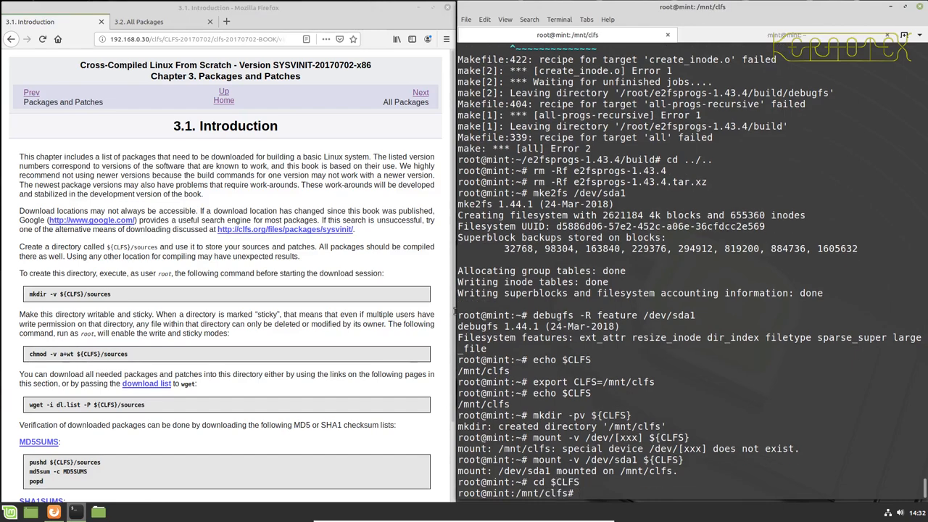
double_click(43, 293)
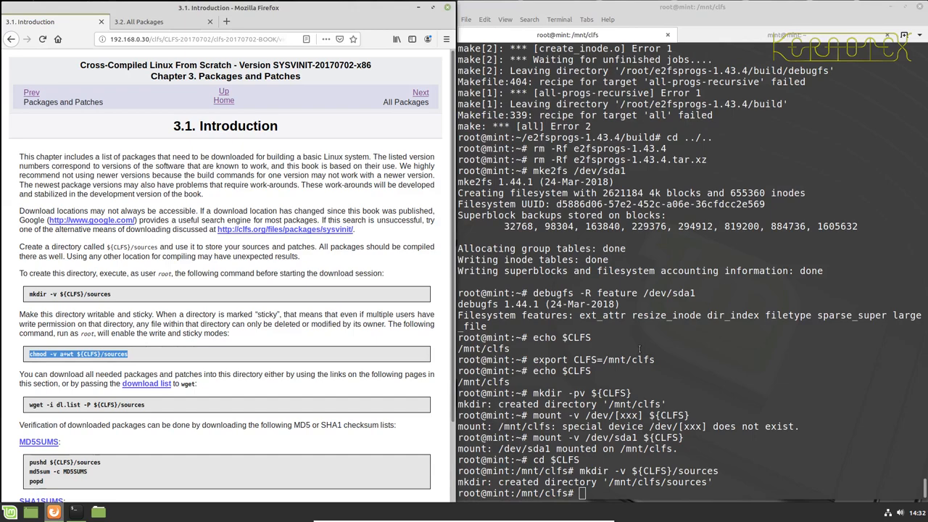
key("Return")
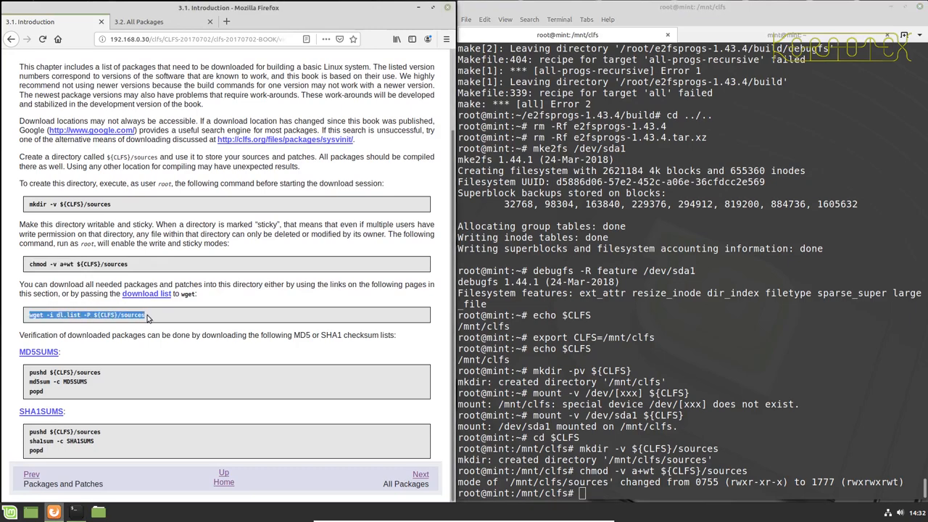
- Cancel the premature wget -i dl.list, move into sources/ and start fetching dl.list from the local server
type("wget -i dl.list -P ${CLFS}/sources")
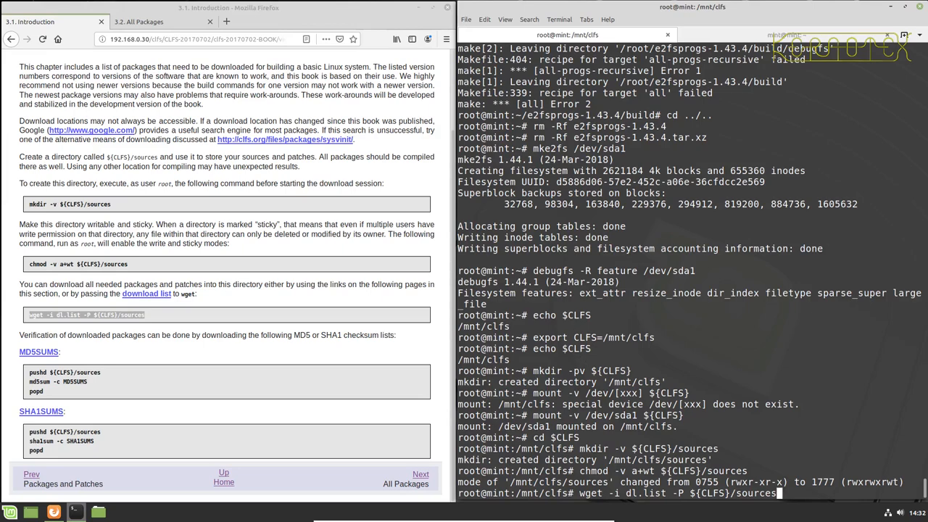
key("ctrl+c")
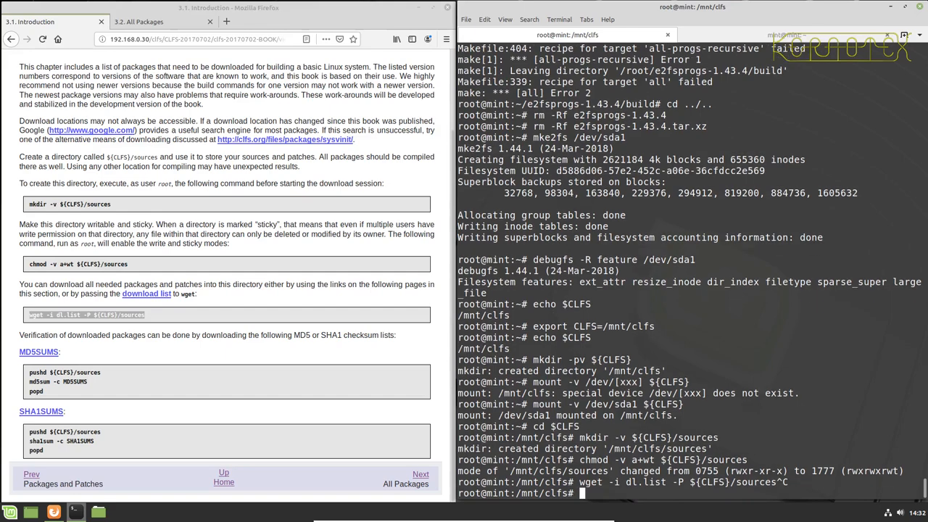
type("cd sources/")
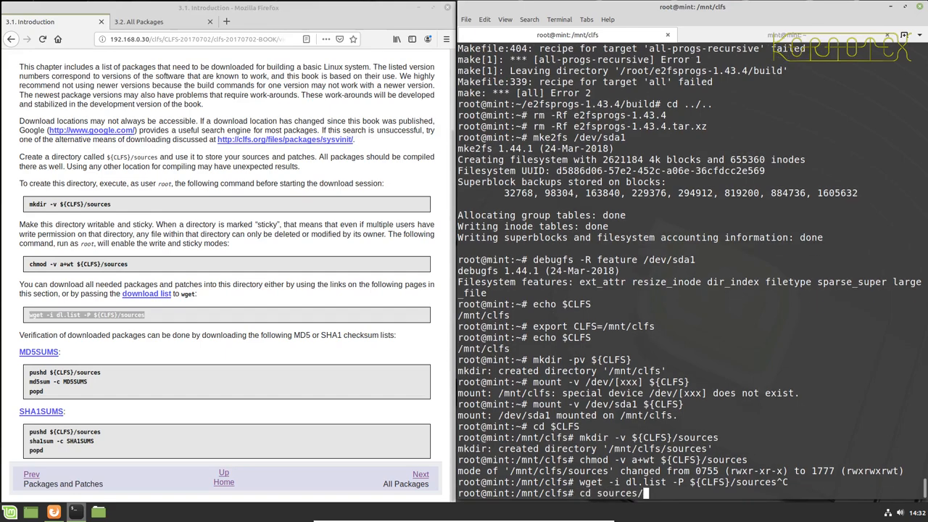
type("ls -l")
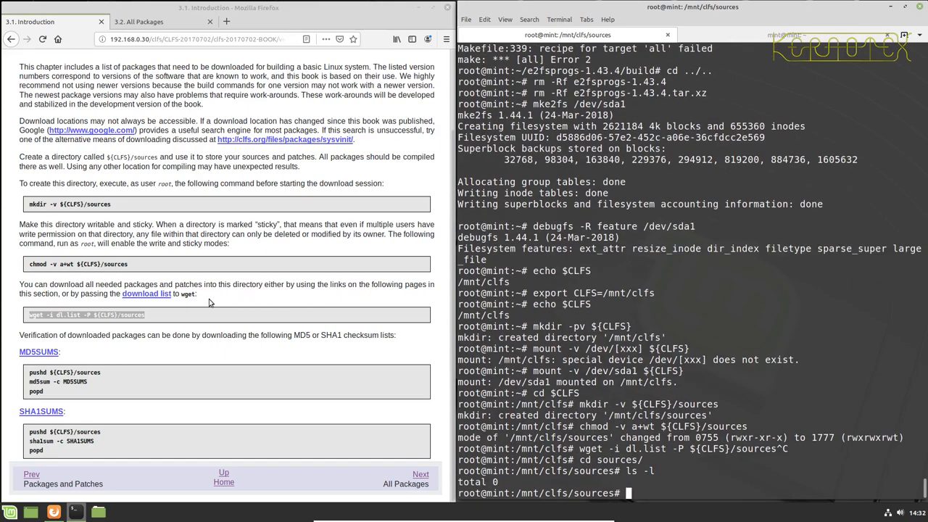
right_click(146, 293)
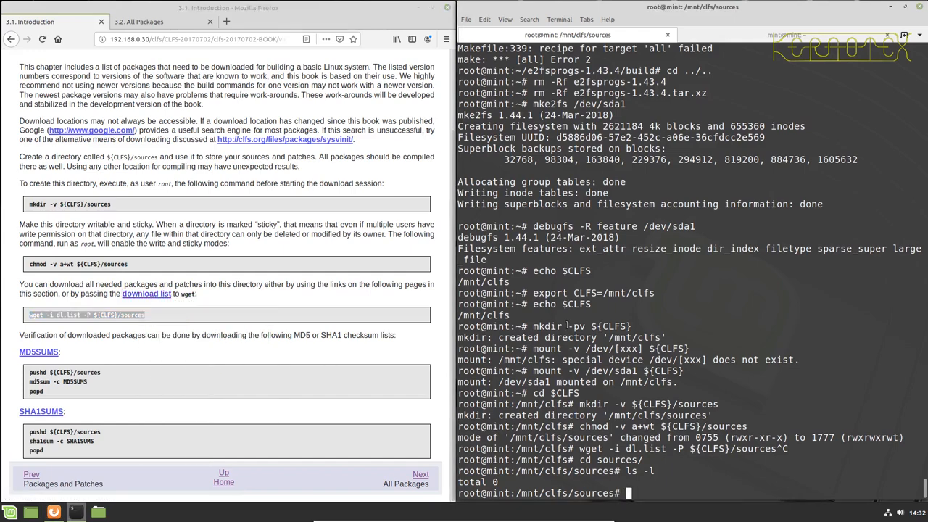
type("wget http://192.168.0.30/clfs/CLFS-20170702/clfs-20170702-BOOK/view/sysvinit/x86/dl.list")
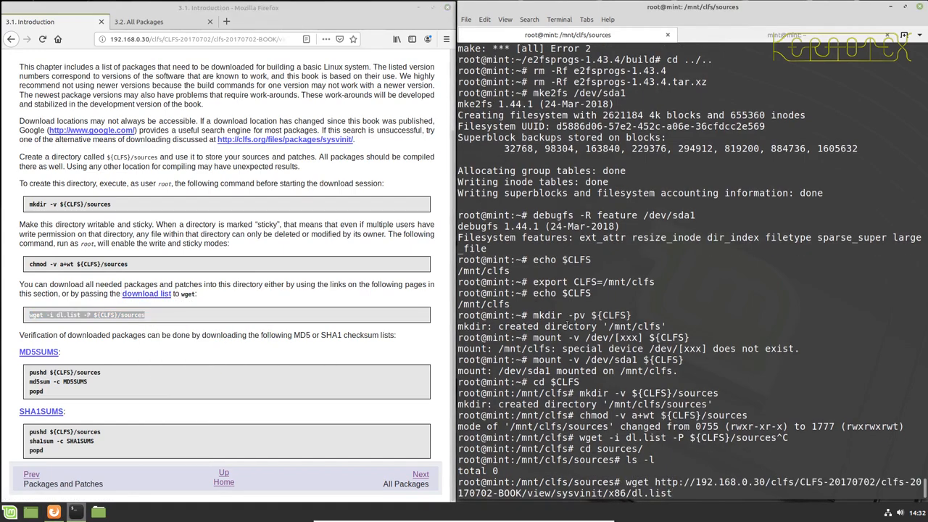
- Download dl.list and let wget pull all 79 packages (331M) into /mnt/clfs/sources
key("Return")
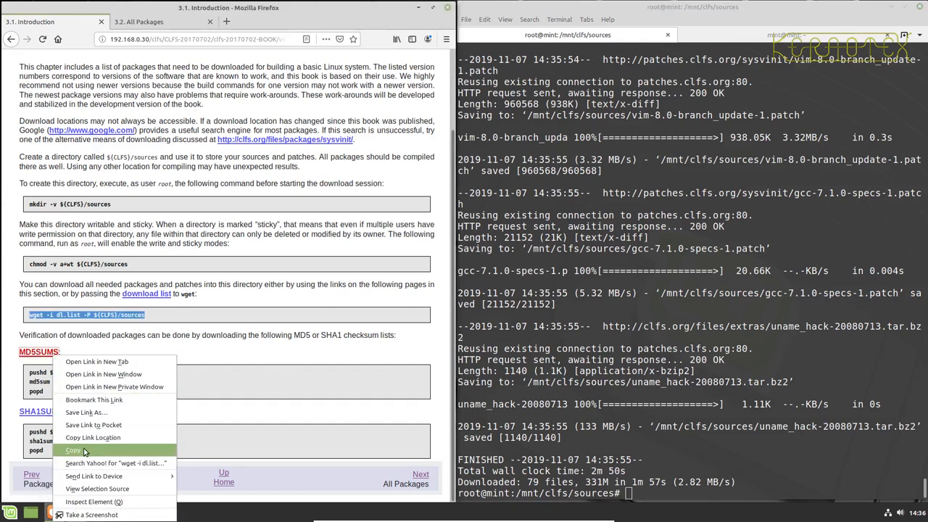
- Fetch the MD5SUMS and SHA1SUMS lists into the sources directory via their copied links
left_click(72, 450)
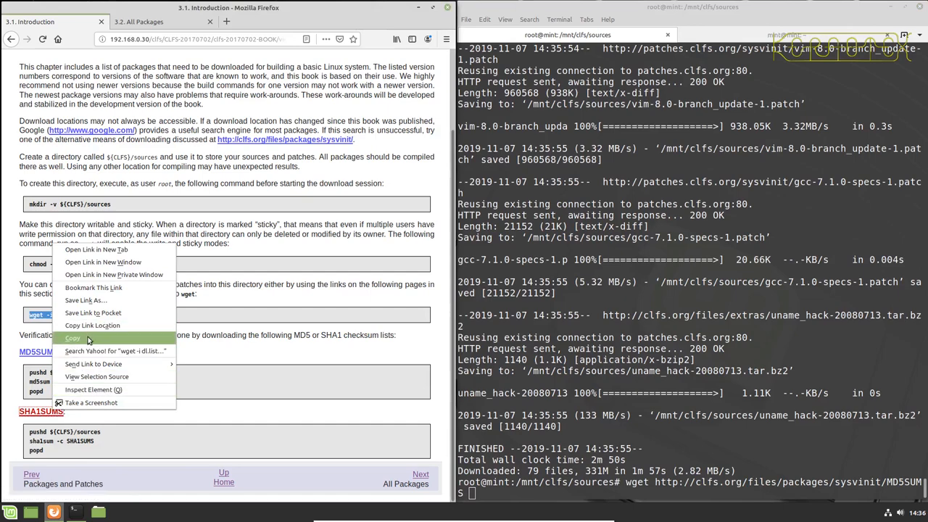
left_click(72, 337)
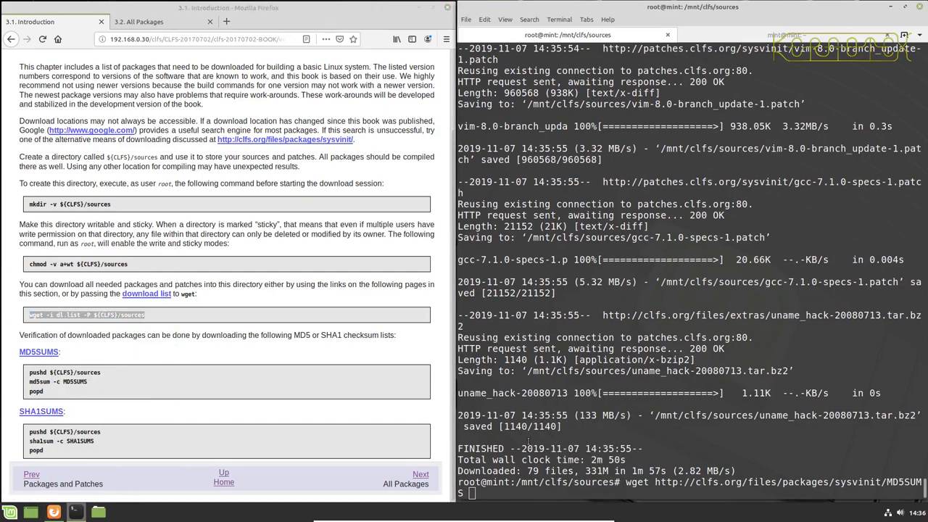
key("Return")
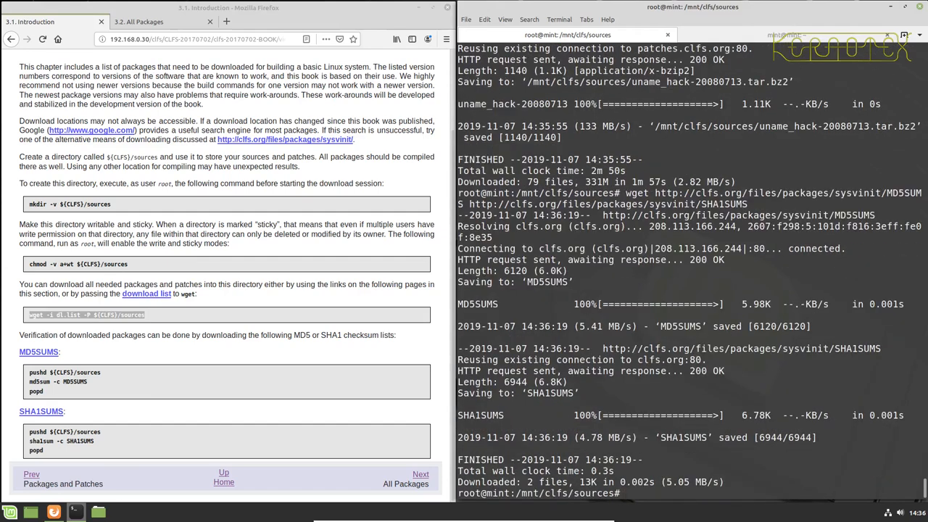
type("less MD5SUMS")
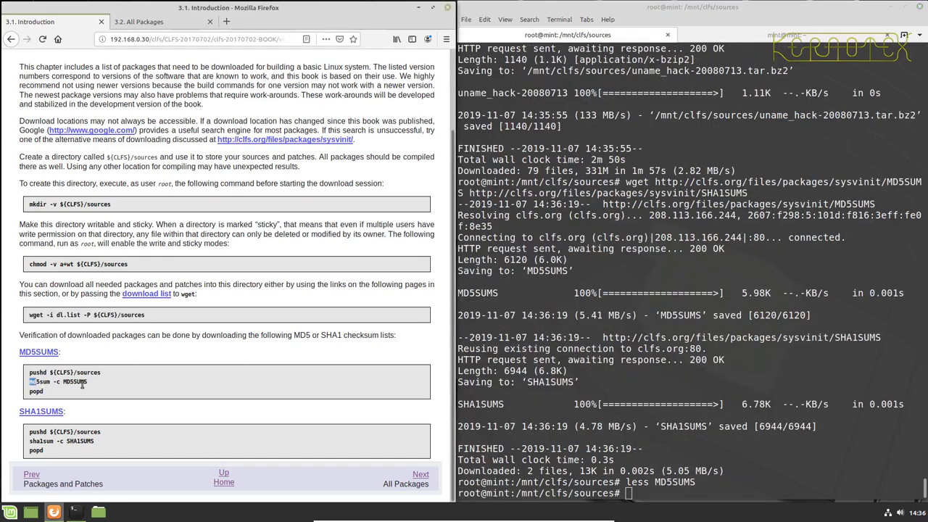
- Verify the sources with md5sum -c MD5SUMS, finding 27 unreadable files and 2 mismatches
type("md5sum -c MD5SUMS")
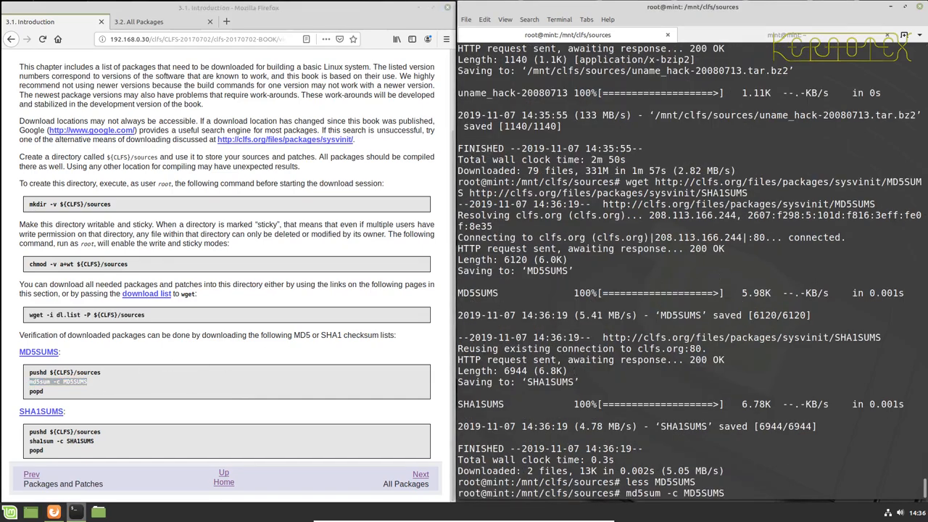
key("Return")
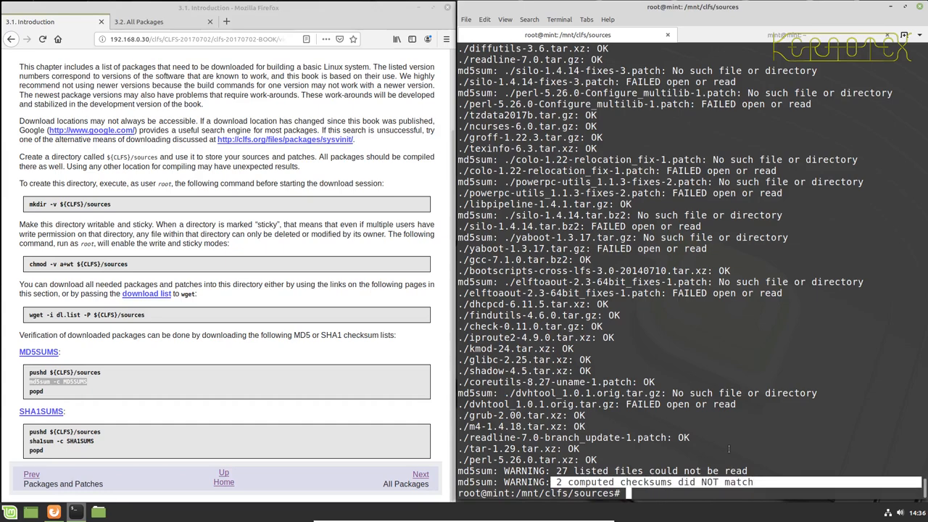
type("vi")
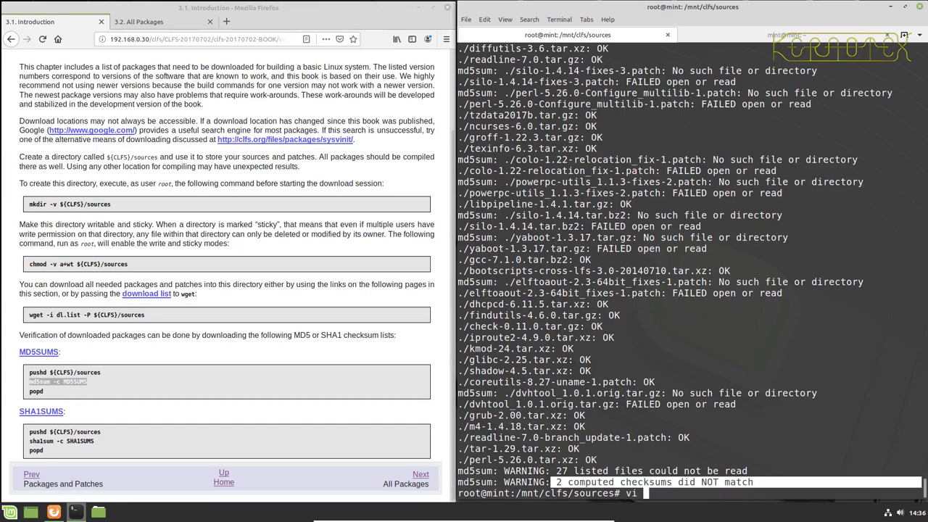
- Review the MD5SUMS checksum list line by line, scrolling through every hash and file name
type("MD5SUMS")
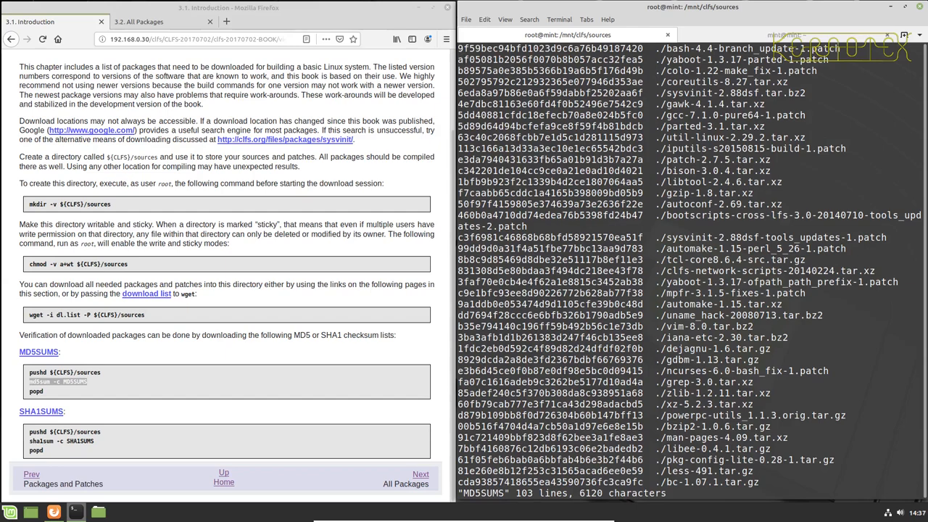
scroll("down", 3)
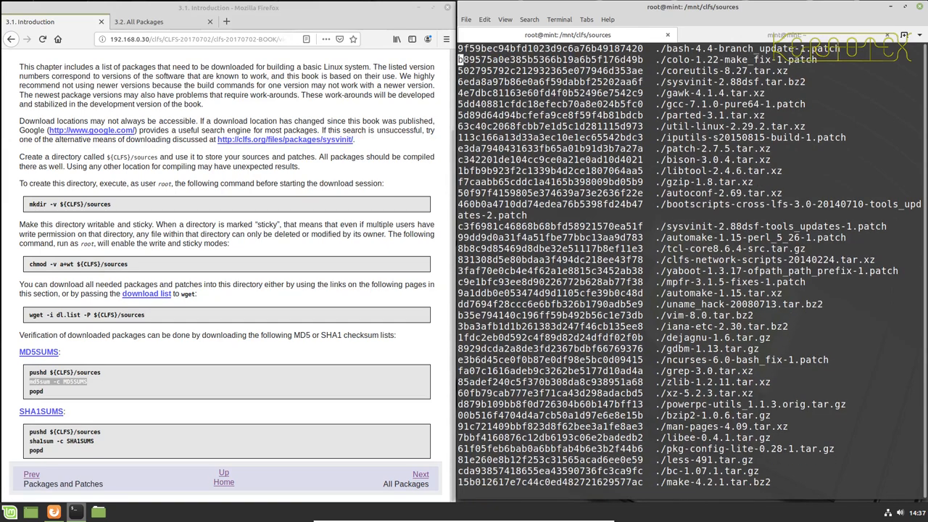
scroll("down", 3)
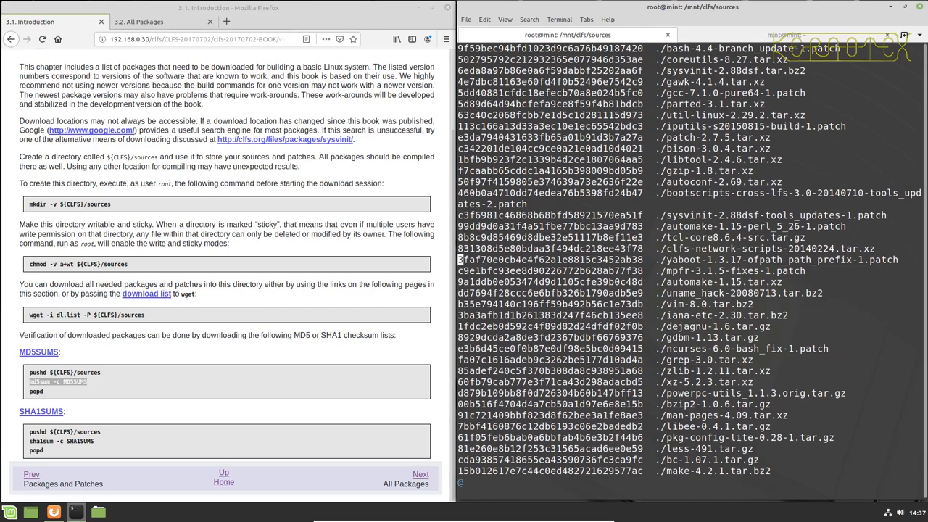
scroll("down", 3)
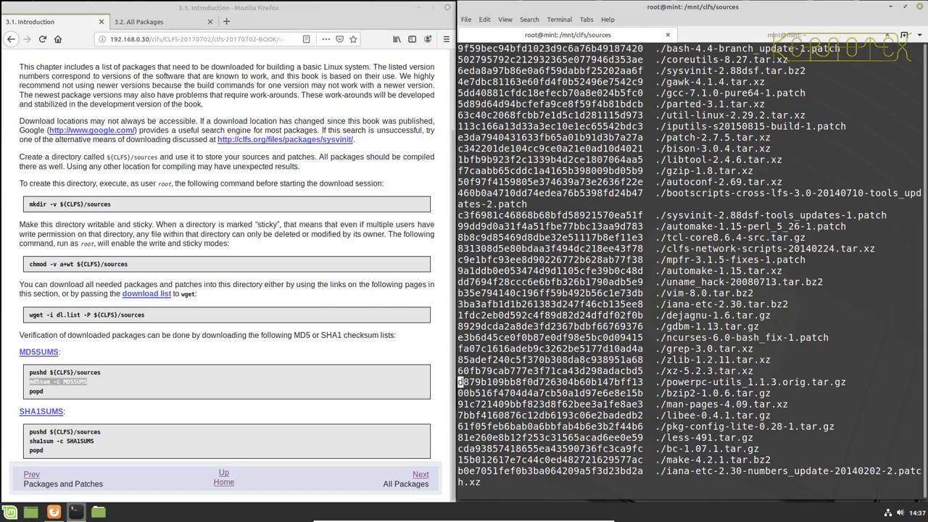
scroll("down", 3)
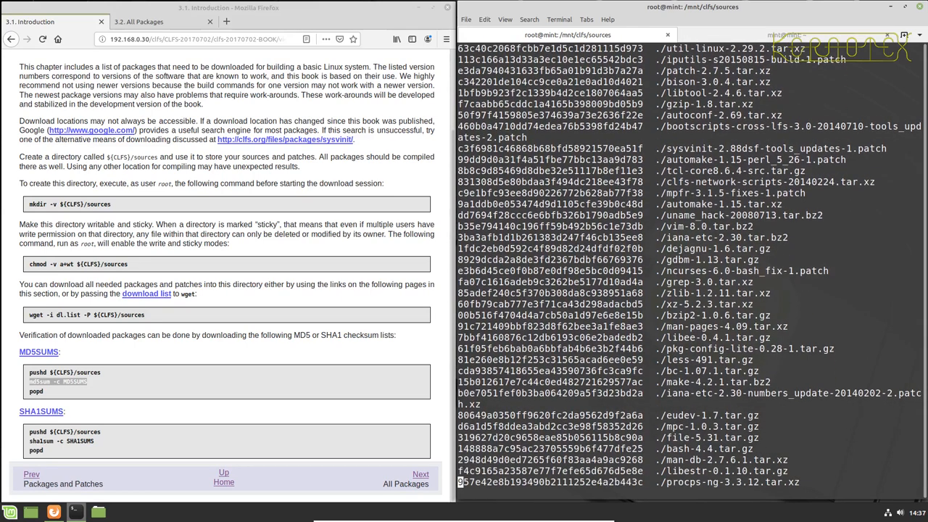
scroll("down", 3)
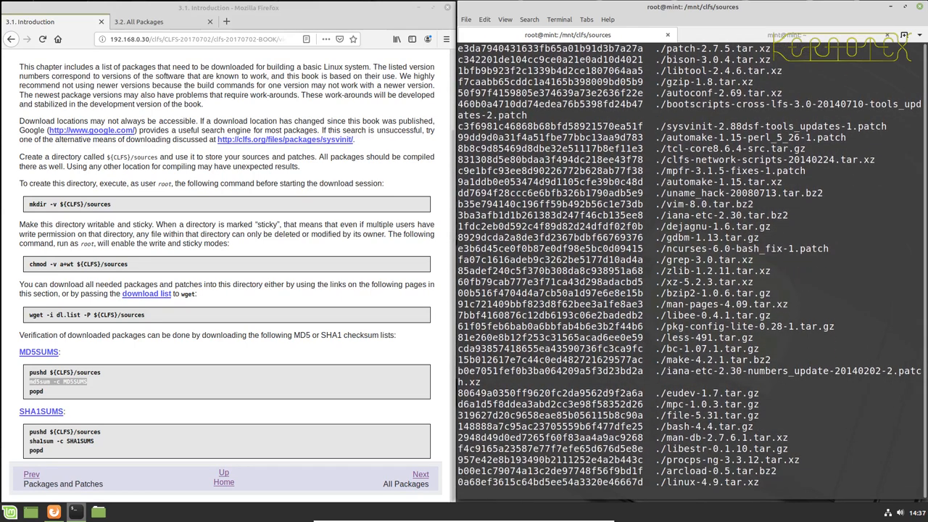
scroll("down", 3)
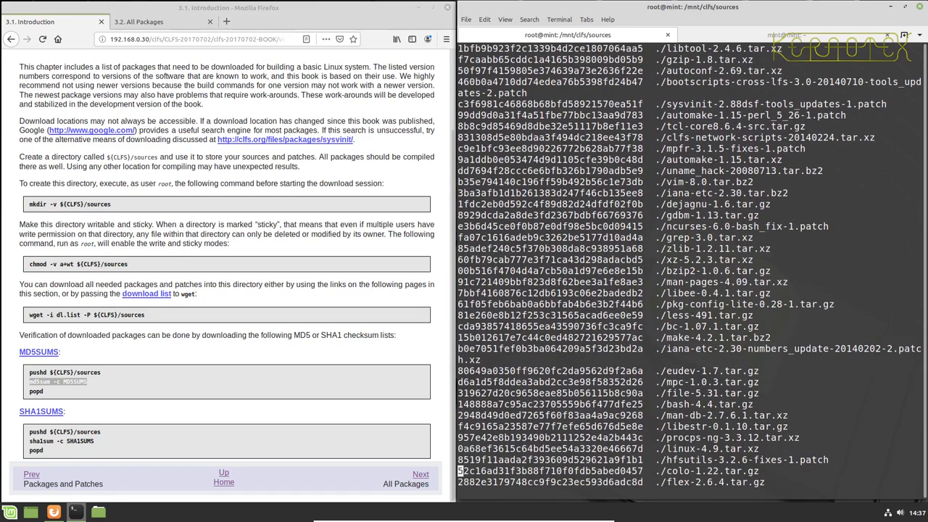
scroll("down", 3)
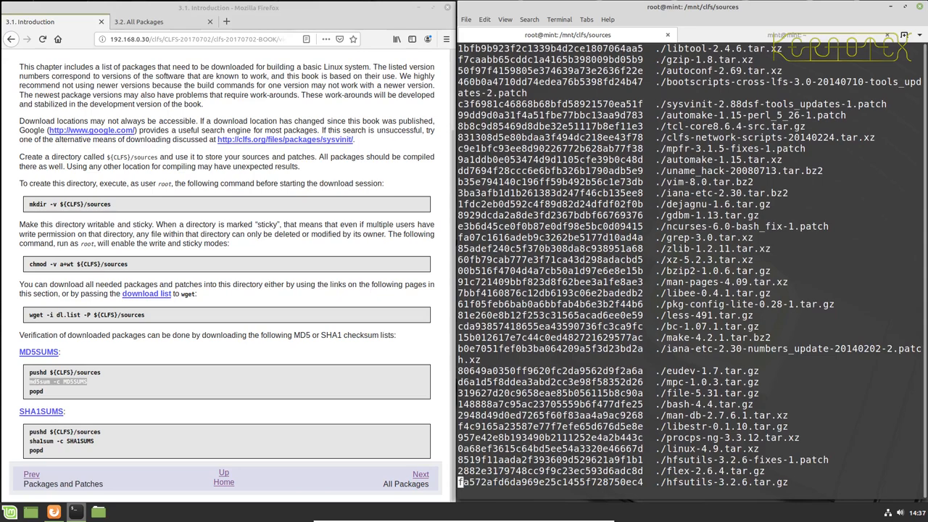
scroll("down", 3)
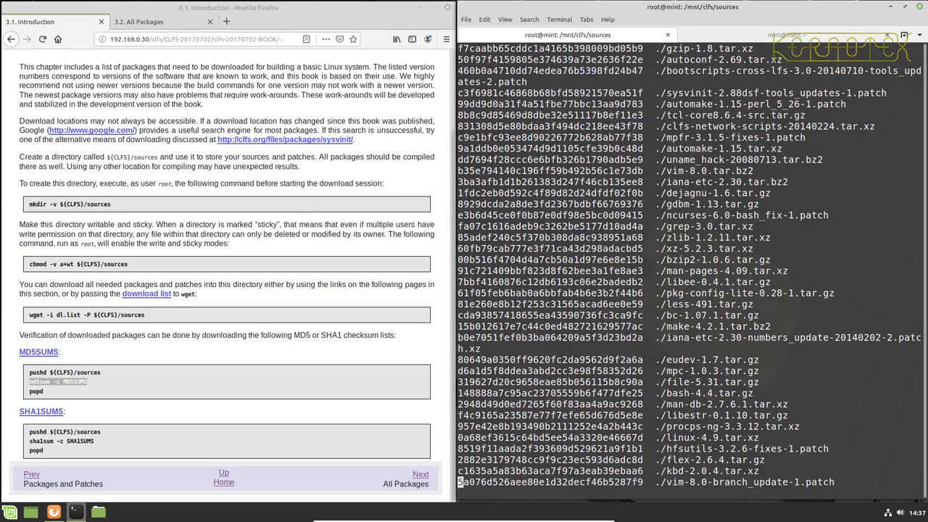
scroll("down", 3)
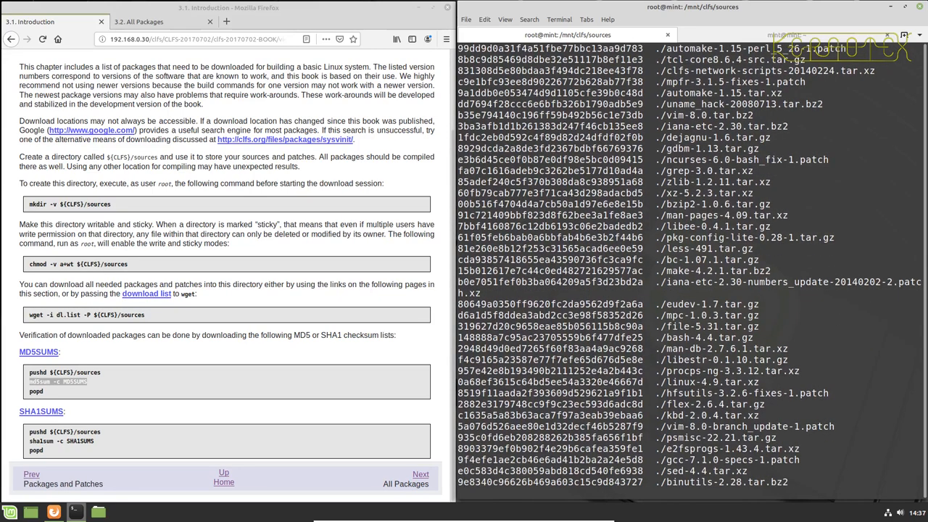
scroll("down", 3)
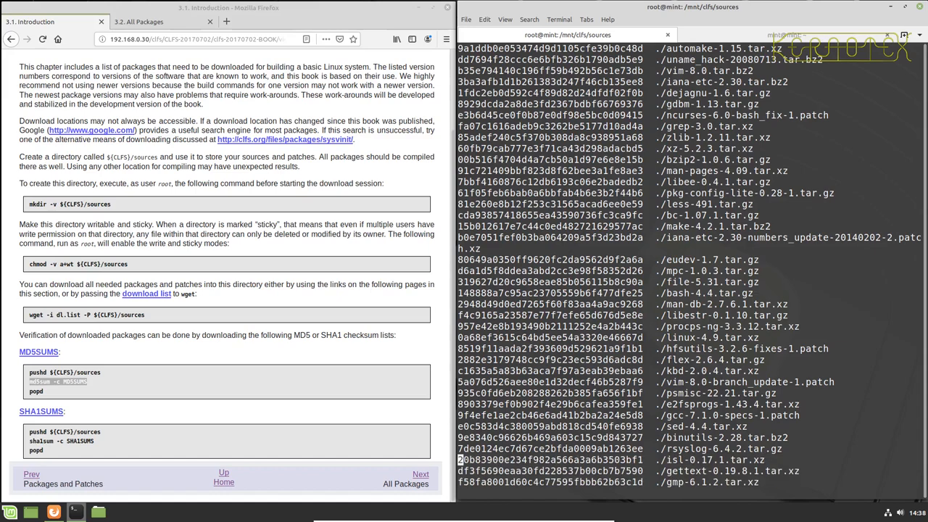
scroll("down", 3)
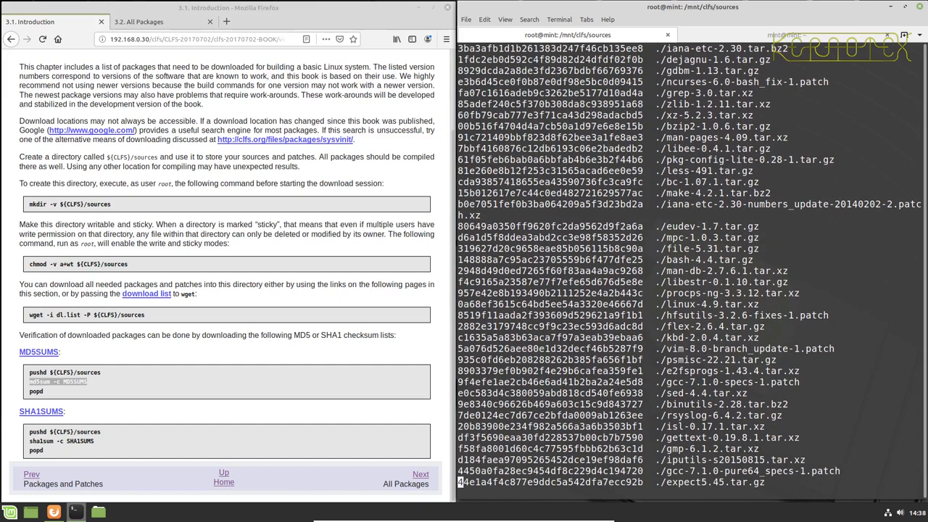
scroll("down", 3)
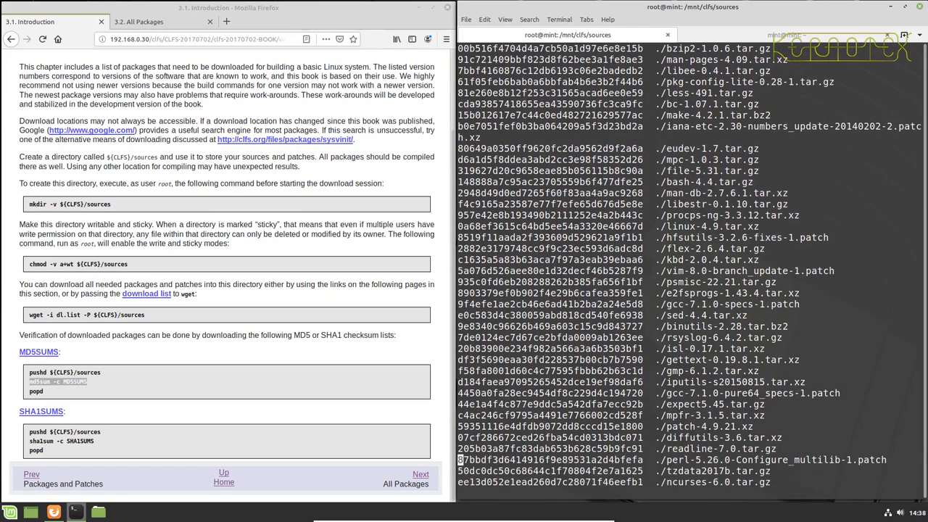
scroll("down", 3)
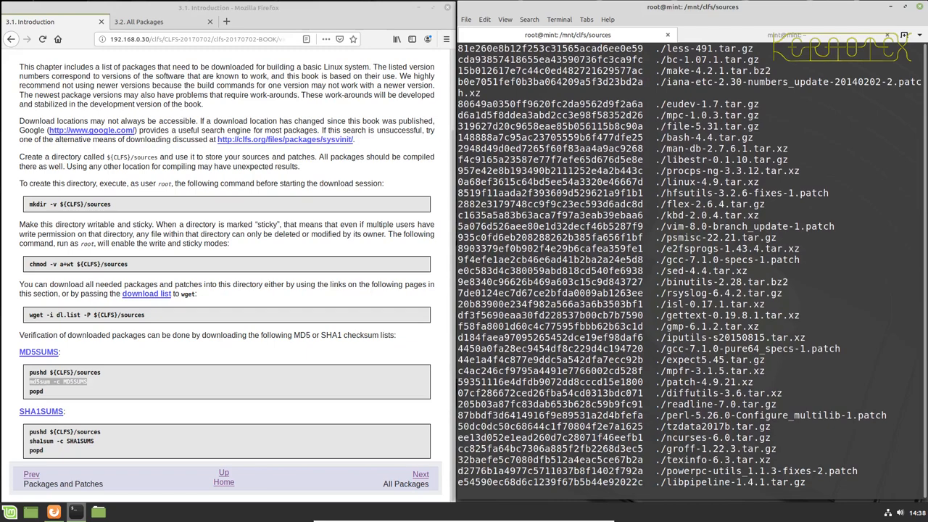
scroll("down", 3)
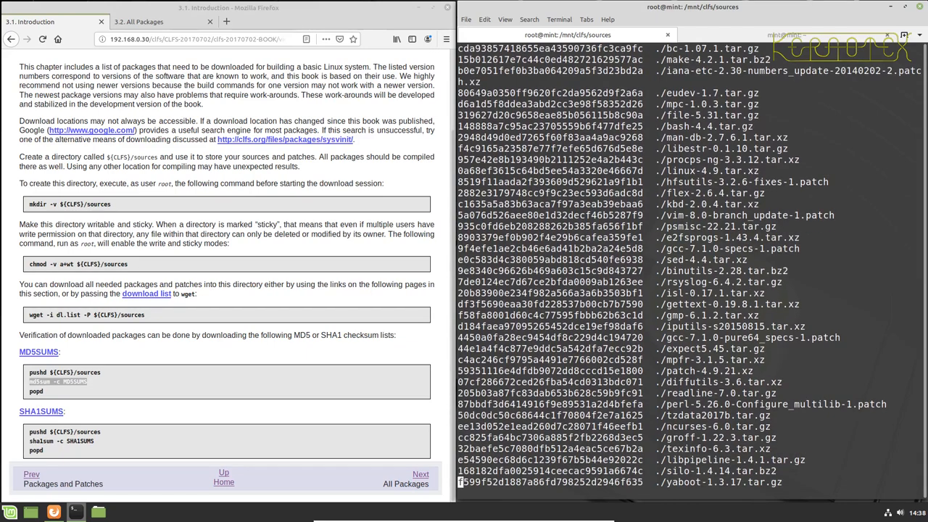
scroll("down", 3)
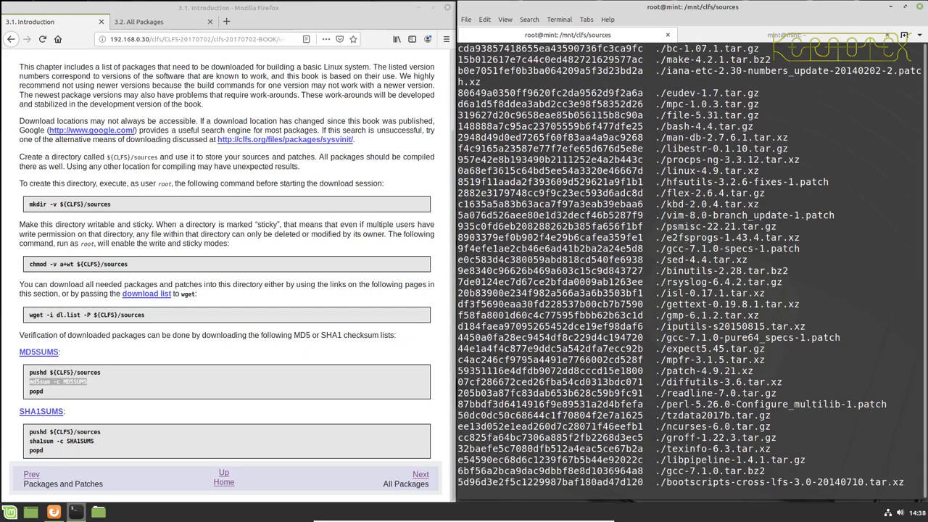
scroll("down", 3)
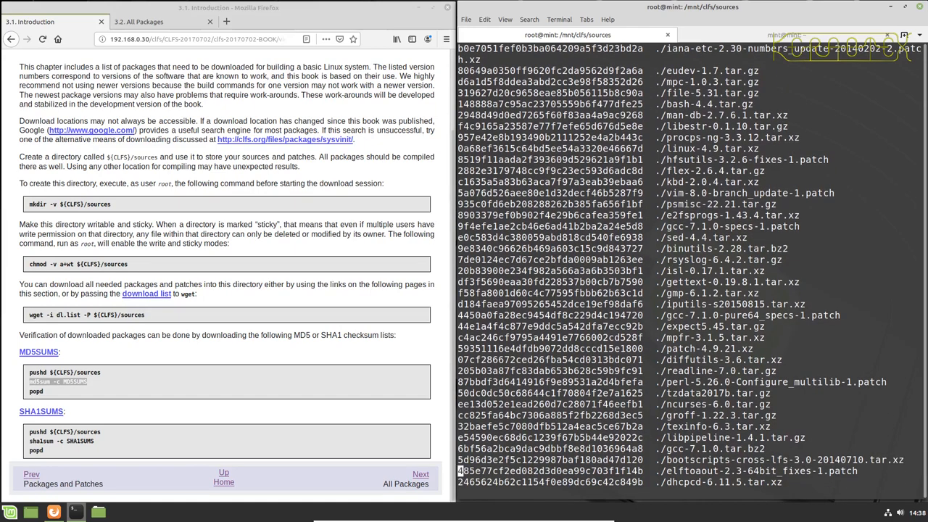
scroll("down", 3)
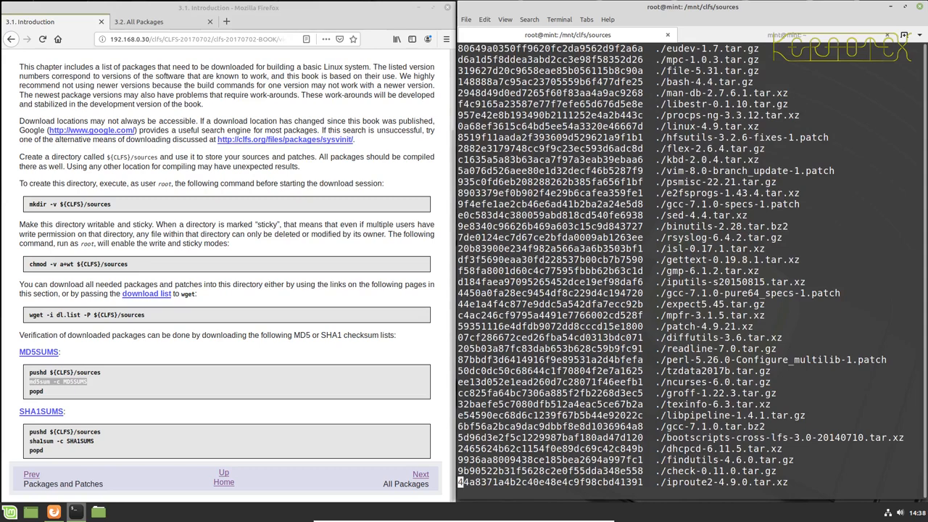
scroll("down", 3)
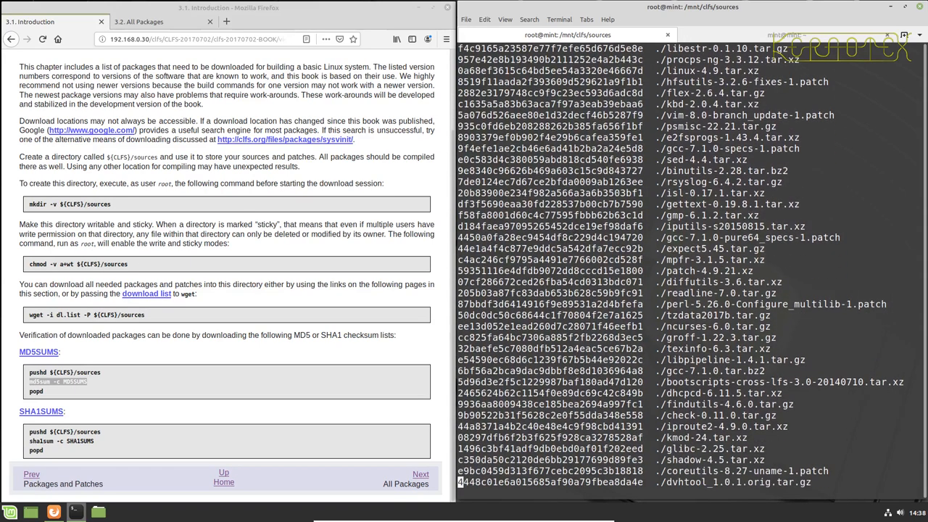
scroll("down", 3)
type("md5sum -c MD5SUMS")
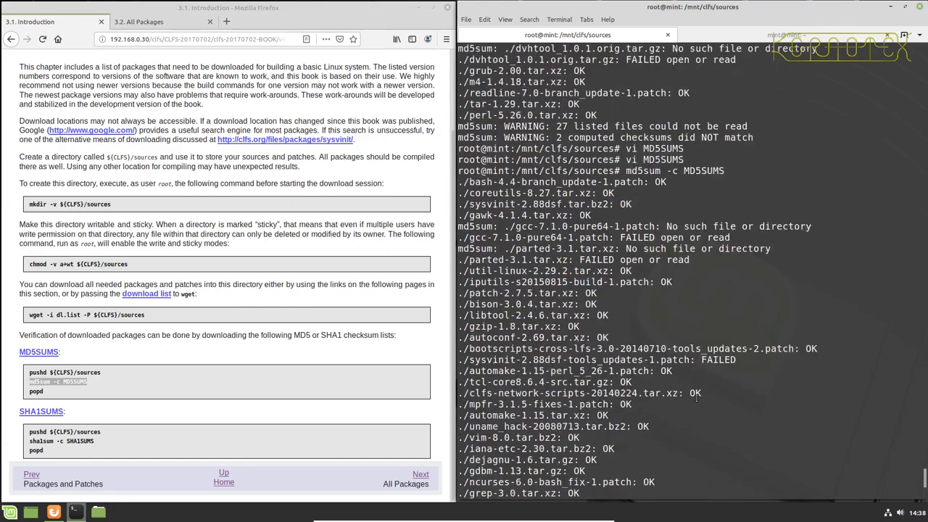
- Rerun md5sum -c MD5SUMS and pick out the pure64 gcc patch among the missing files
scroll("down", 3)
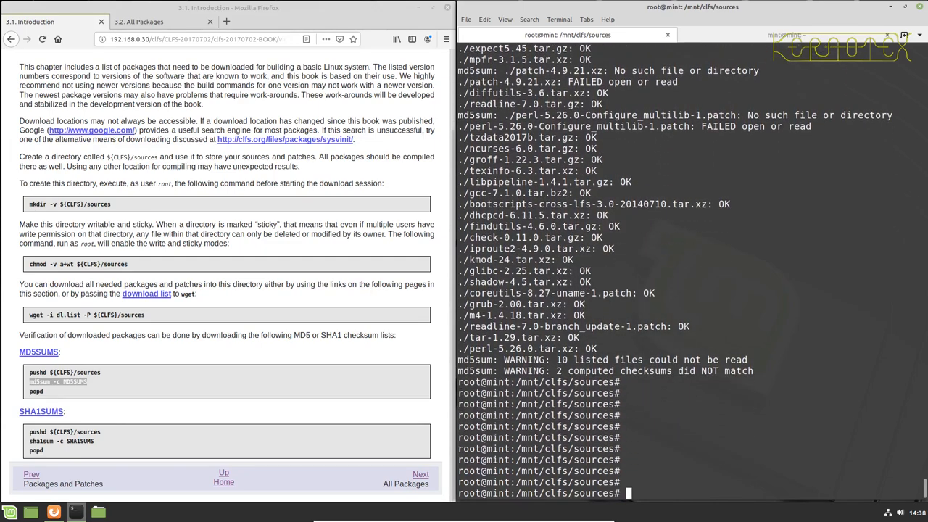
type("md5sum -c MD5SUMS")
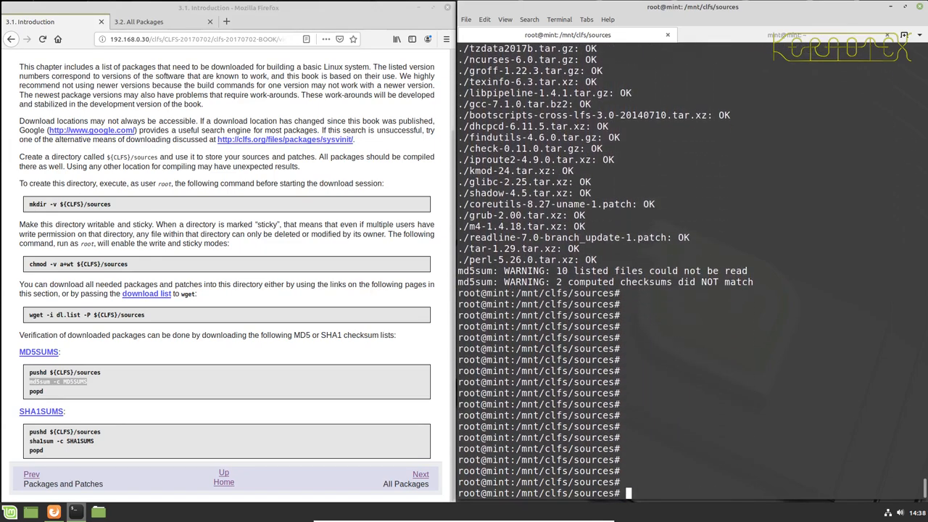
type("md5sum -c MD5SUMS")
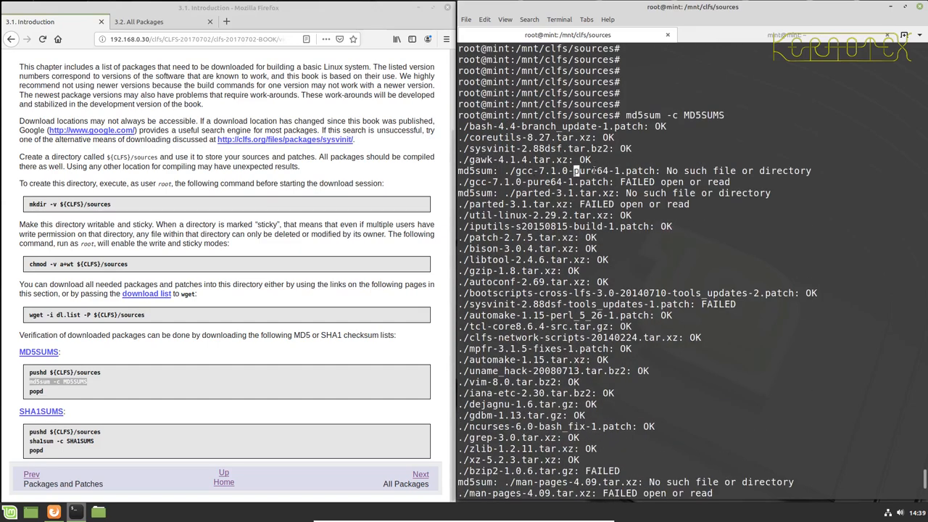
double_click(587, 171)
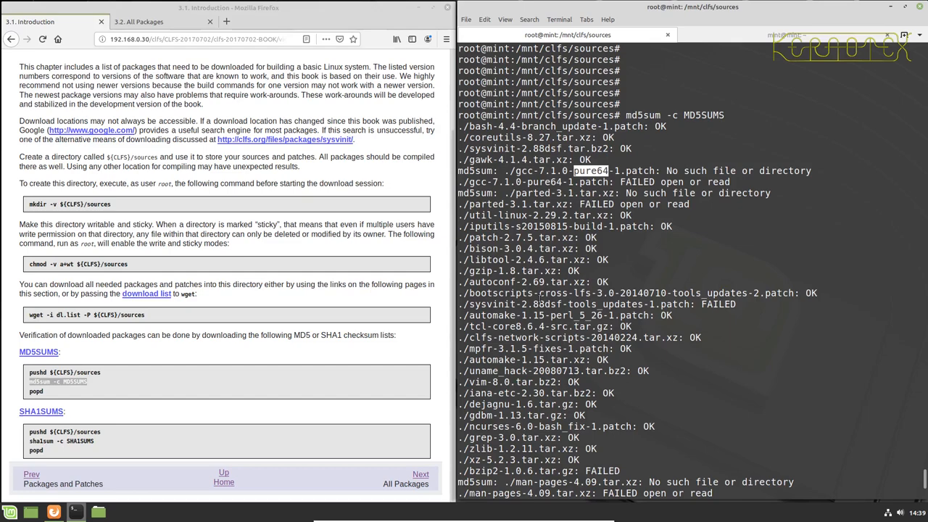
- Scroll the OK/FAILED results showing 10 unreadable files and 2 mismatches, then rerun the check
scroll("down", 3)
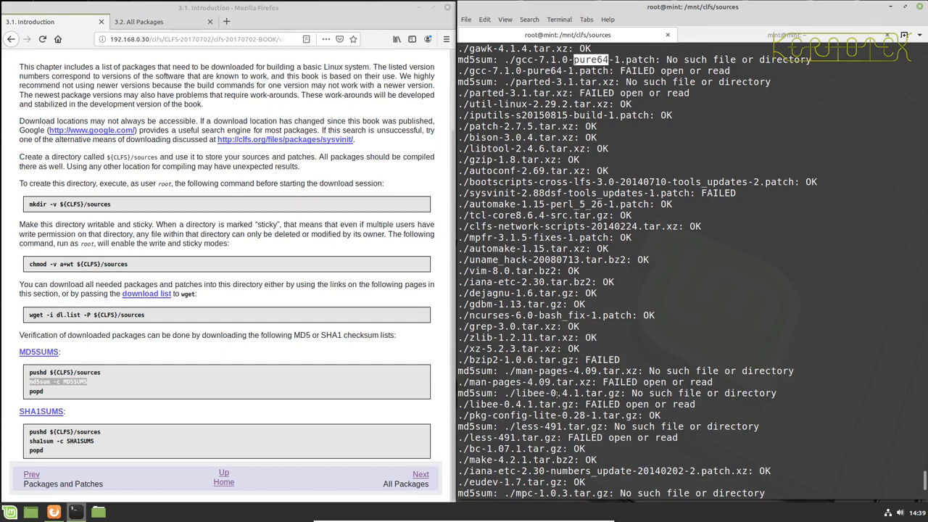
scroll("down", 3)
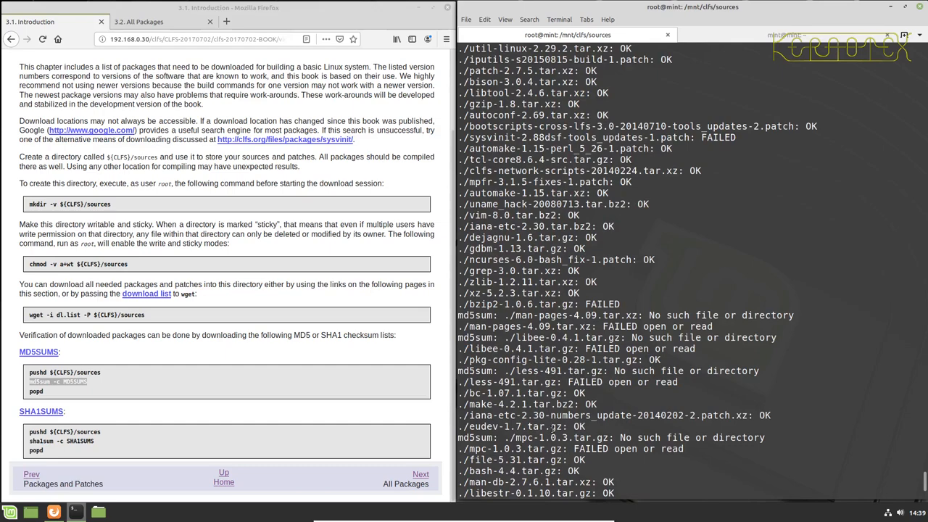
scroll("down", 3)
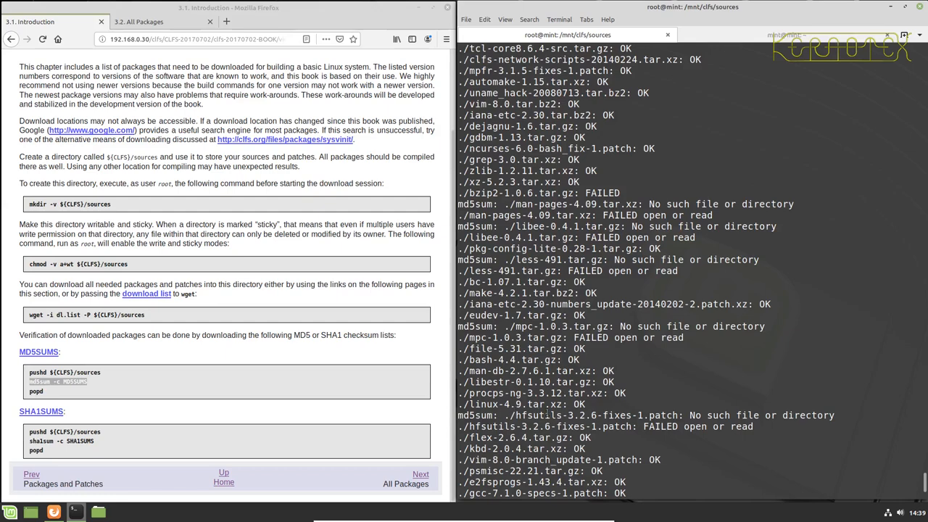
scroll("down", 3)
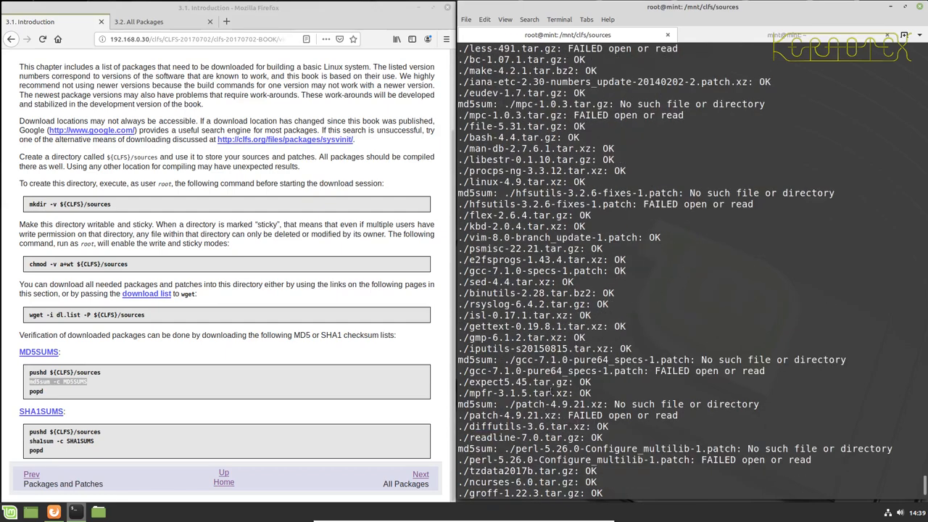
scroll("down", 3)
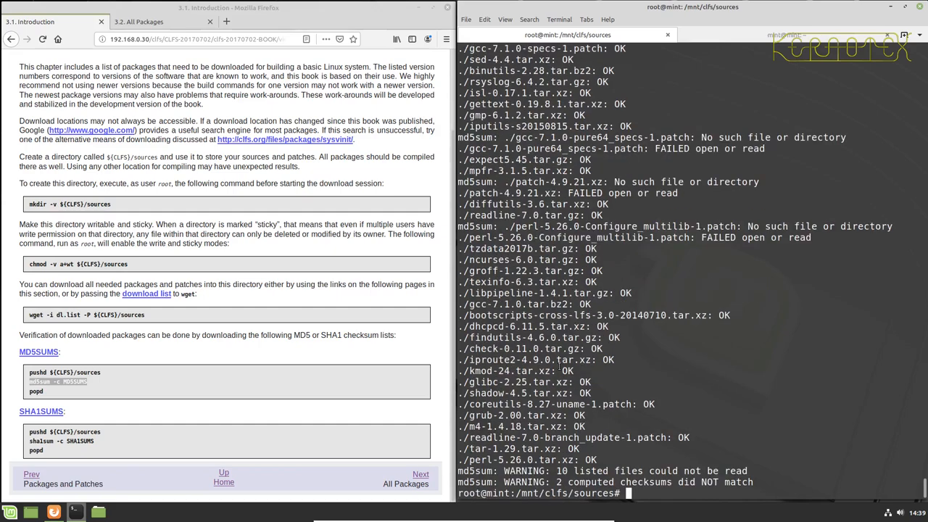
type("md5sum -c MD5SUMS")
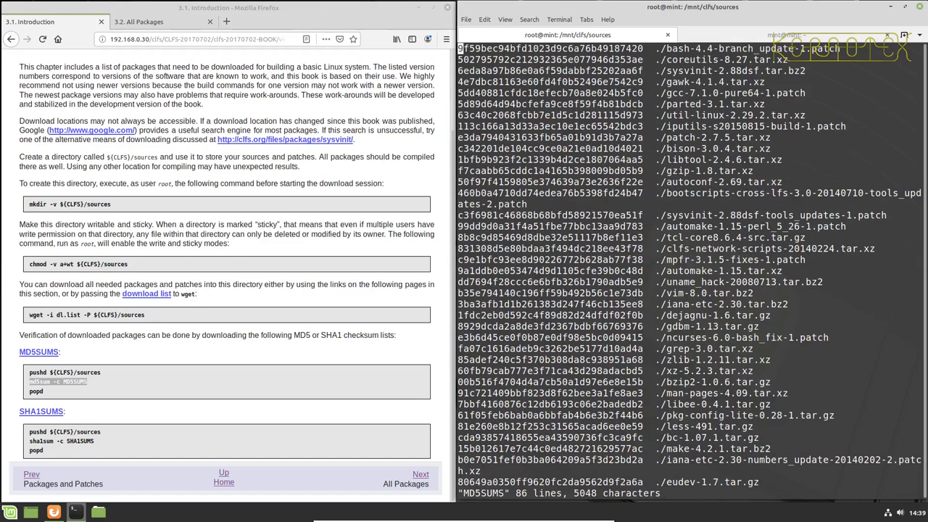
- Search MD5SUMS in vi for /h and /pur entries, finding no hfs line, and return to the shell
type("/h")
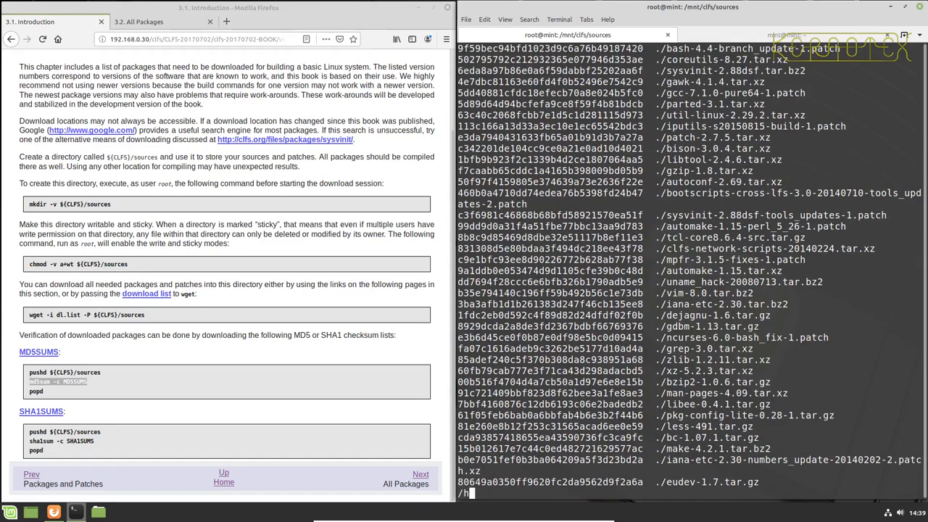
scroll("down", 3)
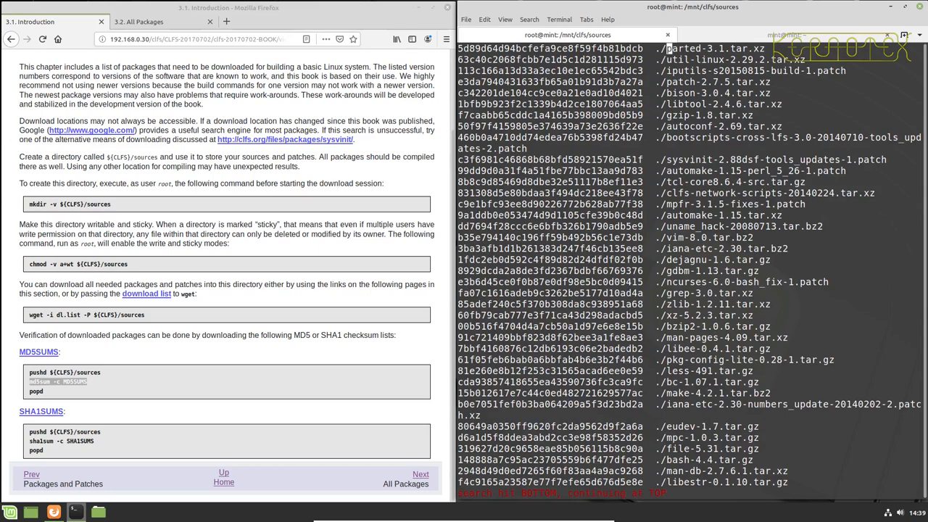
scroll("down", 3)
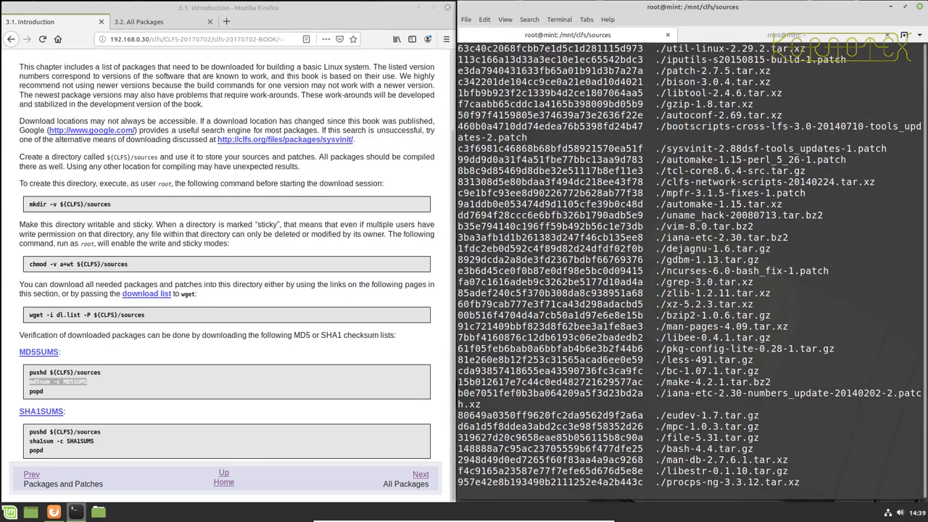
type("/h")
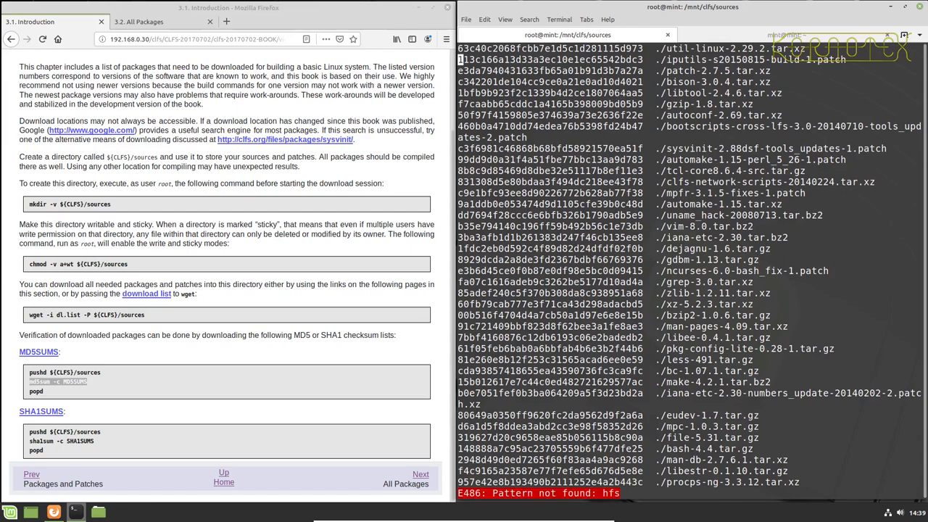
type("/pur")
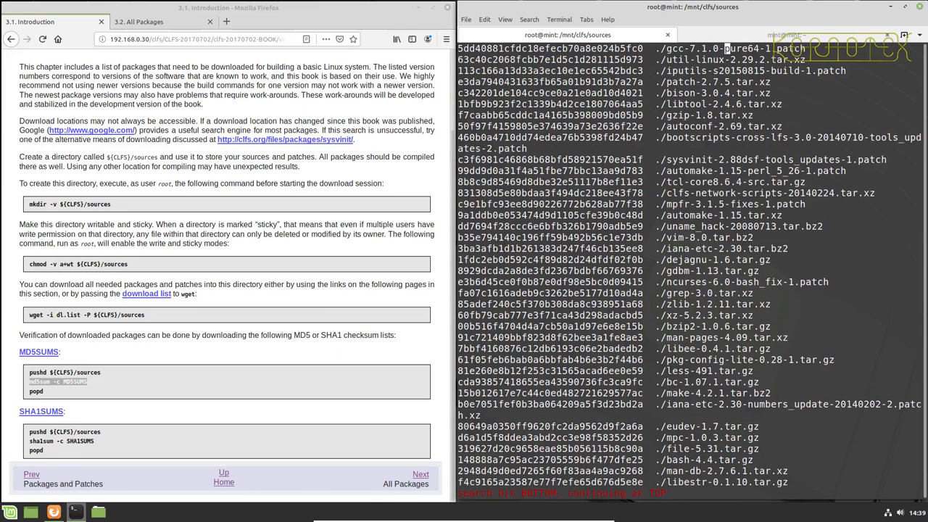
scroll("down", 3)
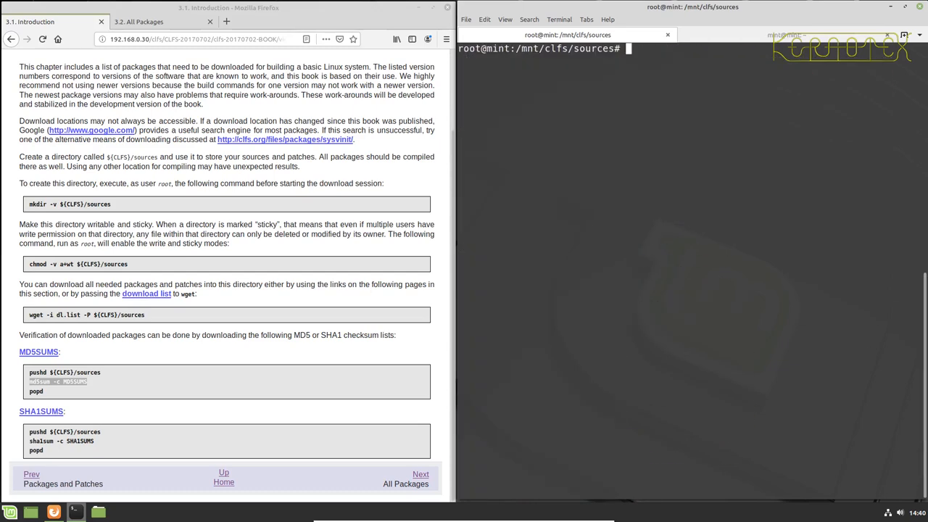
- Edit MD5SUMS in vi again and rerun the check, now down to 6 unreadable files and 2 mismatches
type("vi MD5SUMS")
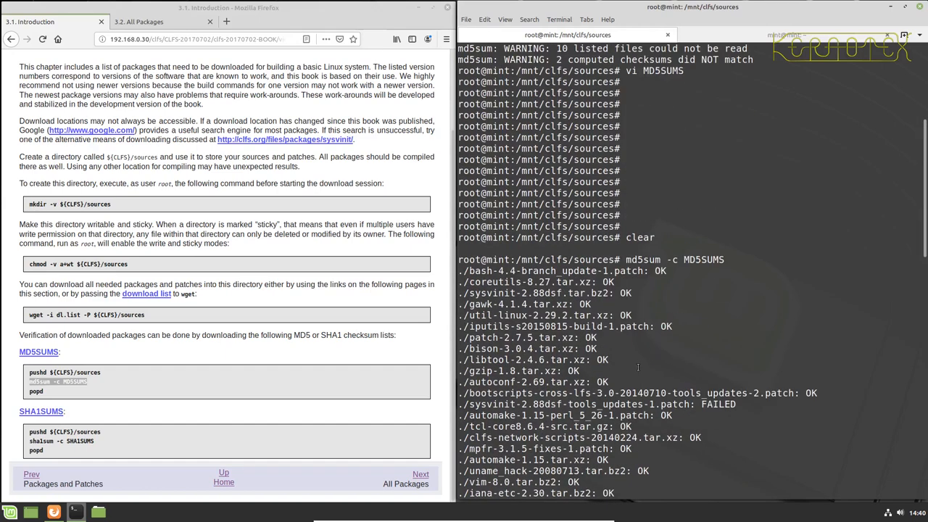
scroll("down", 3)
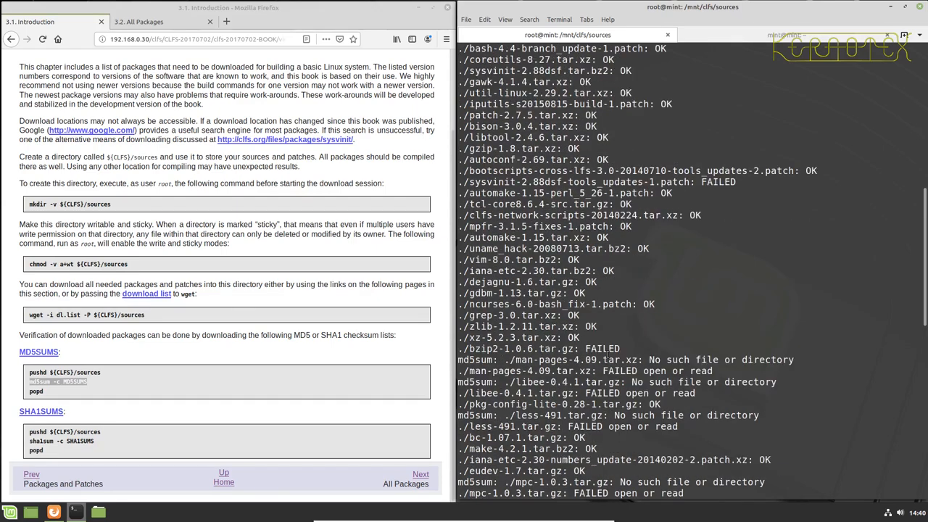
type("md5sum -c MD5SUMS")
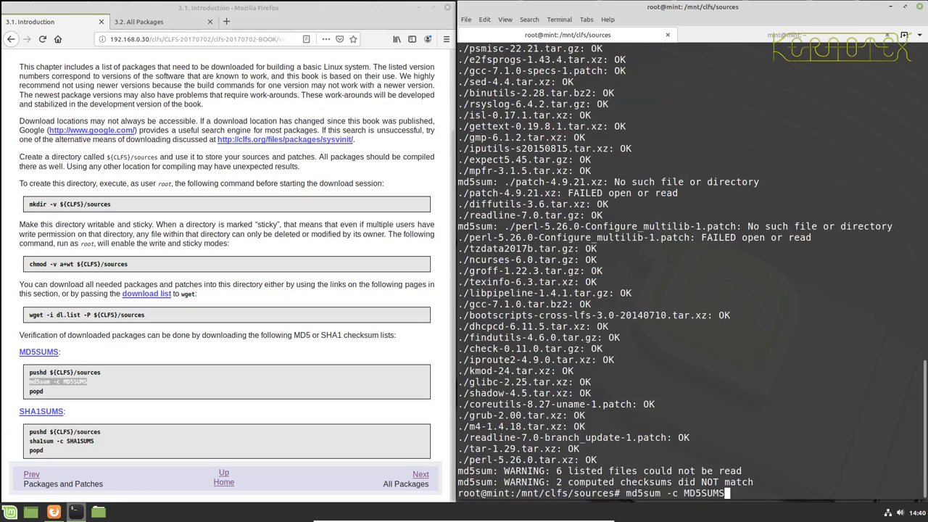
- Filter the check to FAILED lines, listing the sysvinit patch, bzip2 and the missing files
type("| FAILED")
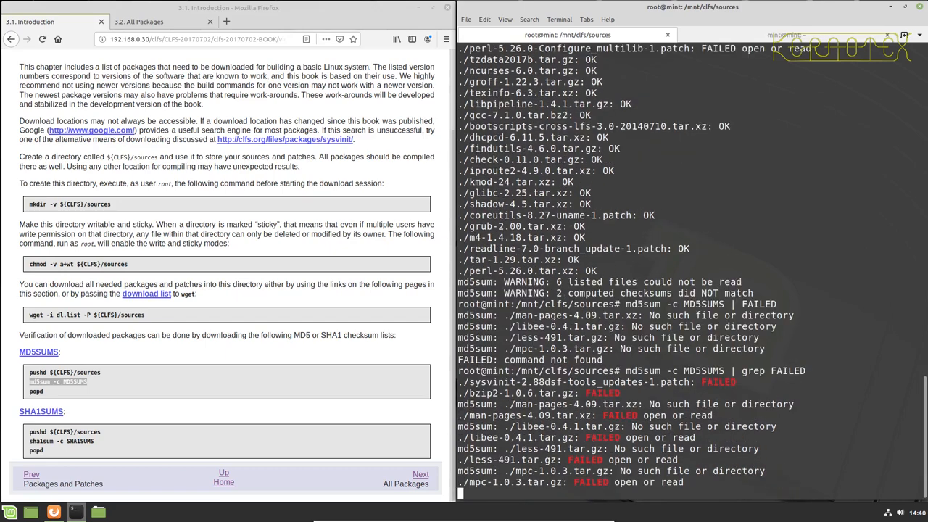
scroll("down", 3)
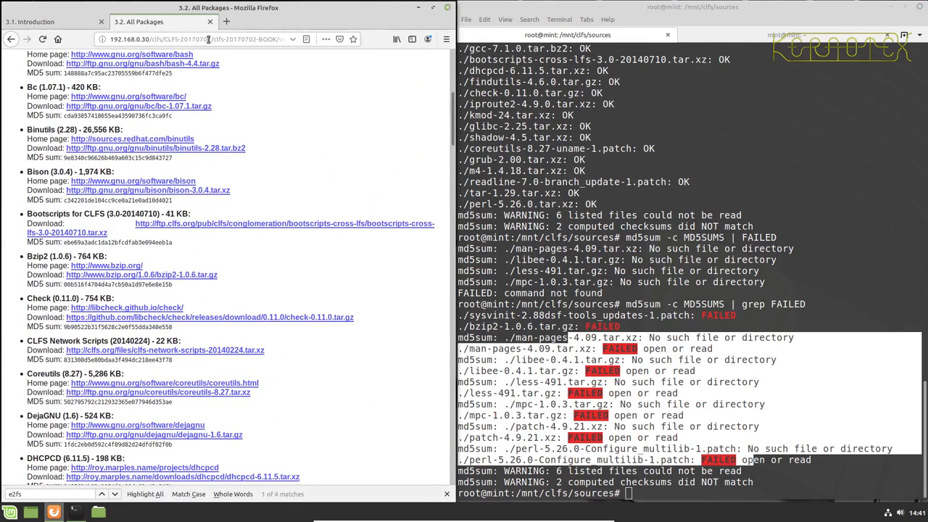
- Return to chapter 3.1 and load trac.clfs.org in a new browser tab
left_click(40, 22)
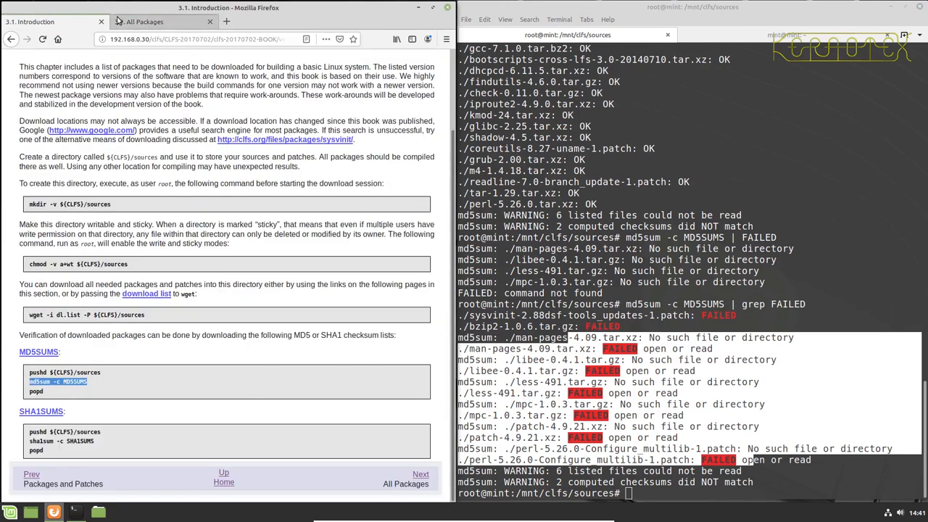
left_click(226, 22)
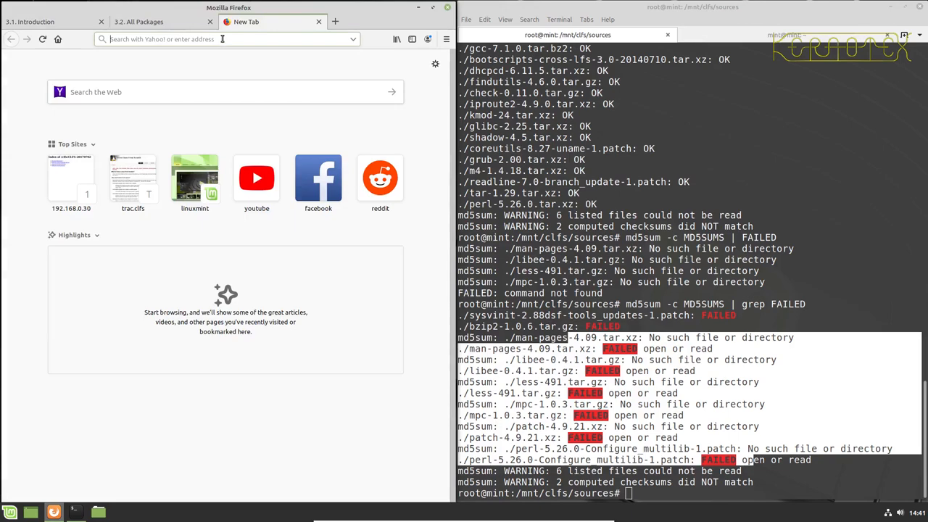
type("trac.clfs.org/wiki/download")
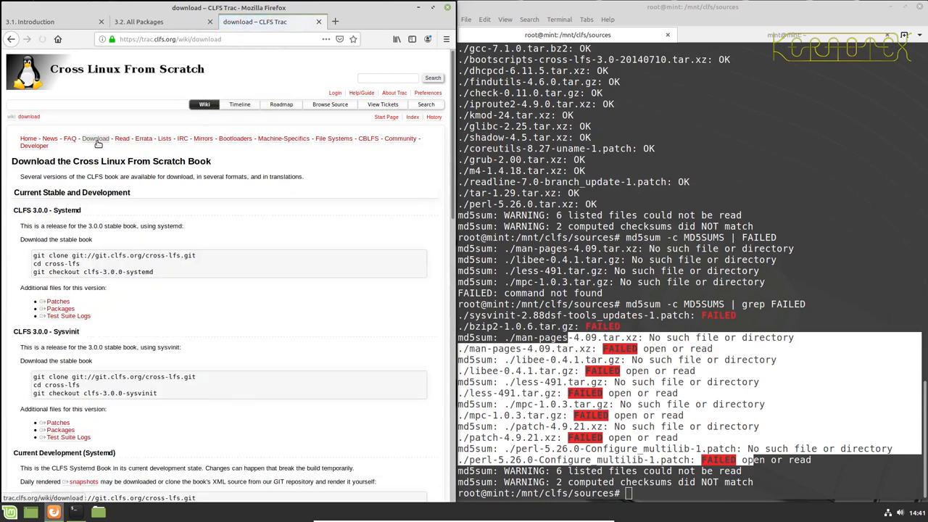
- Scroll to the Sysvinit development section and open its Patches listing (/sysvinit index)
scroll("down", 3)
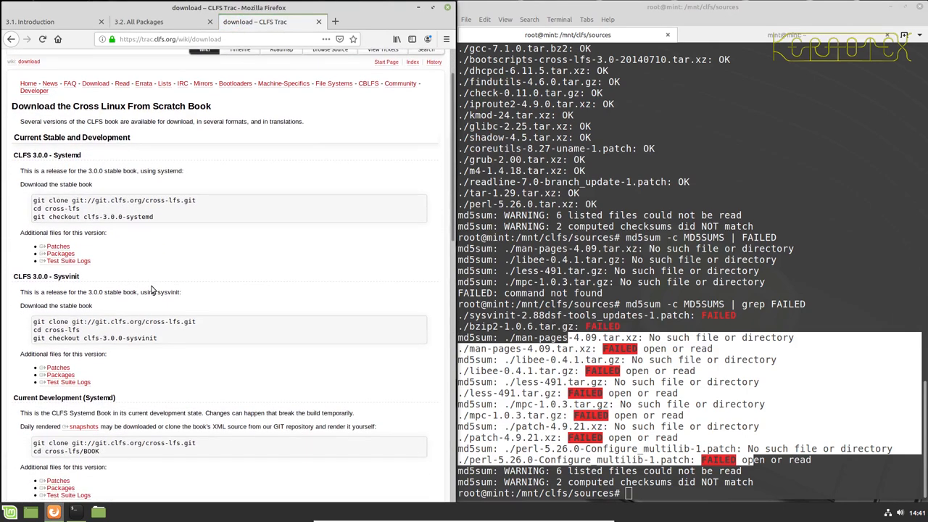
scroll("down", 3)
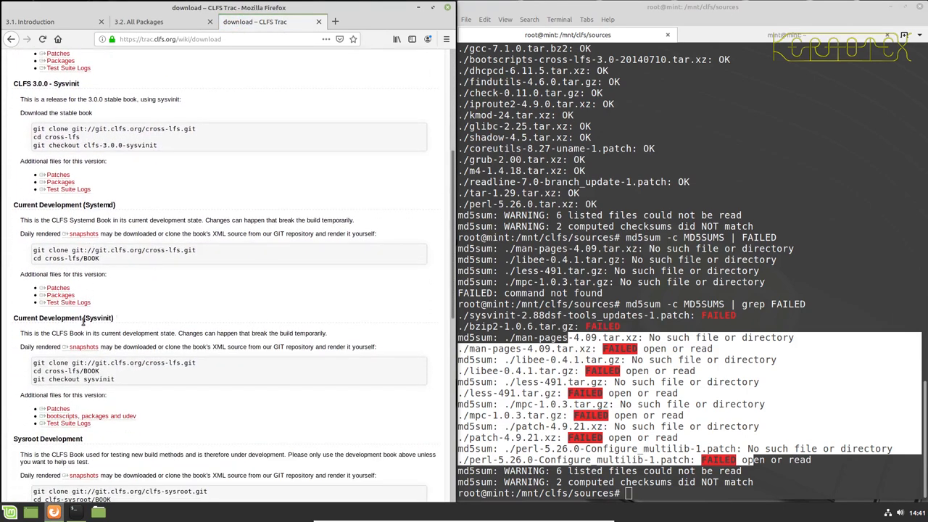
scroll("down", 3)
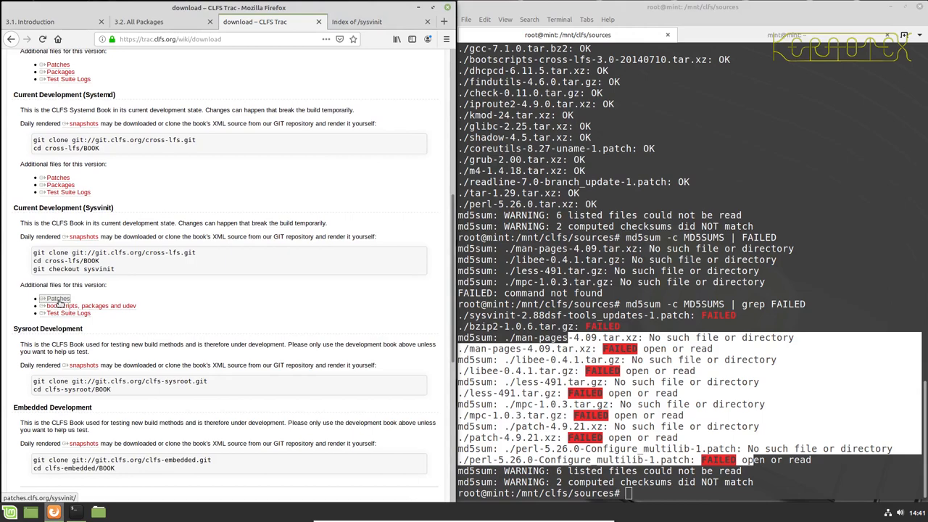
left_click(58, 299)
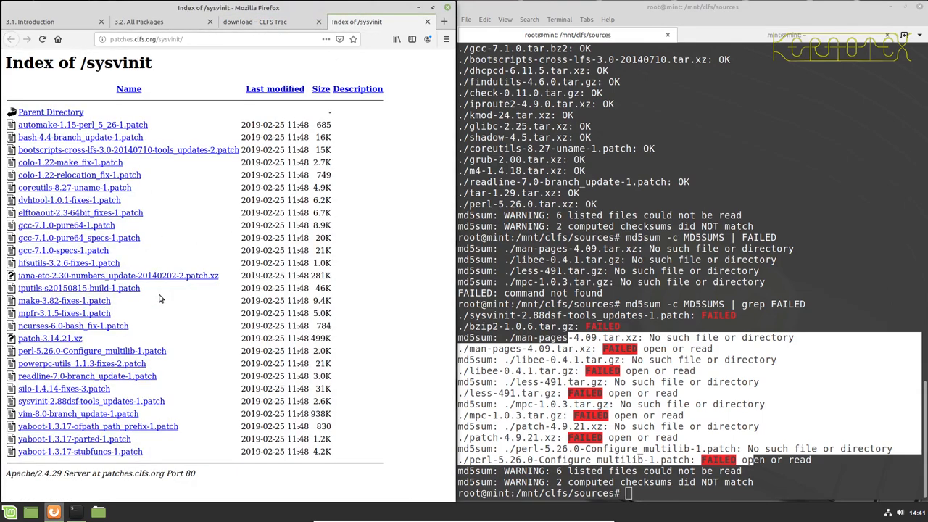
mouse_move(528, 403)
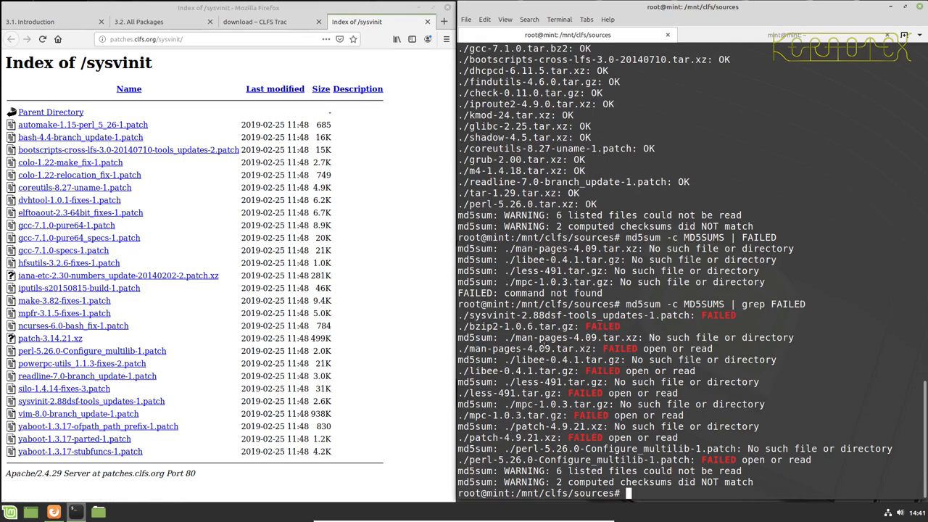
- List and delete sysvinit-2.88dsf-tools_updates-1.patch before re-downloading it from patches.clfs.org
type("ls -l")
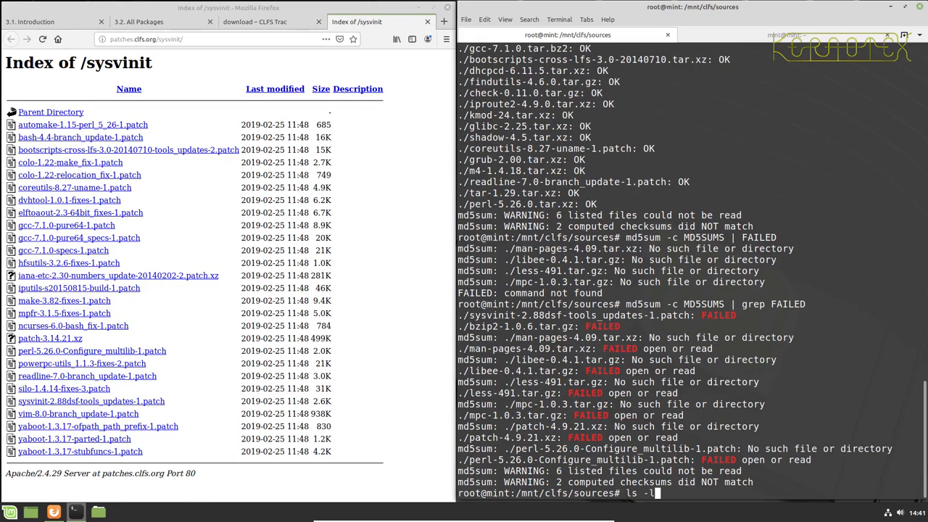
type("sysvinit-2.88dsf-tools_updates-1.patch")
type("wget")
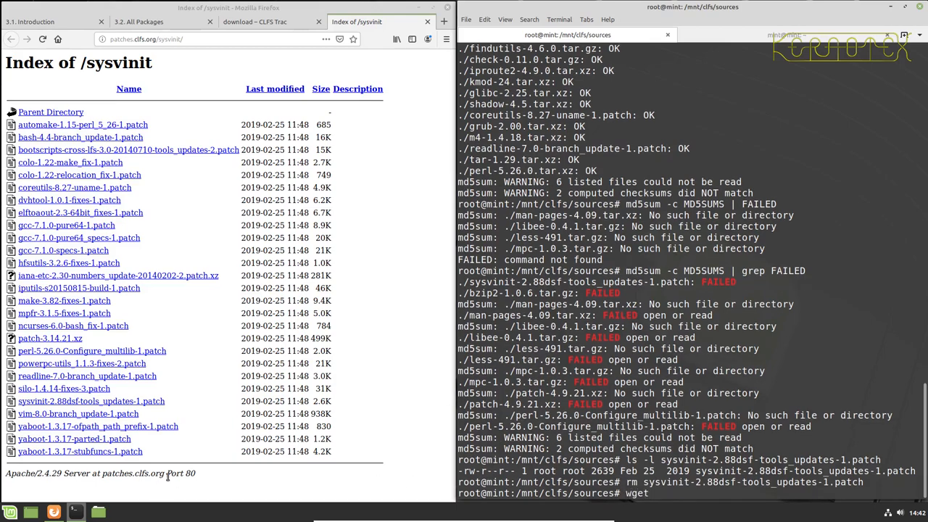
mouse_move(90, 400)
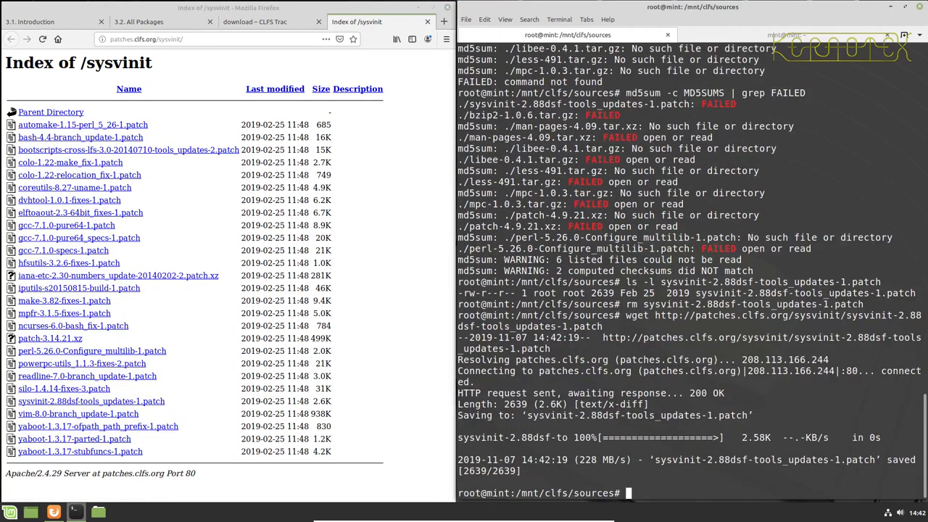
type("rm sysvinit-2.88dsf-tools_updates-1.patch")
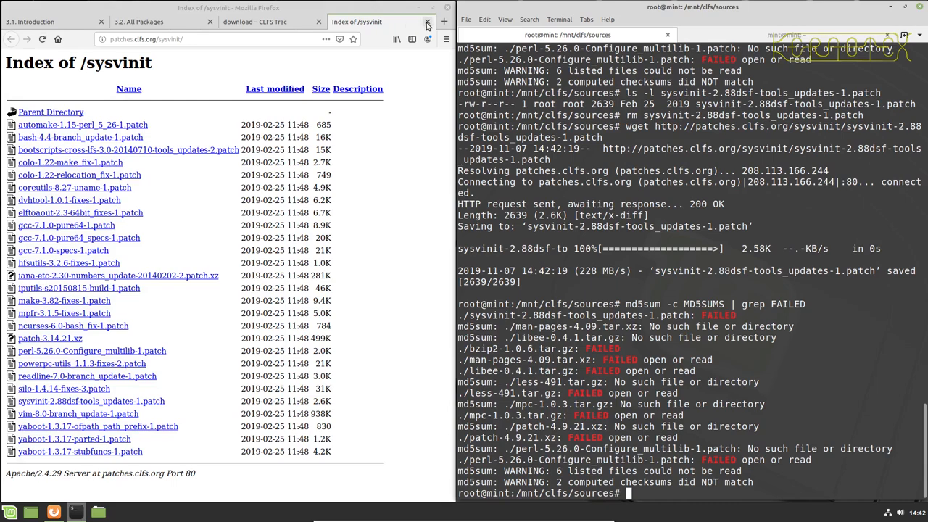
- View the clfs.org /files/packages/sysvinit listing and start removing the man-db tarball
left_click(428, 22)
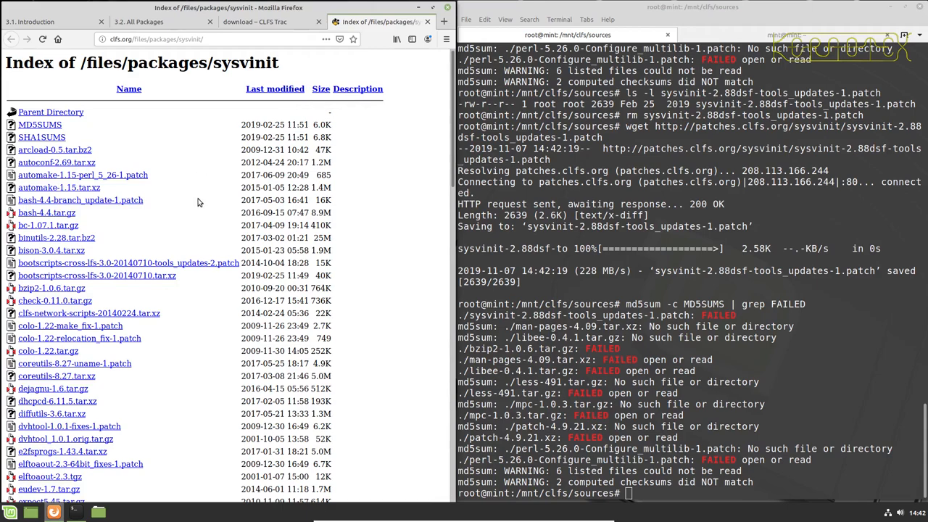
mouse_move(197, 223)
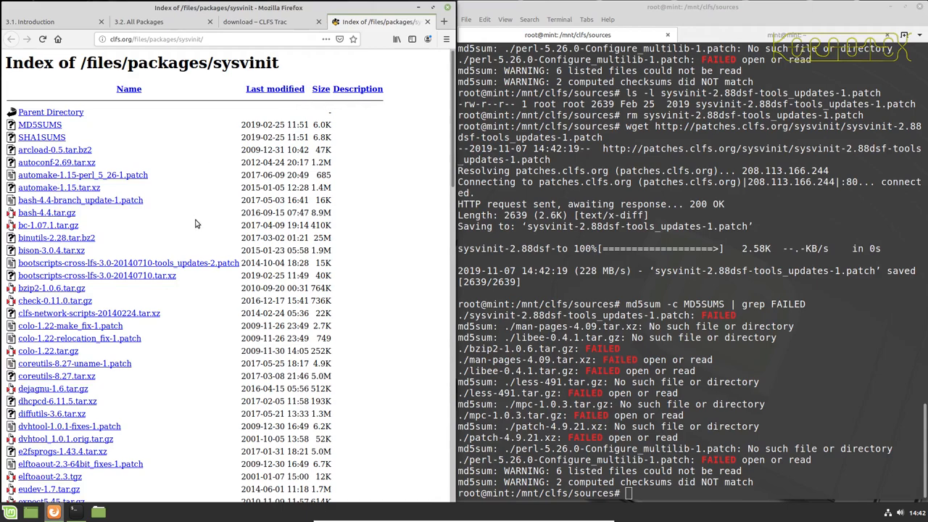
mouse_move(180, 305)
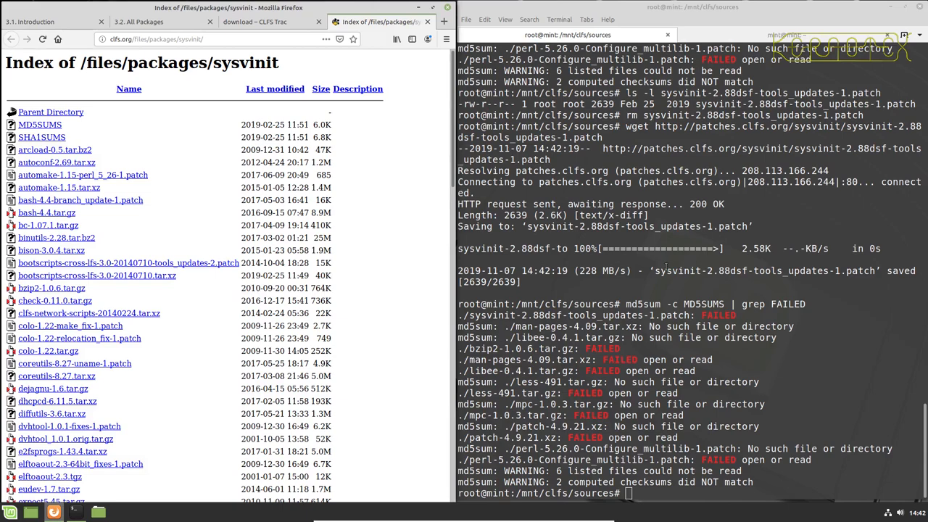
type("rm man-db-2.7.6.1.tar.xz")
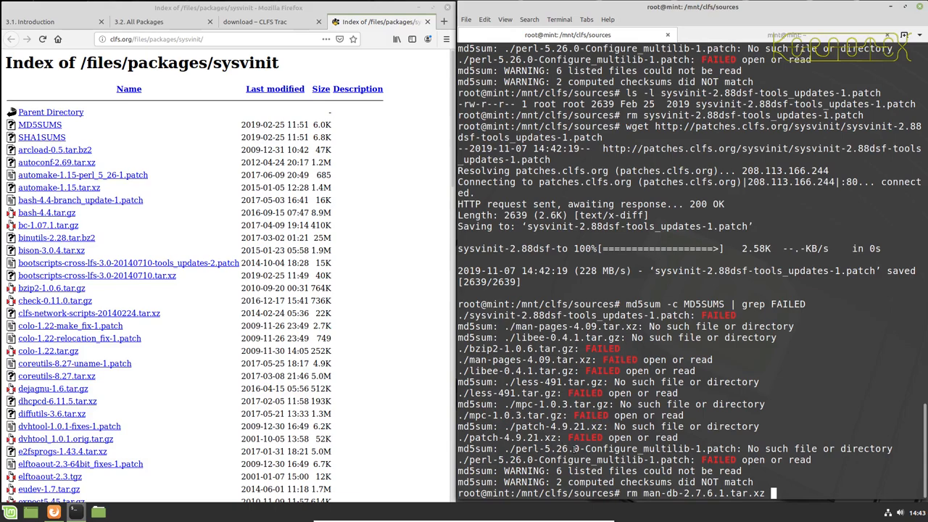
- Delete the perl patch line from MD5SUMS in vi so it no longer appears among the failures
left_click(254, 21)
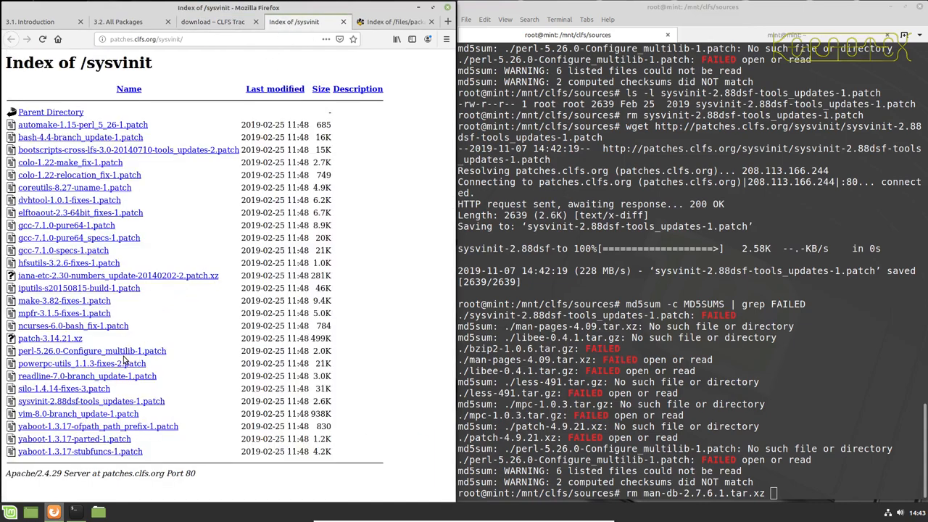
right_click(113, 349)
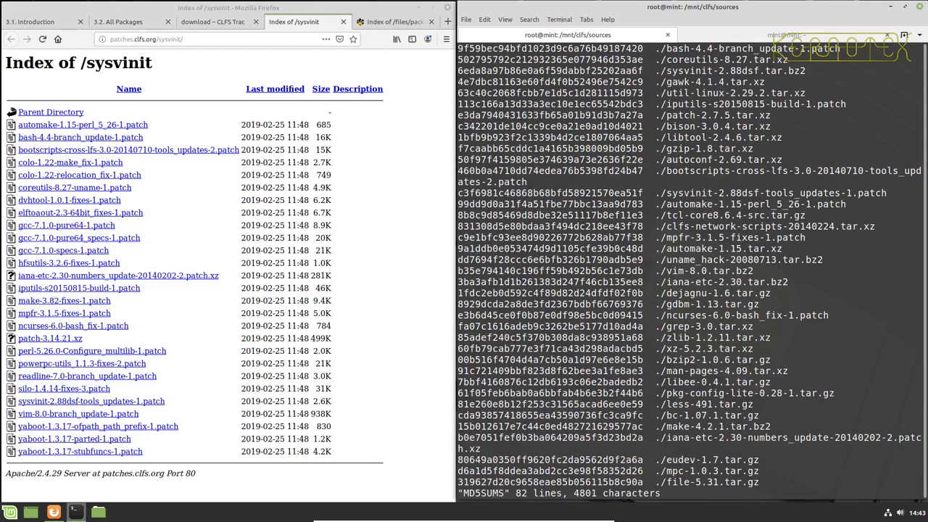
type("/perl")
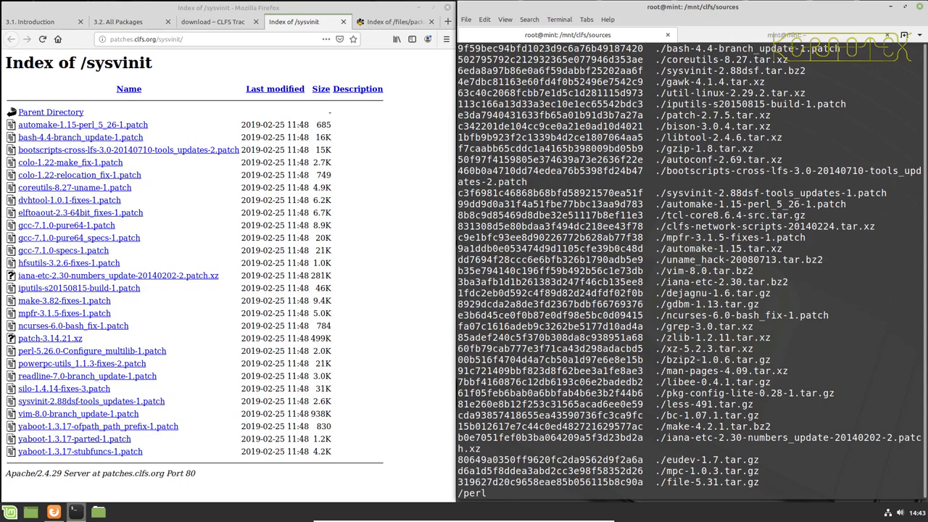
scroll("down", 3)
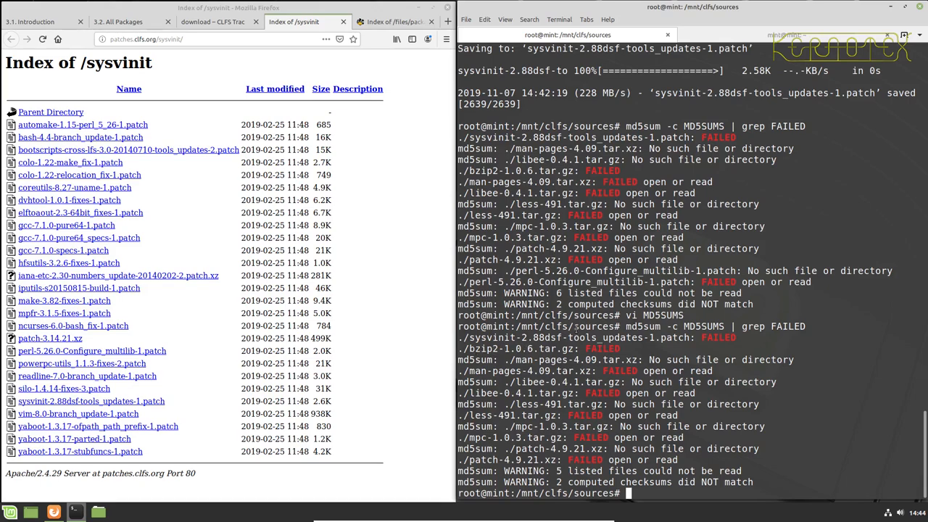
- Run md5sum -c MD5SUMS unfiltered and review all sources, with sysvinit patch and bzip2 FAILED
type("md5sum -c MD5SUMS |")
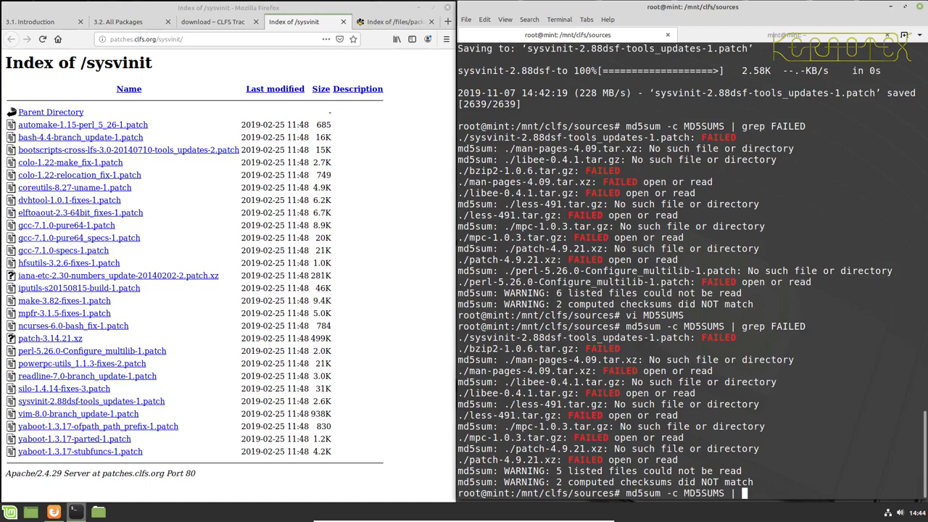
key("Return")
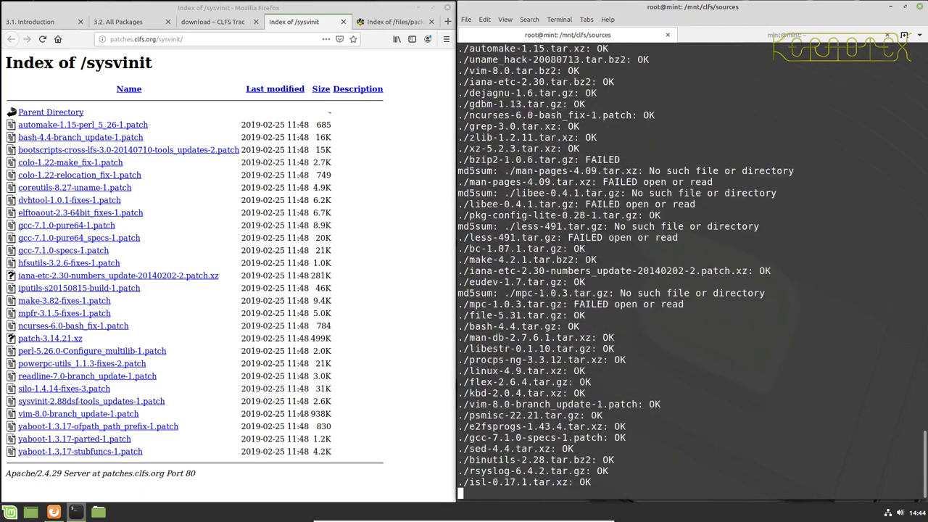
key("Return")
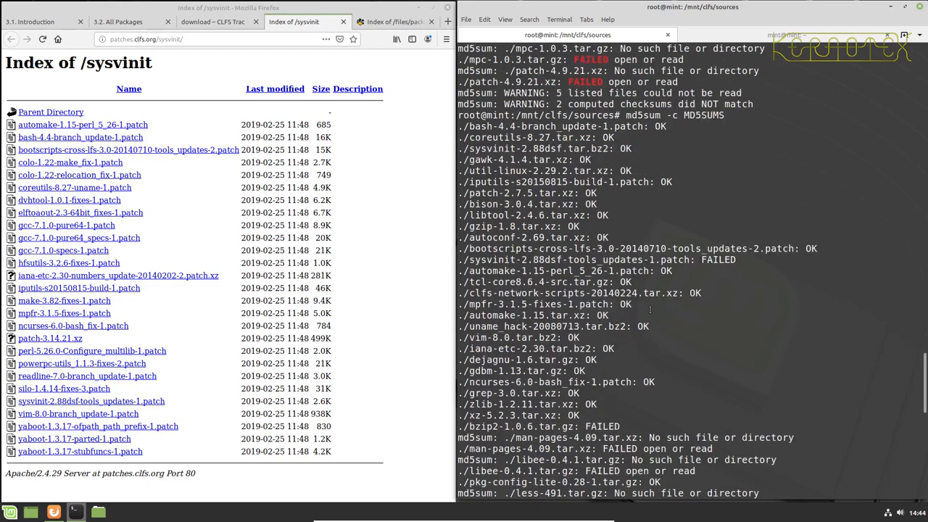
scroll("down", 3)
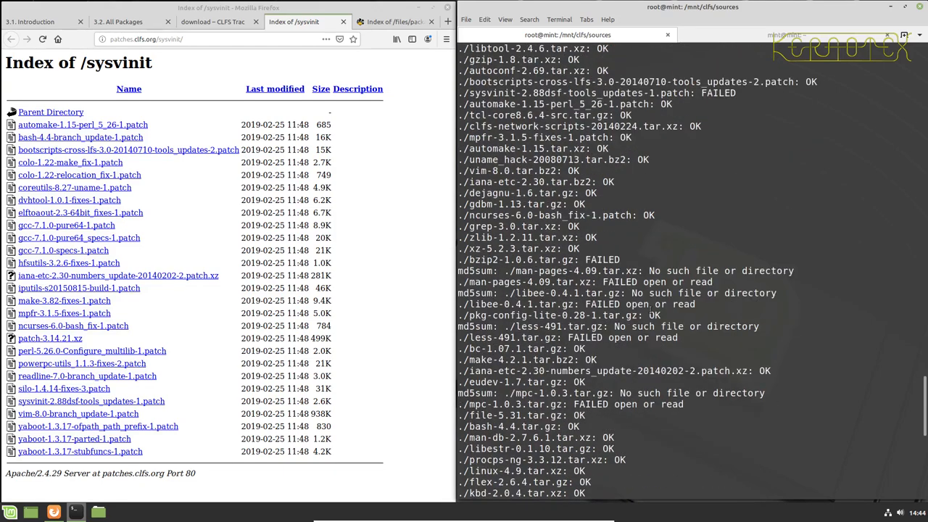
scroll("down", 3)
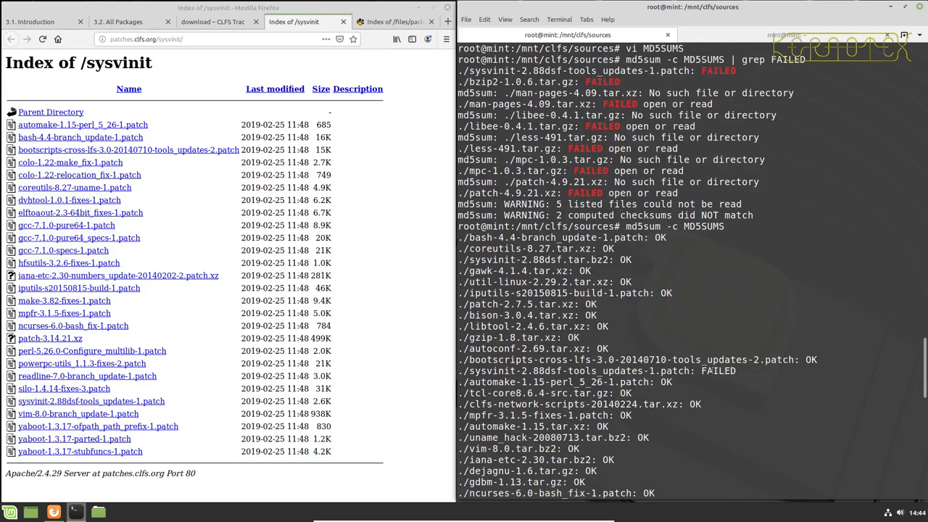
scroll("down", 3)
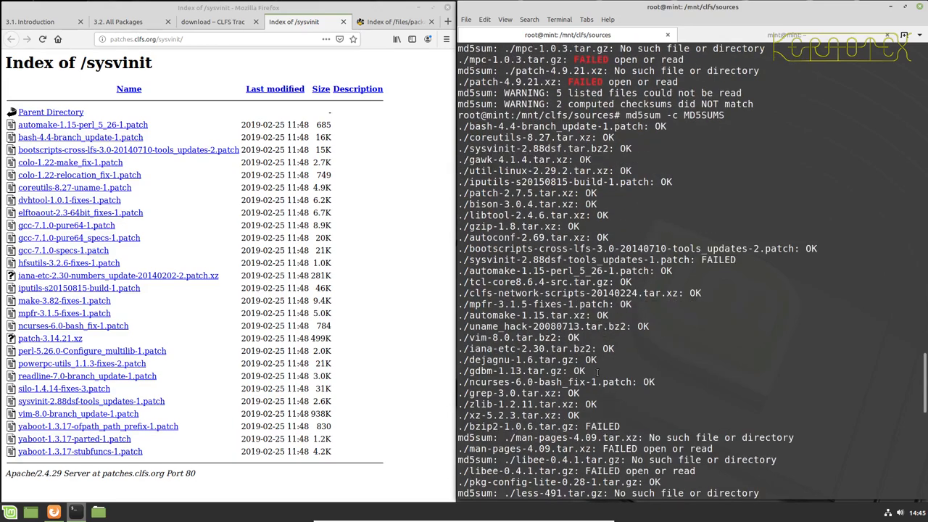
mouse_move(635, 422)
type("rm")
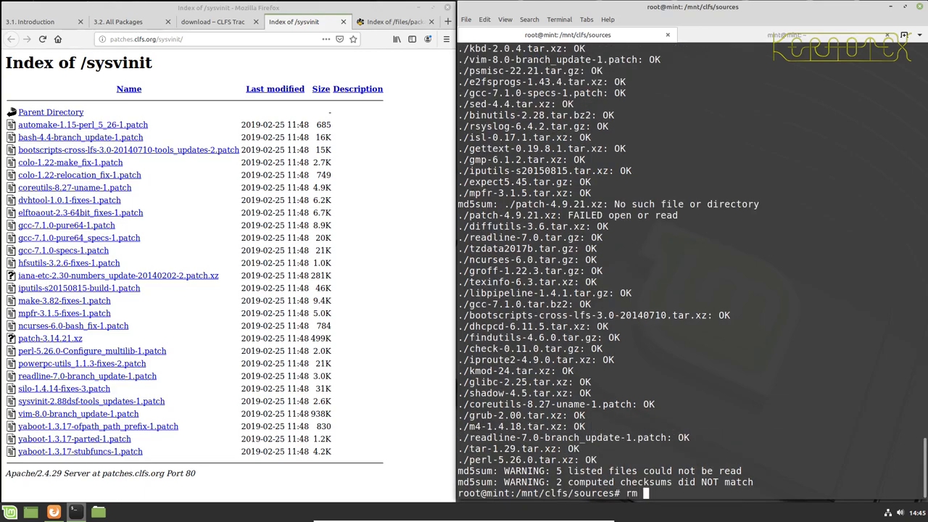
- Re-download bzip2-1.0.6.tar.gz with wget and rerun md5sum -c MD5SUMS | grep FAILED
type("bzip2-1.0.6.tar.gz")
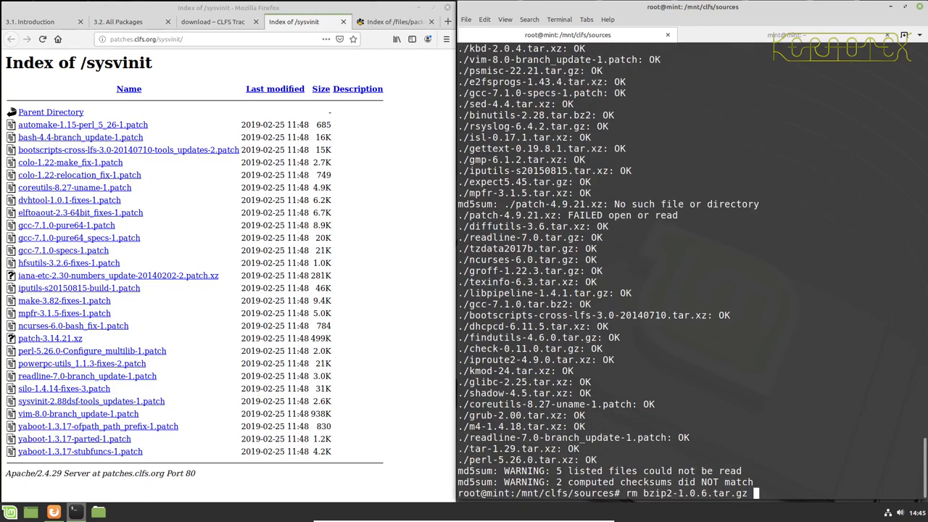
type("wget")
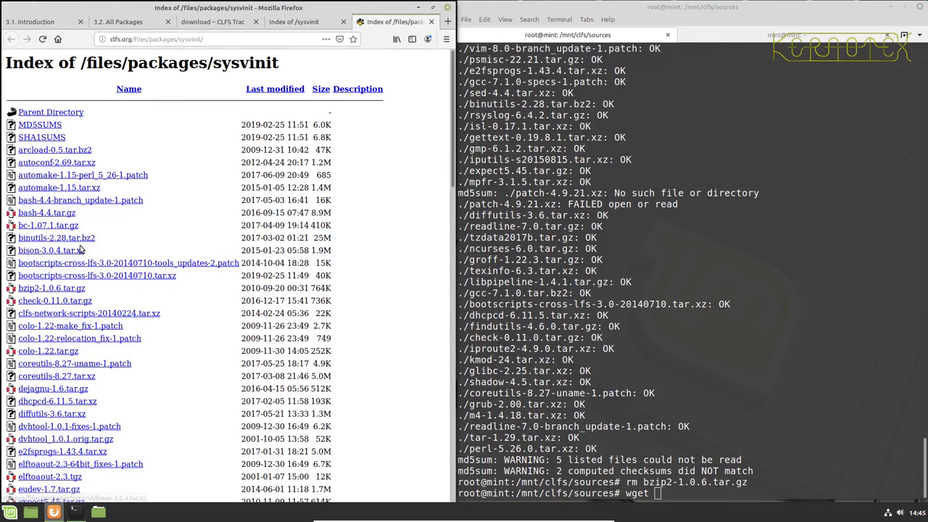
right_click(39, 287)
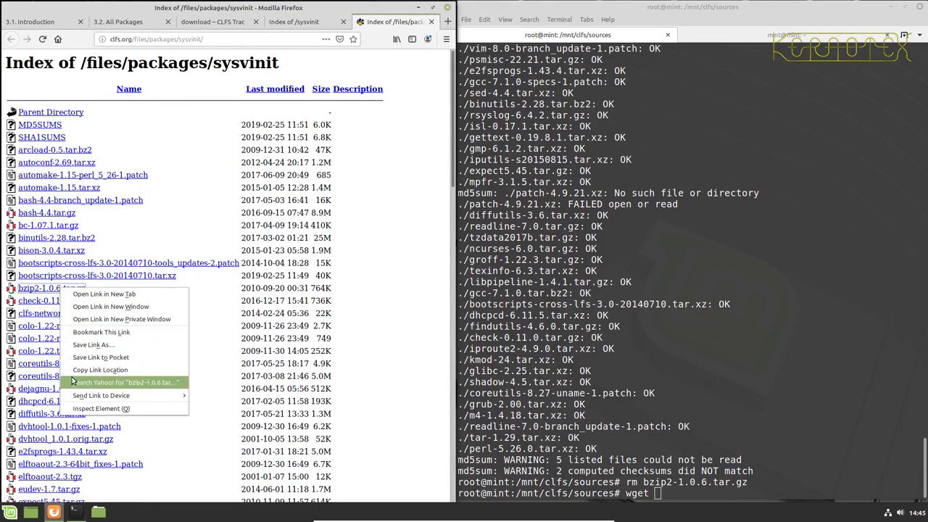
mouse_move(100, 370)
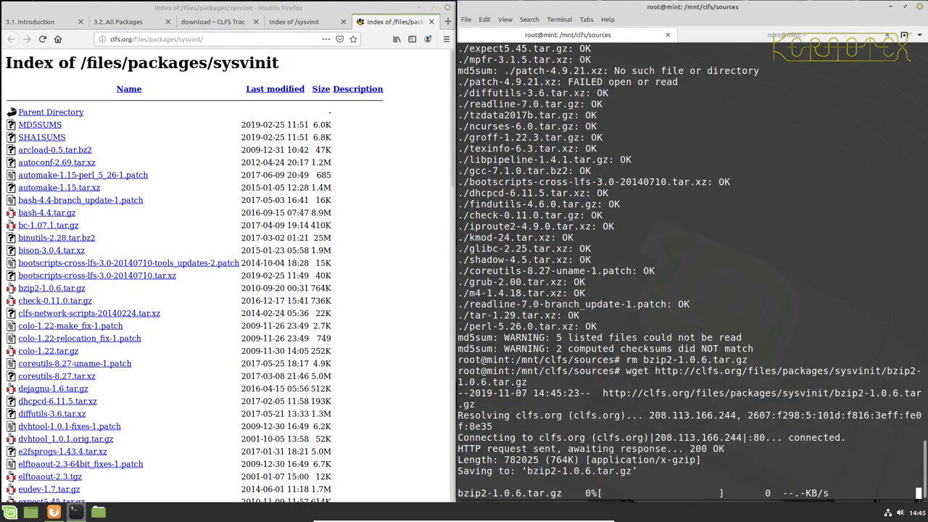
type("md5sum -c MD5SUMS | grep FAILED")
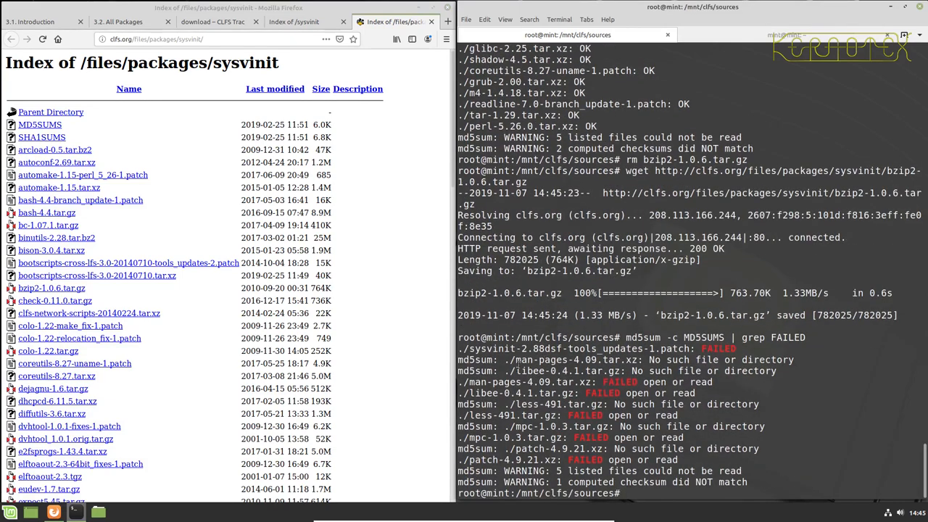
mouse_move(519, 374)
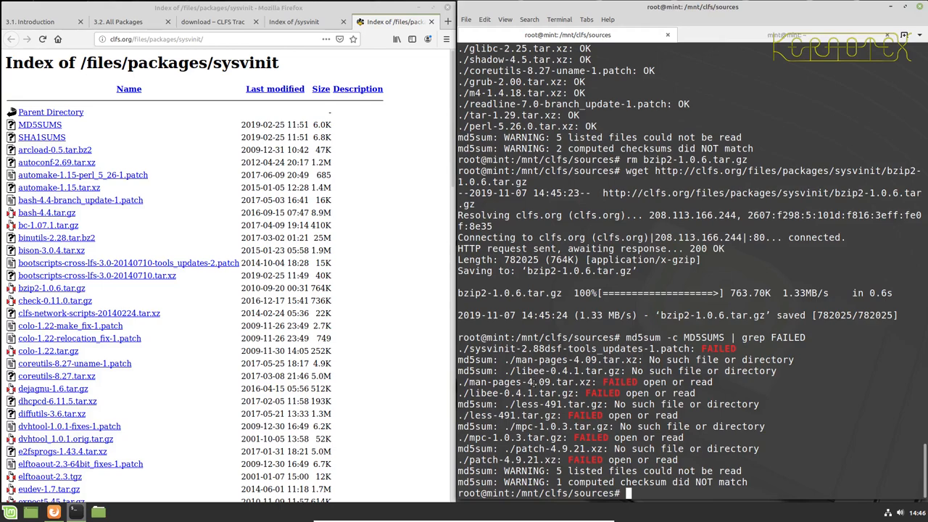
mouse_move(533, 389)
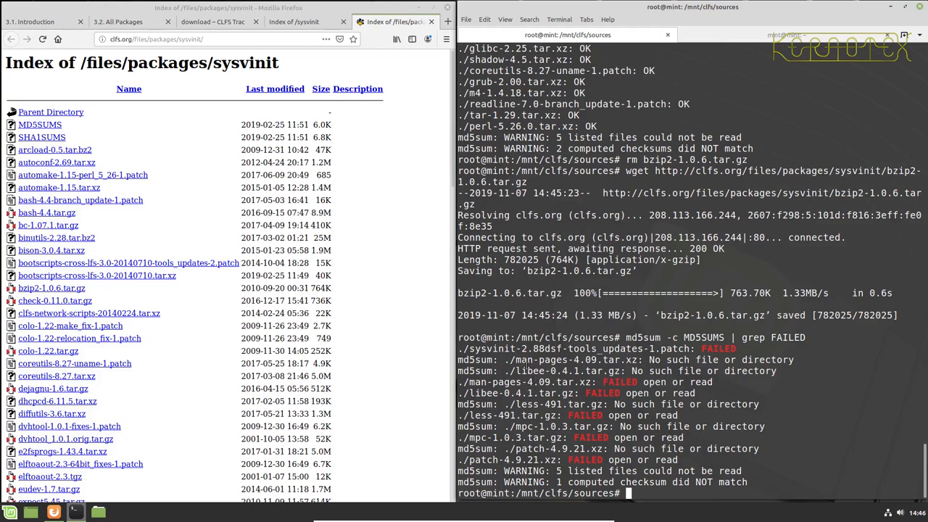
- List the lib-prefixed source tarballs to confirm libee is absent and begin a wget command
type("wget")
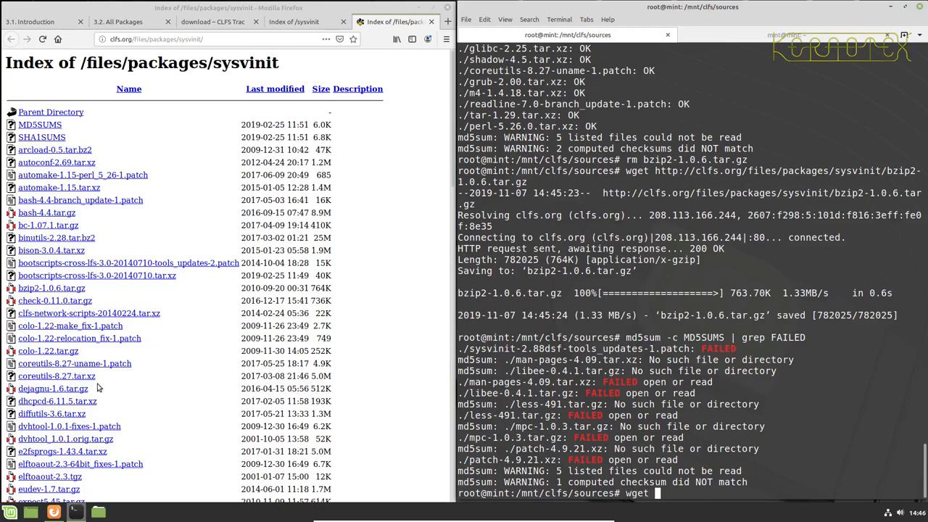
type("man-db-")
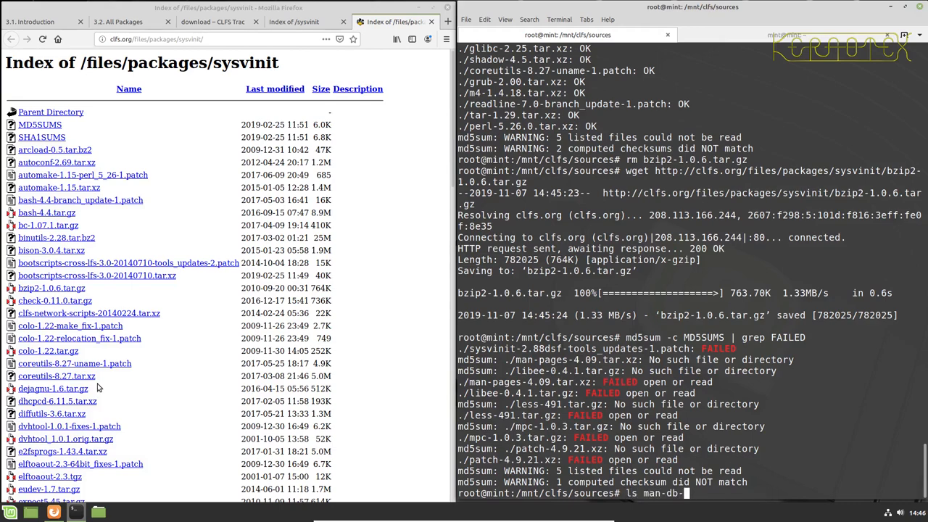
type("lib")
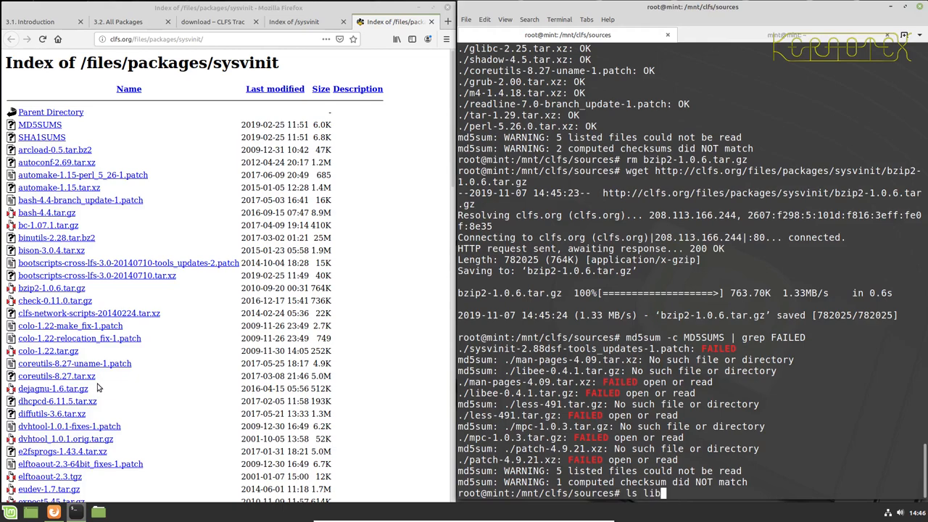
key("Return")
type("ls lib")
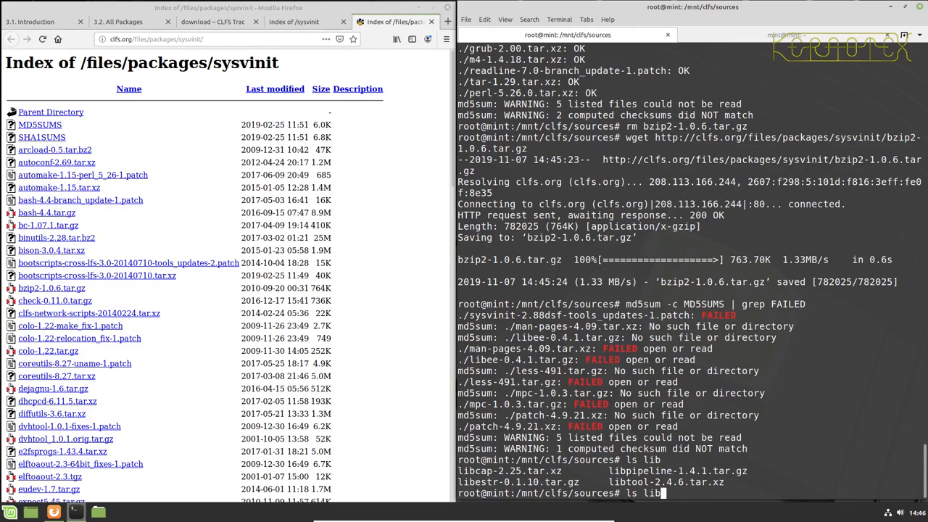
type("wget")
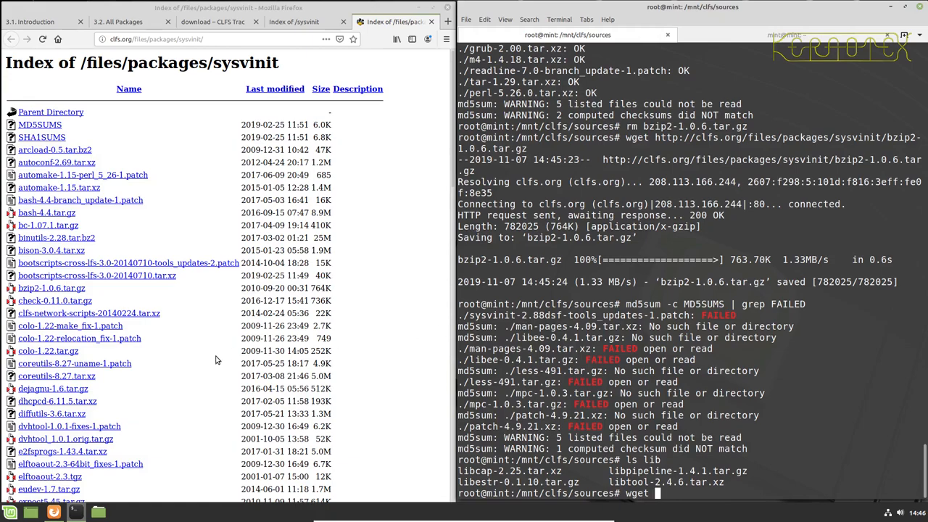
- Download man-pages-4.09.tar.xz via wget using the link copied from the packages listing
scroll("down", 3)
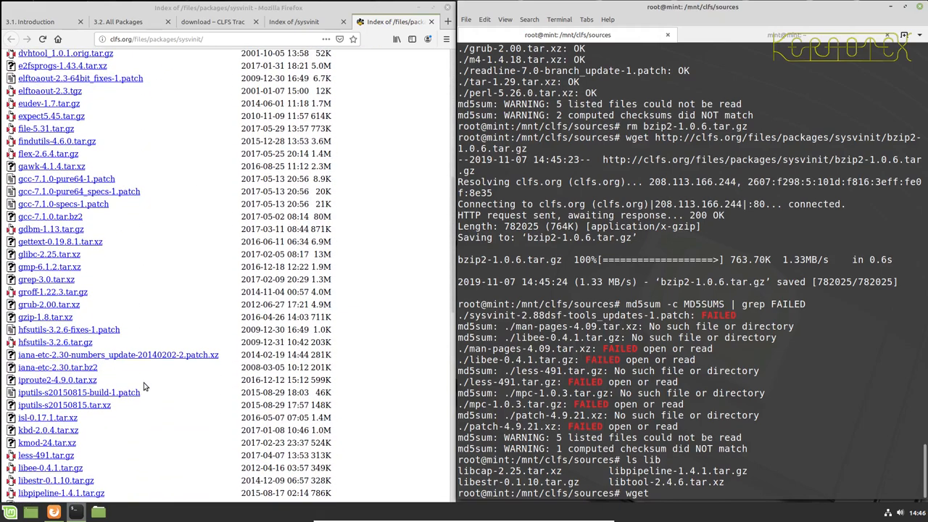
scroll("down", 3)
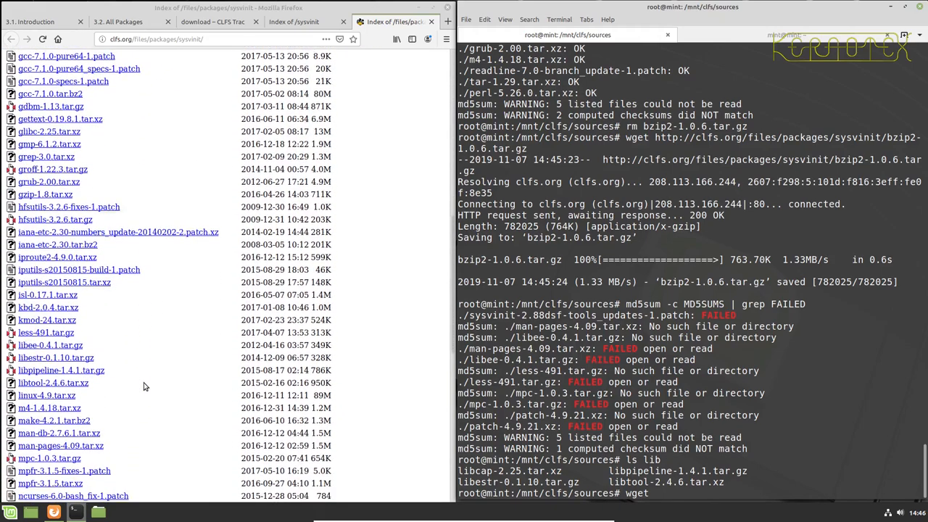
right_click(61, 375)
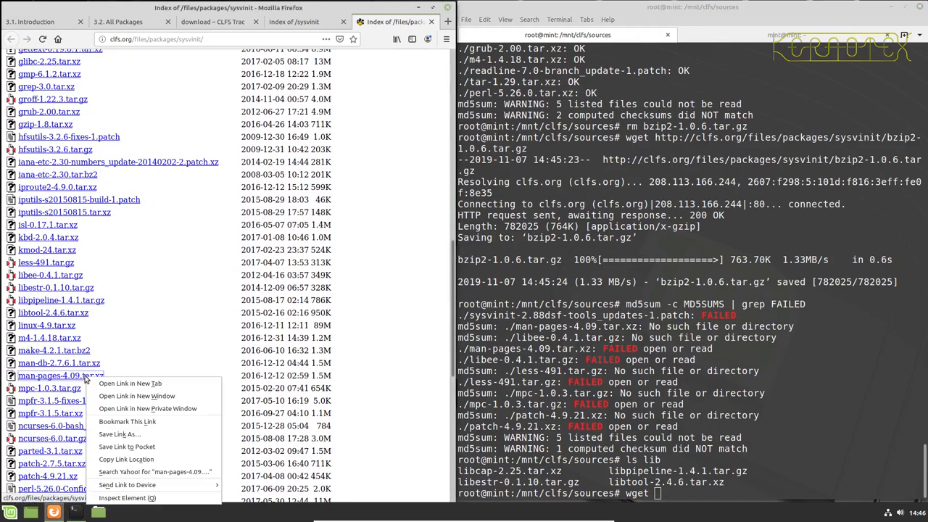
left_click(272, 412)
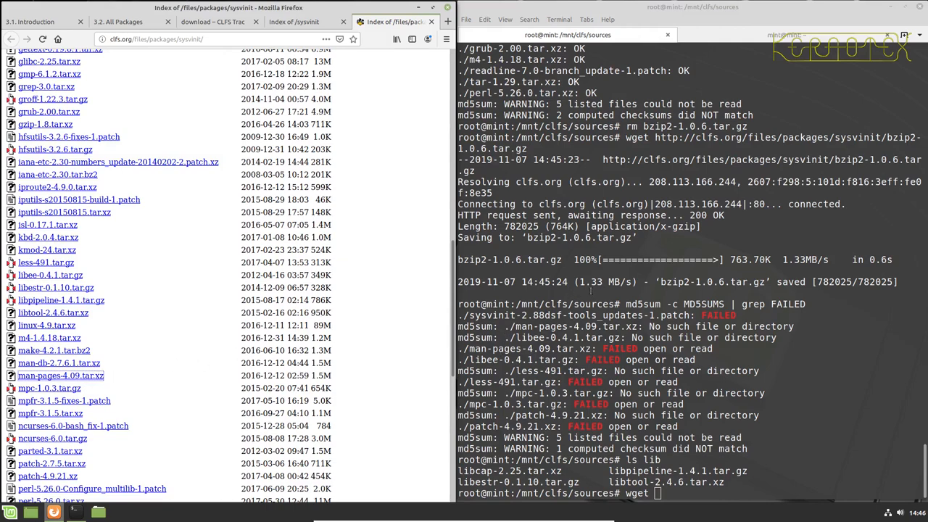
type("wget http://clfs.org/files/packages/sysvinit/man-pages-4.09.tar.xz http://clfs.org/files/packages/sysvinit/libee-0.4.1.tar.gz")
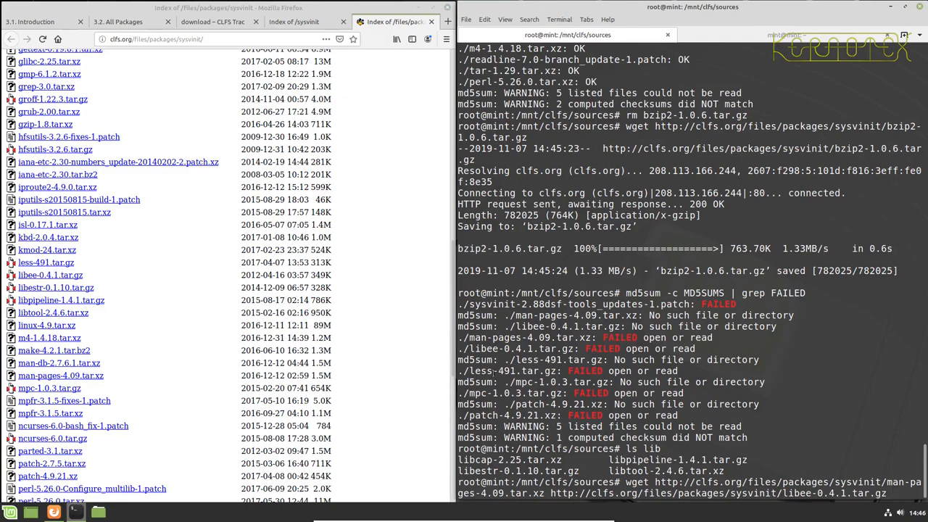
- Copy the less-491, mpc-1.0.3 and patch-4.9.21 download addresses for fetching with wget
scroll("down", 3)
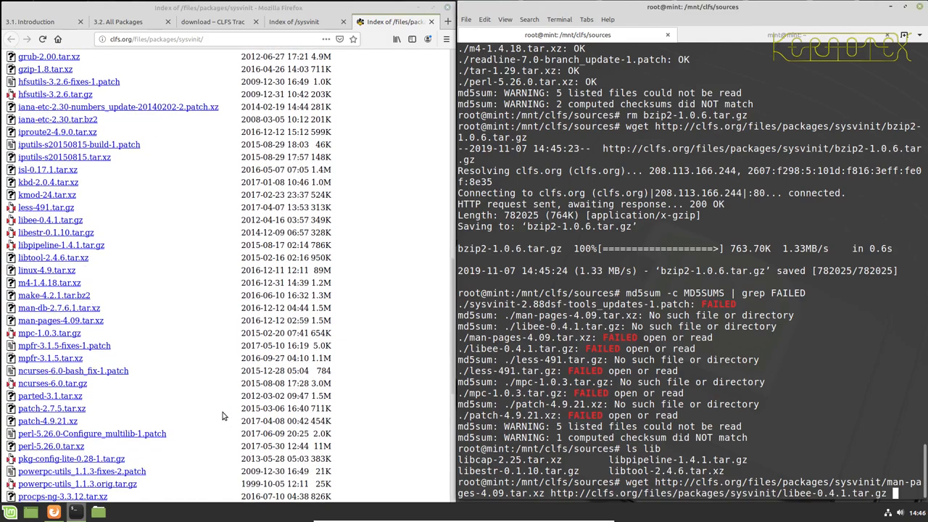
right_click(47, 234)
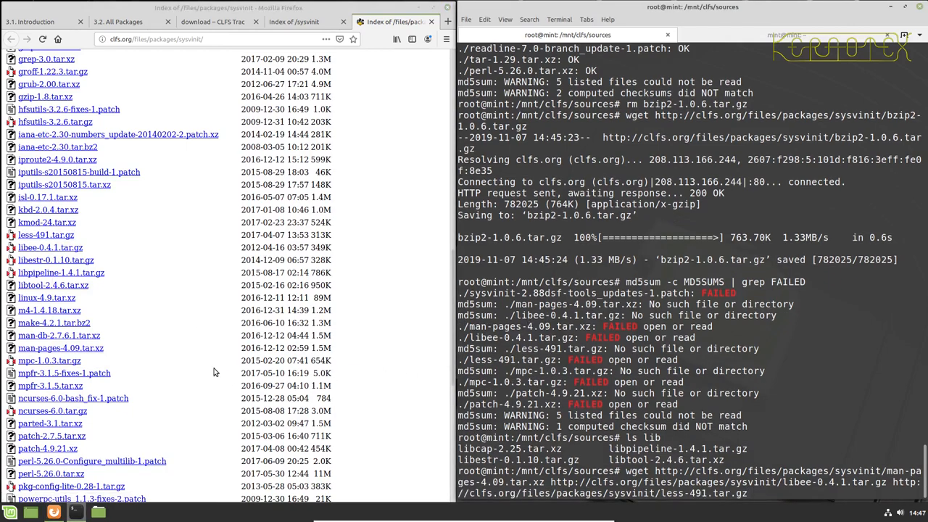
right_click(49, 359)
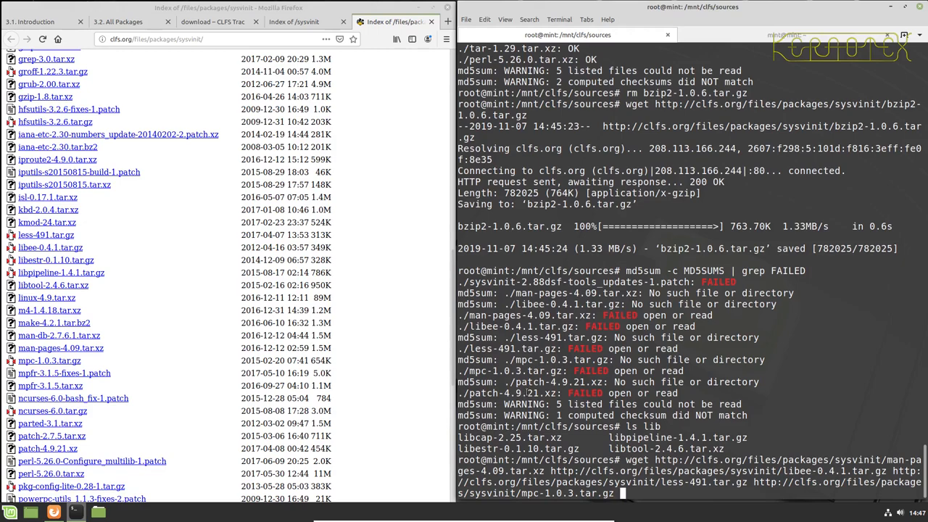
scroll("down", 3)
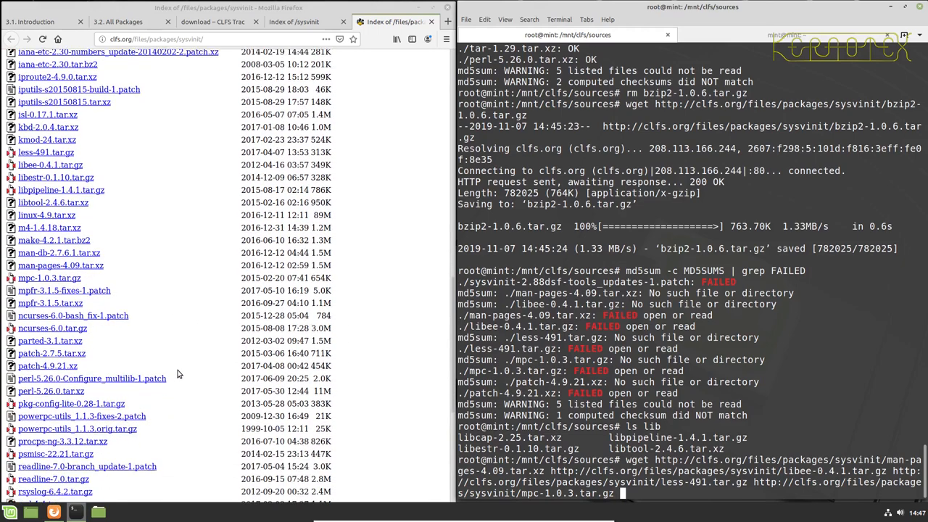
right_click(47, 365)
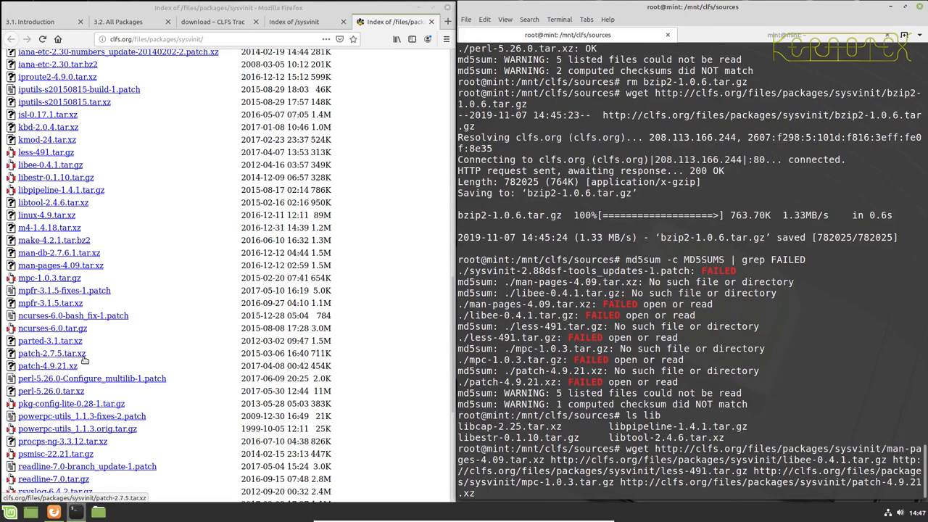
mouse_move(87, 356)
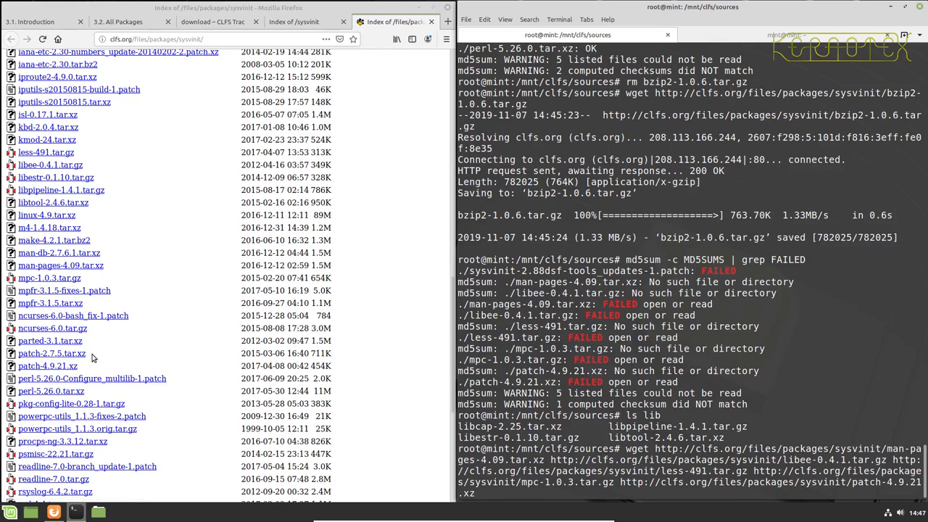
mouse_move(52, 353)
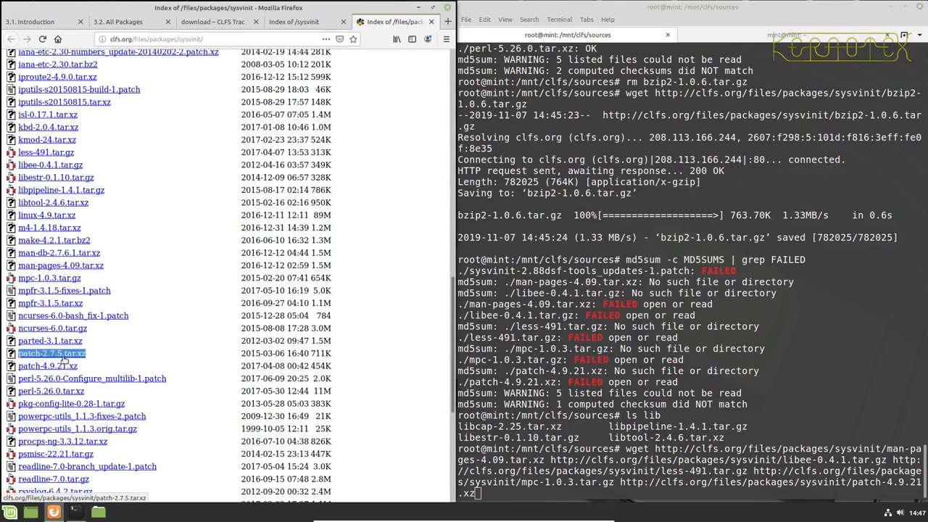
left_click(47, 365)
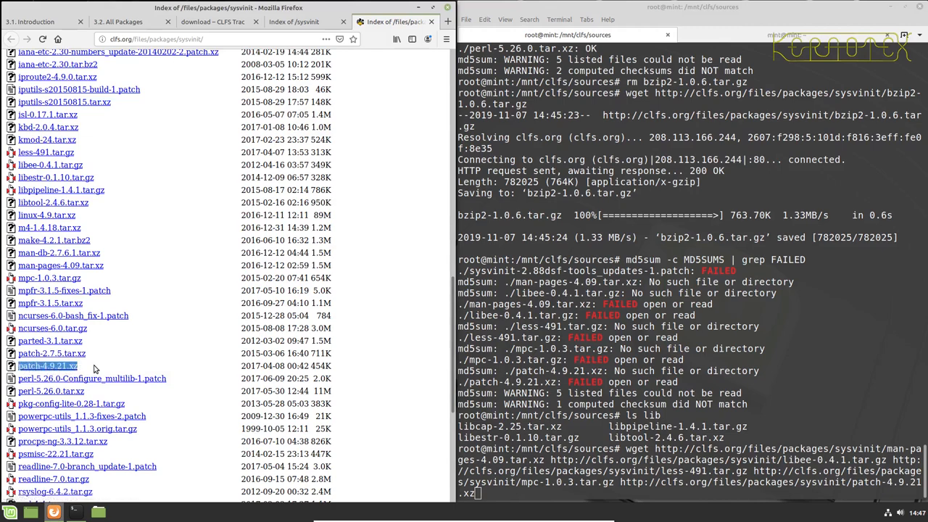
mouse_move(42, 374)
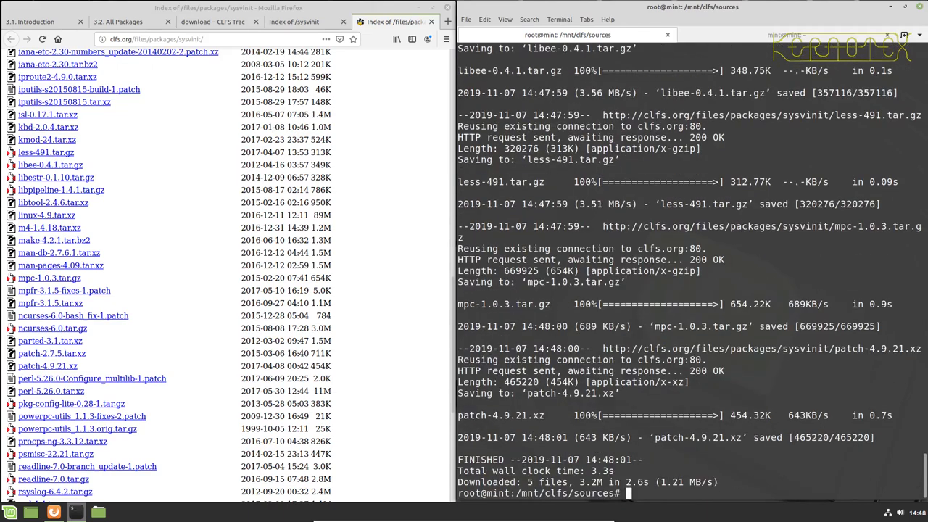
- Rerun md5sum -c MD5SUMS | grep FAILED, now flagging only the sysvinit tools-updates patch
type("md5sum -c MD5SUMS | grep FAILED")
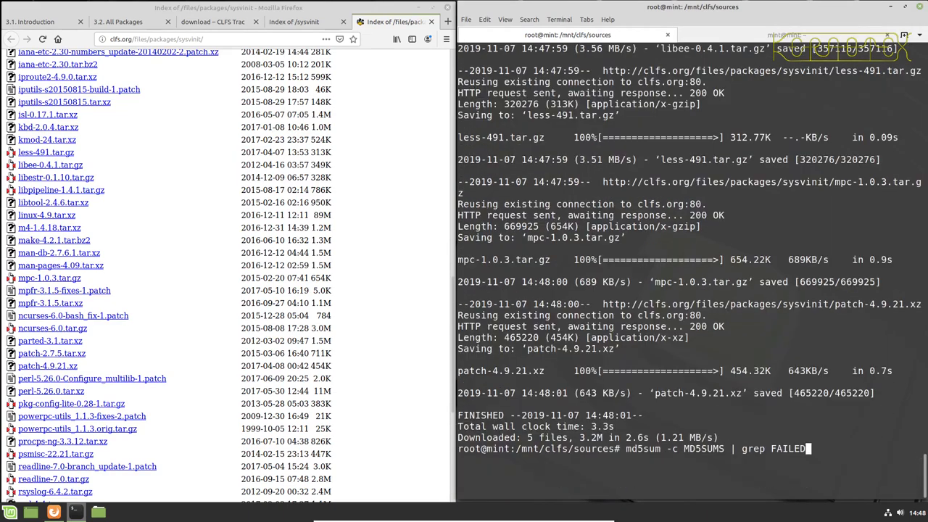
key("Return")
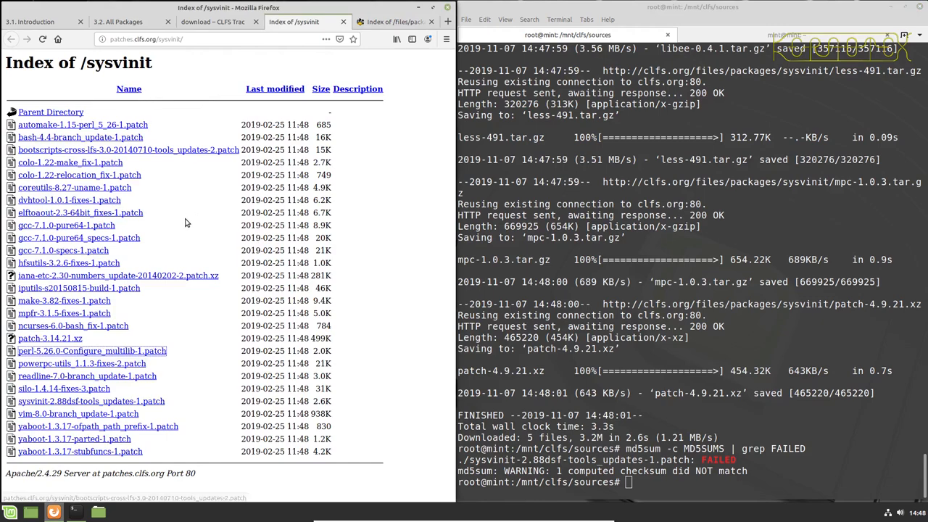
mouse_move(159, 310)
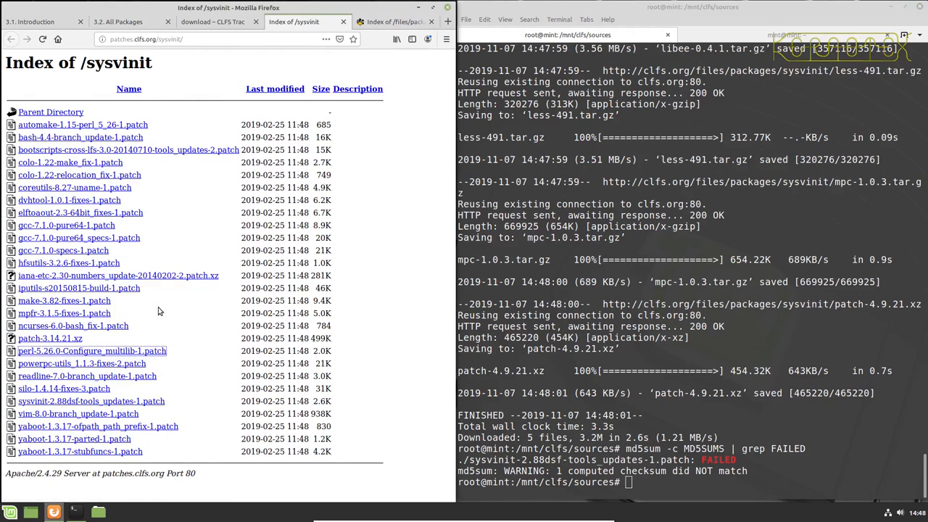
mouse_move(174, 372)
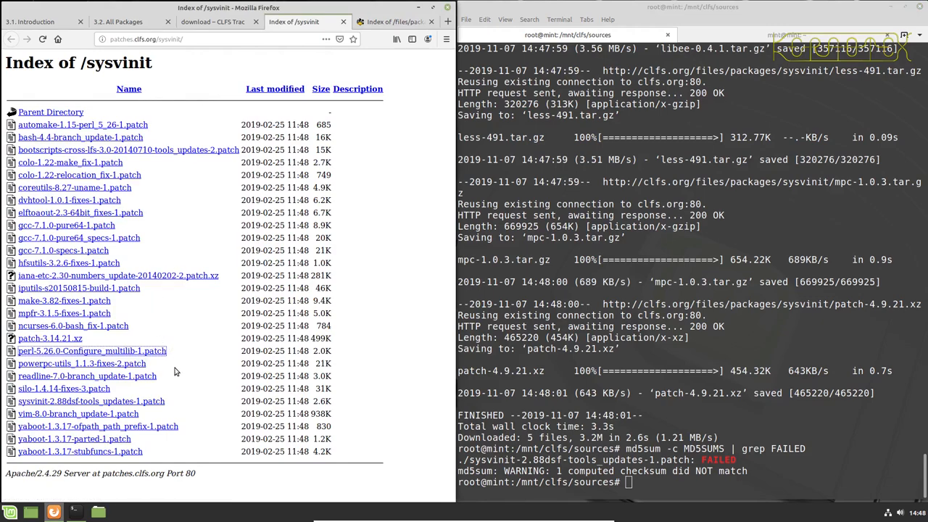
mouse_move(185, 354)
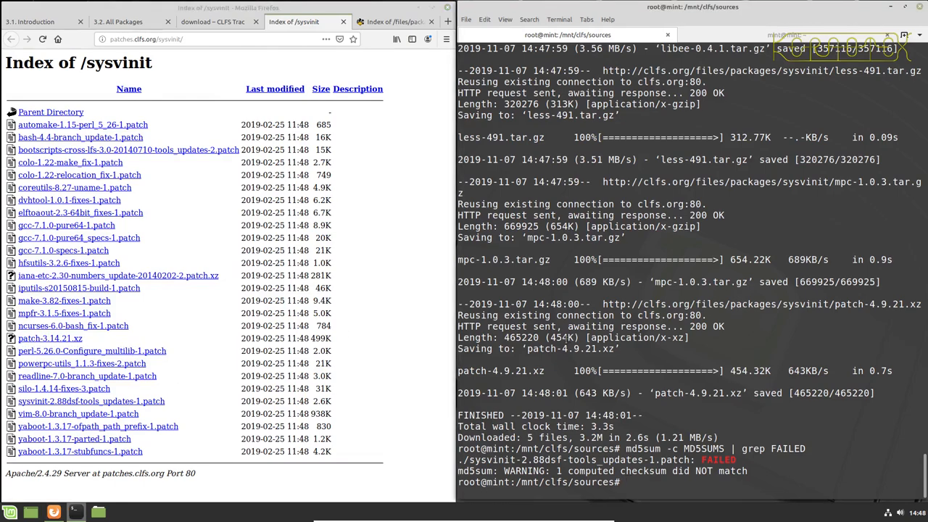
- Remove and wget the sysvinit-2.88dsf tools-updates patch again, then recheck with md5sum -c MD5SUMS
type("rm")
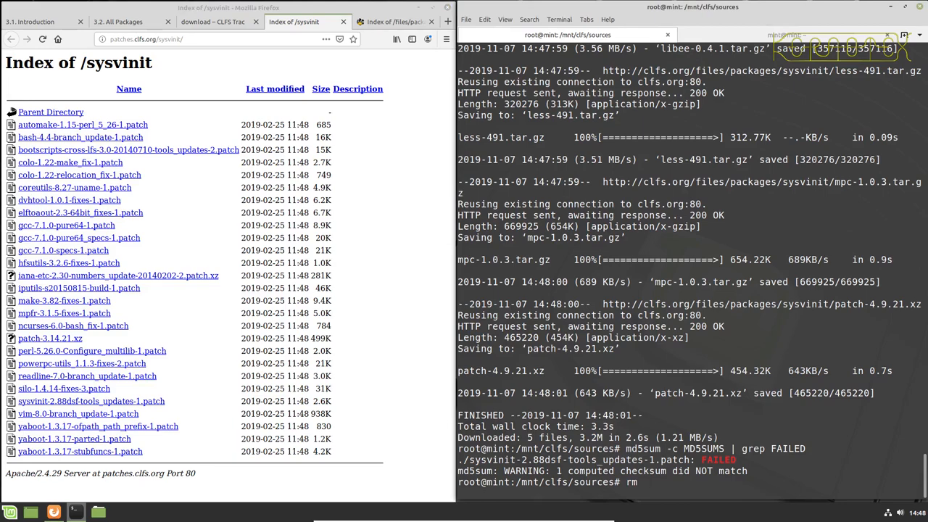
type("sysvinit-2.88dsf-tools_updates-1.patch")
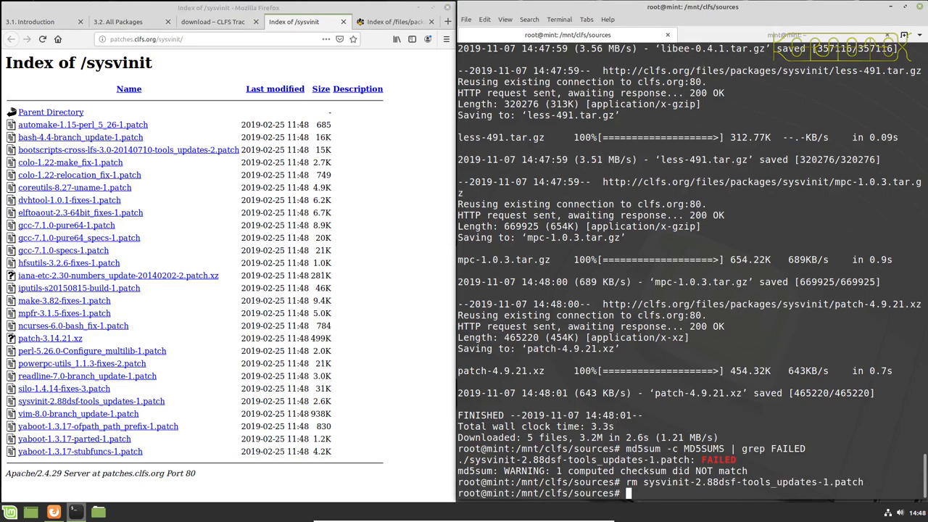
type("wget")
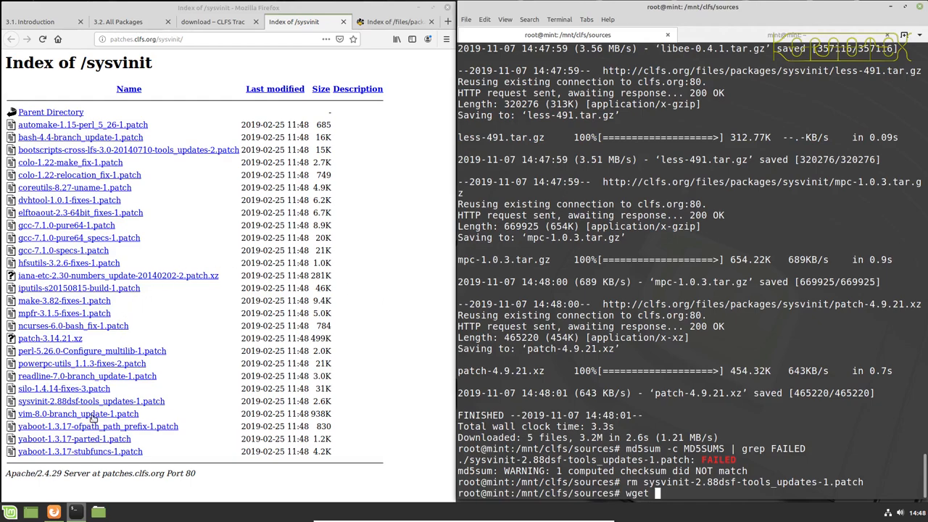
right_click(91, 401)
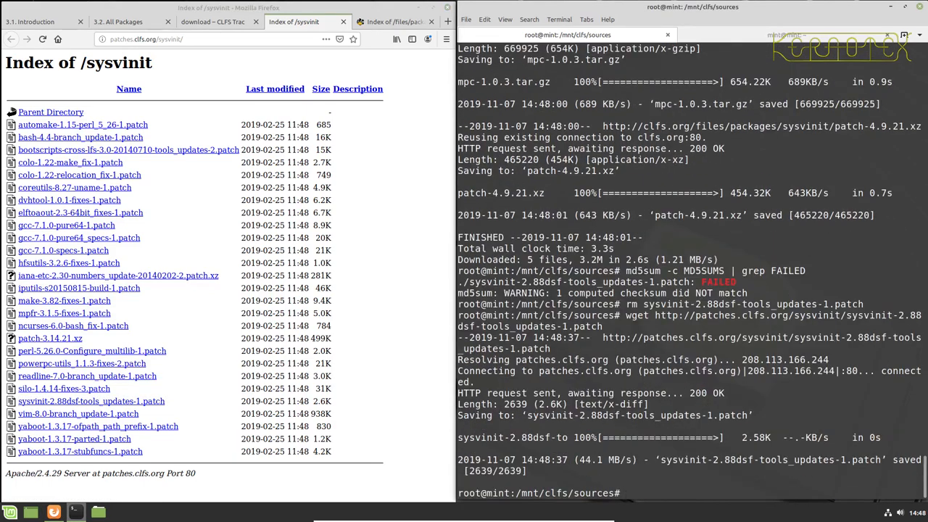
type("md5sum -c MD5SUMS | grep FAILED")
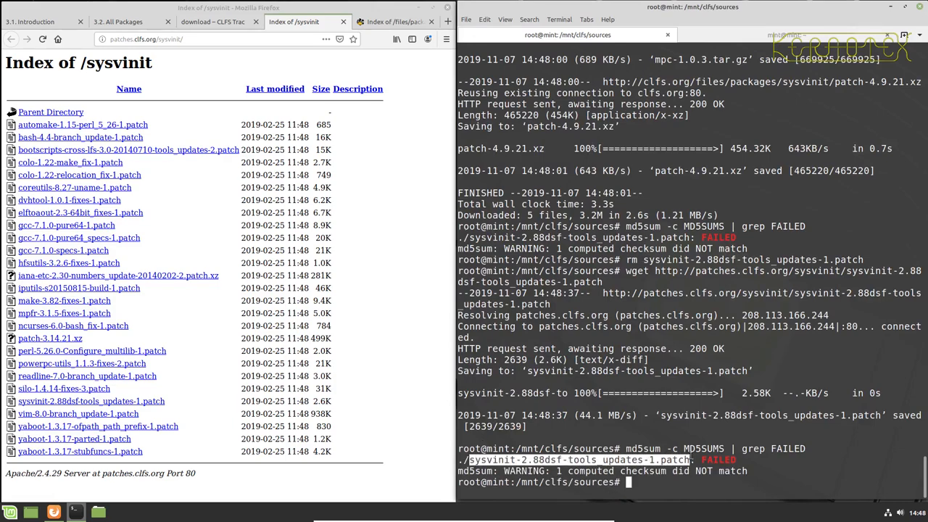
- Search the web for the failing patch and browse the ftp.osuosl.org OSU mirror's CLFS listing
key("ctrl+c")
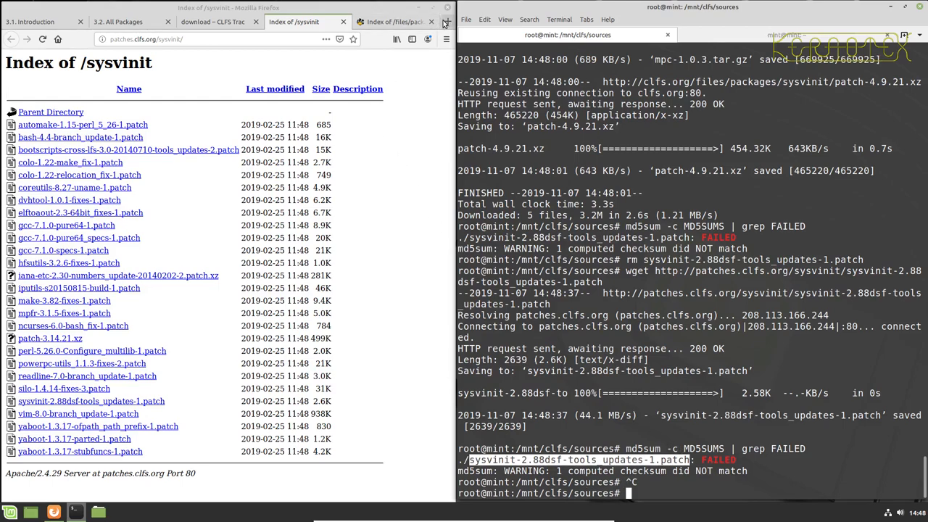
left_click(447, 22)
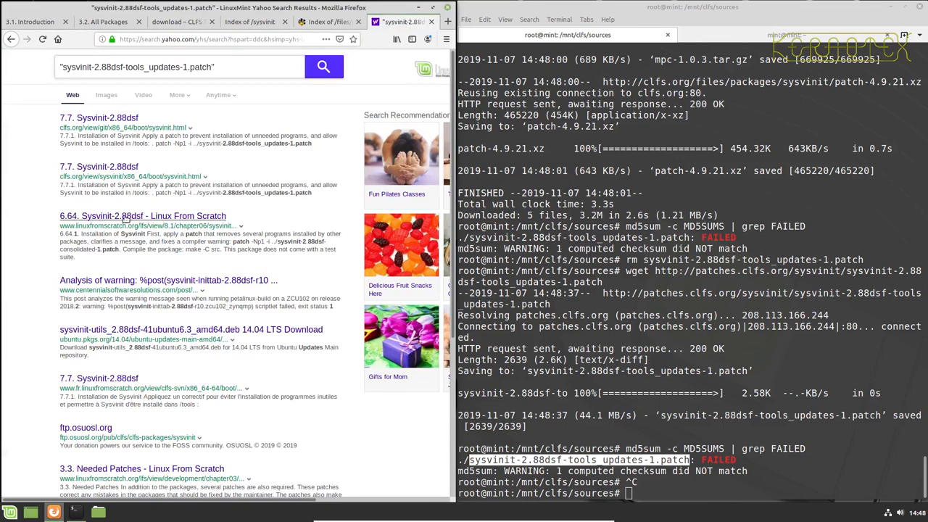
mouse_move(125, 267)
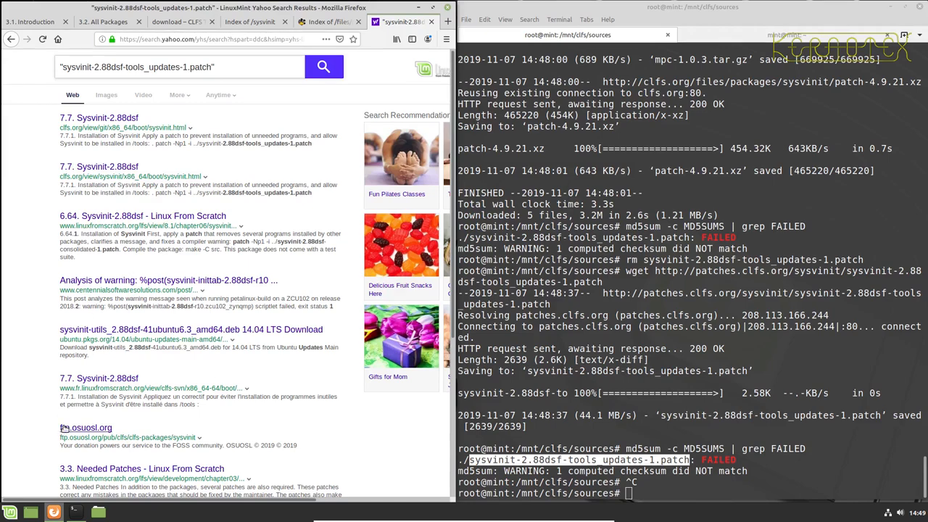
left_click(90, 426)
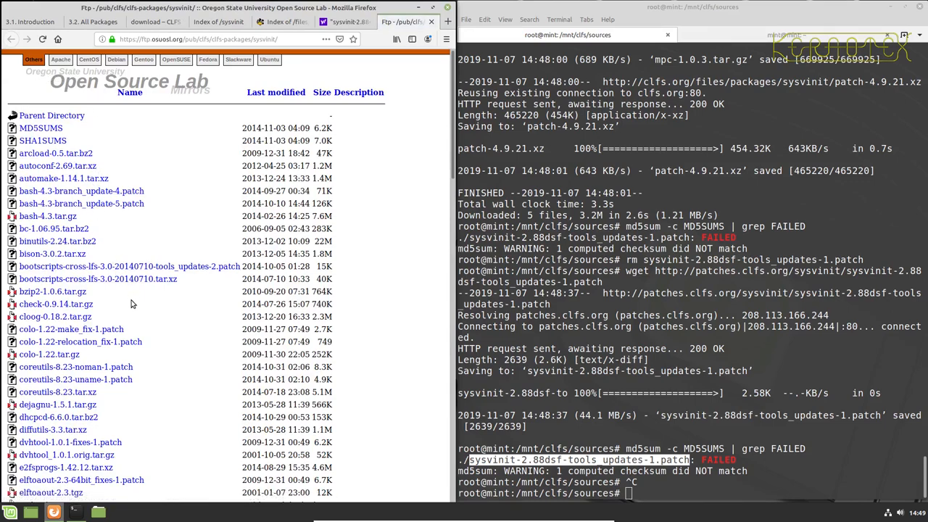
scroll("down", 3)
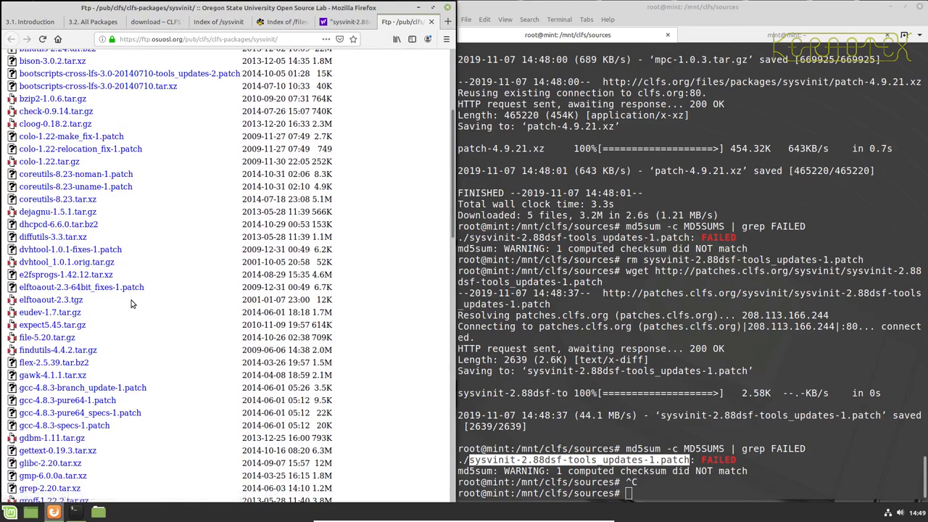
scroll("down", 3)
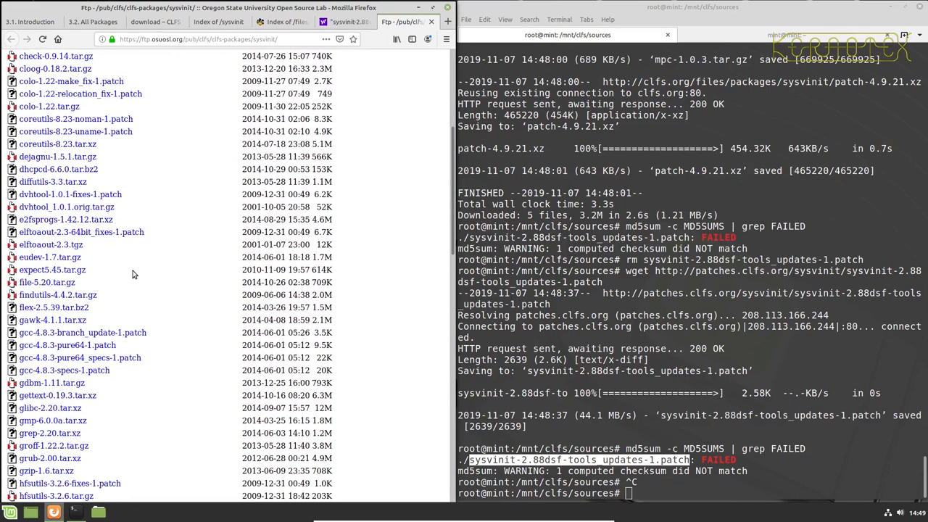
- Remove the bad sysvinit tools-updates patch and wget a fresh 2339-byte copy from the OSU mirror
type("r")
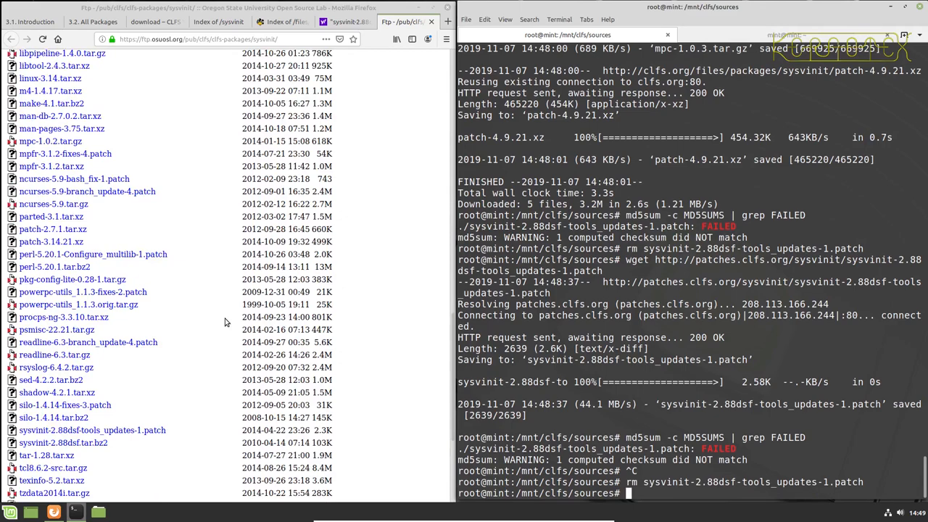
scroll("down", 3)
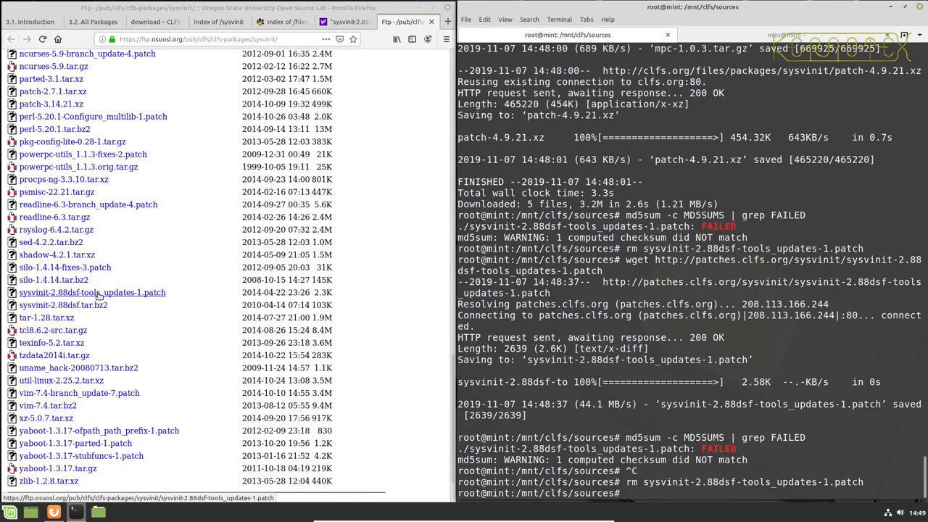
right_click(93, 293)
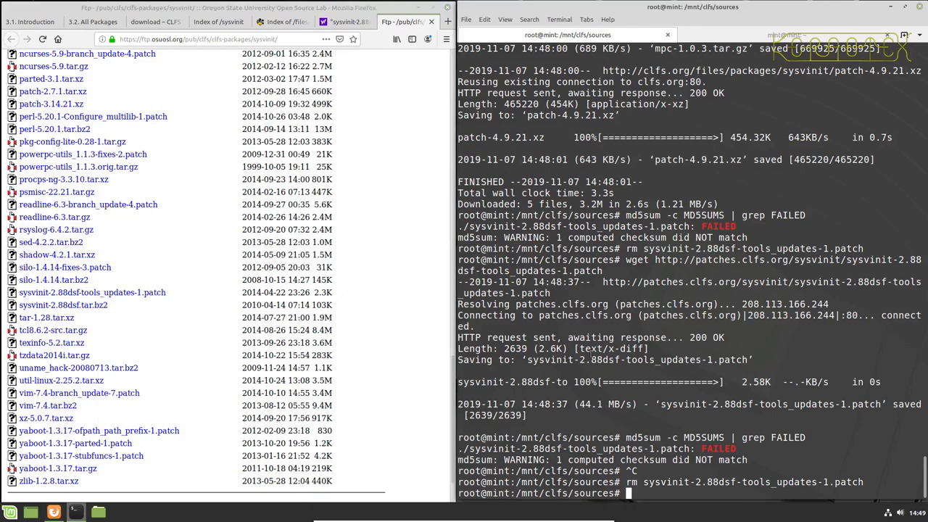
type("wget")
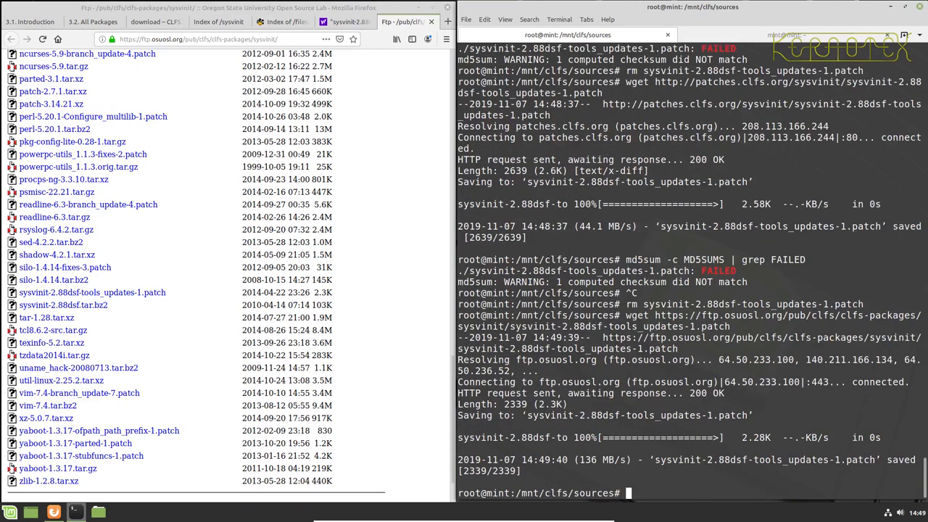
- Rerun md5sum -c MD5SUMS | grep FAILED to confirm no source fails the check
type("md5sum -c MD5SUMS | grep FAILED")
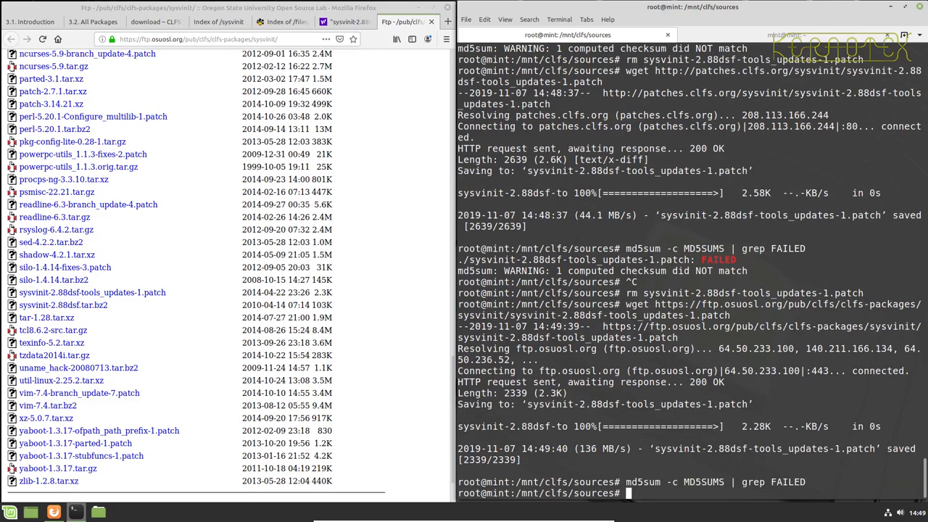
type("md5sum -c MD5SUMS | grep FAILED")
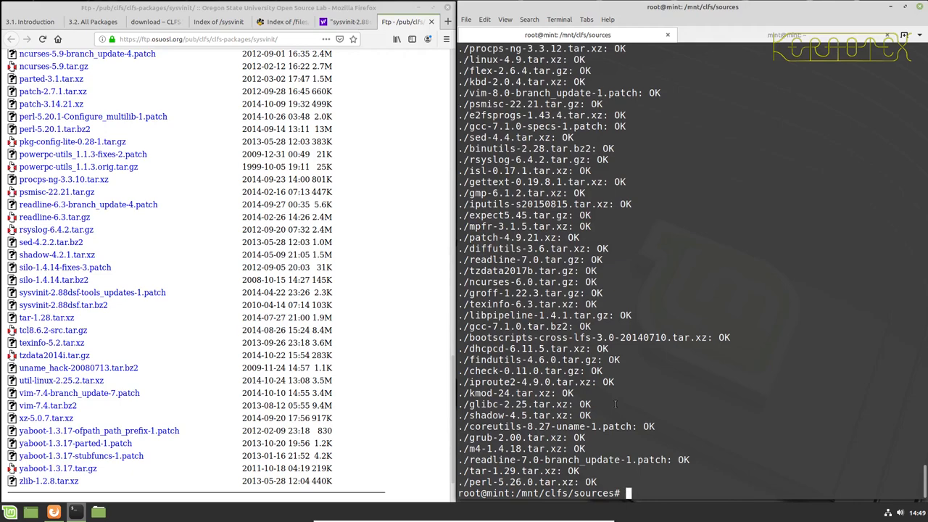
- Run sha1sum -c SHA1SUMS, which warns that 22 listed files could not be read
type("sha")
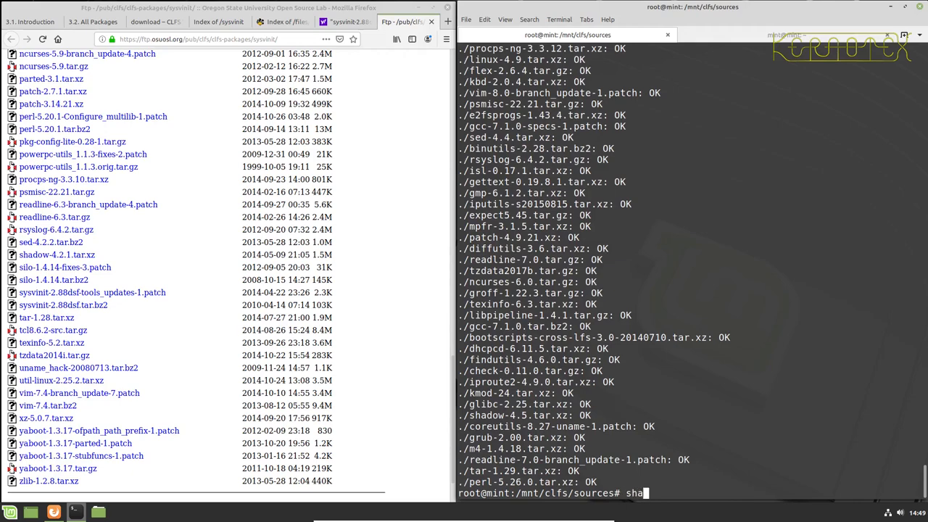
type("1sum")
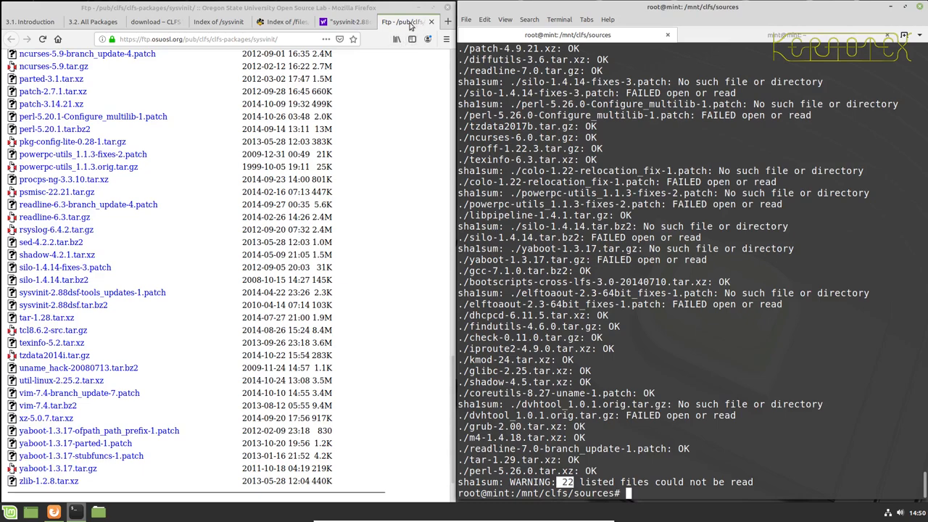
- Review the full chapter 3.2 All Packages list in the CLFS book
left_click(30, 21)
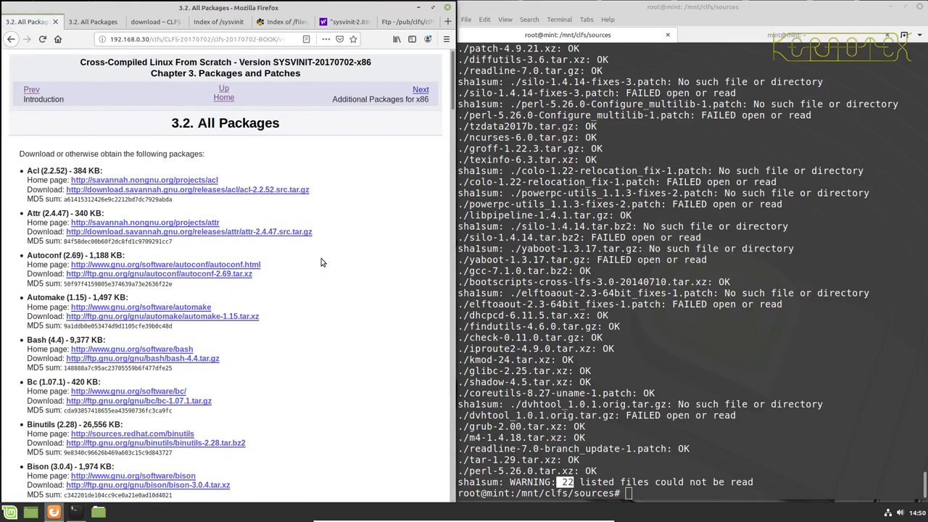
scroll("down", 3)
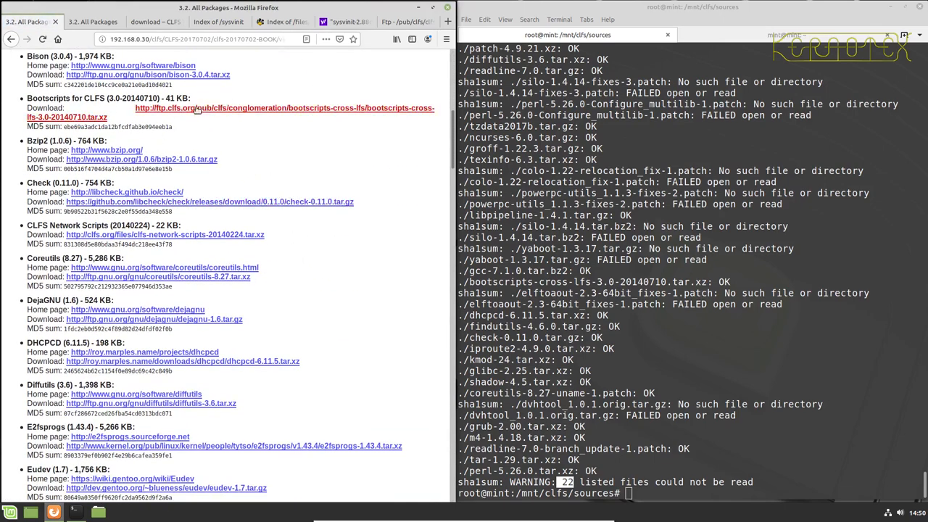
scroll("down", 3)
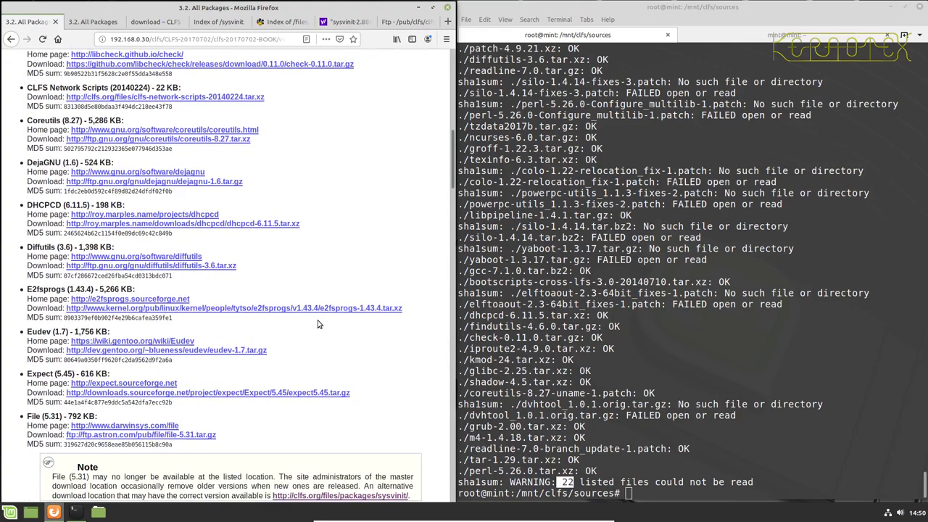
scroll("down", 3)
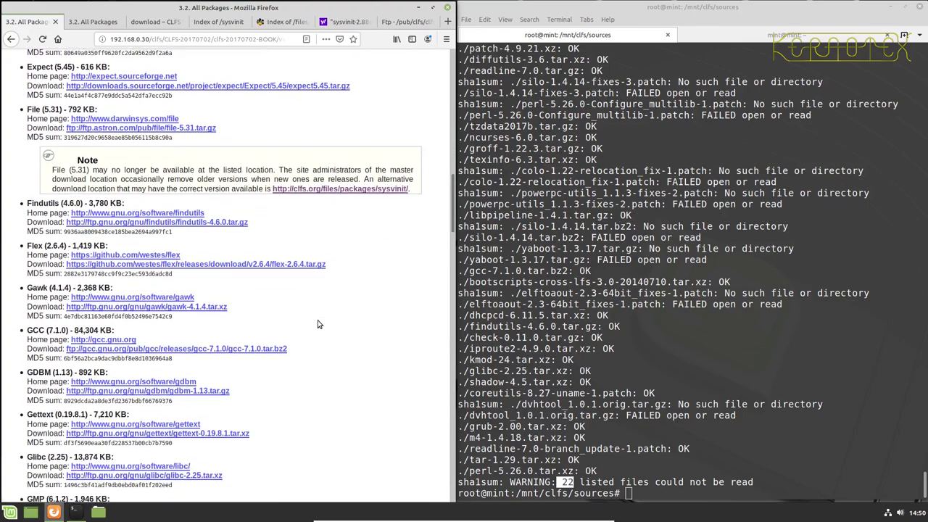
scroll("down", 3)
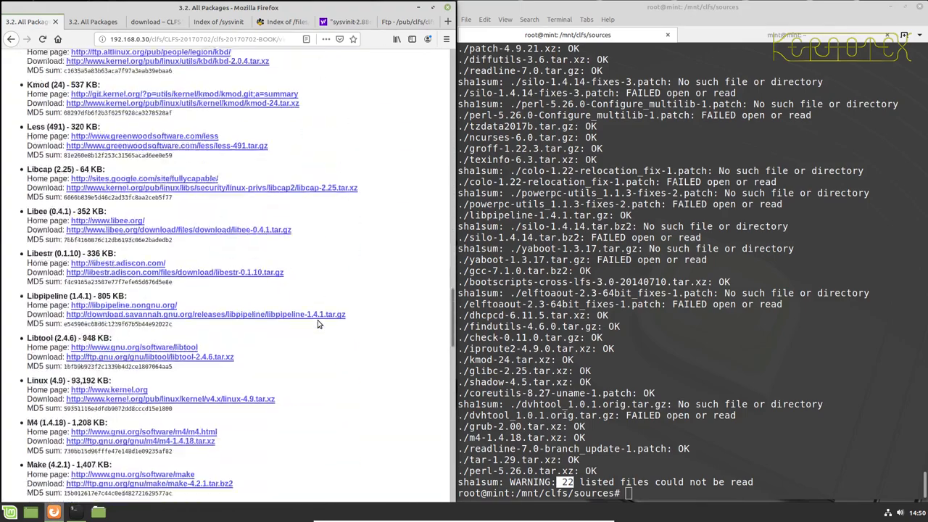
scroll("down", 3)
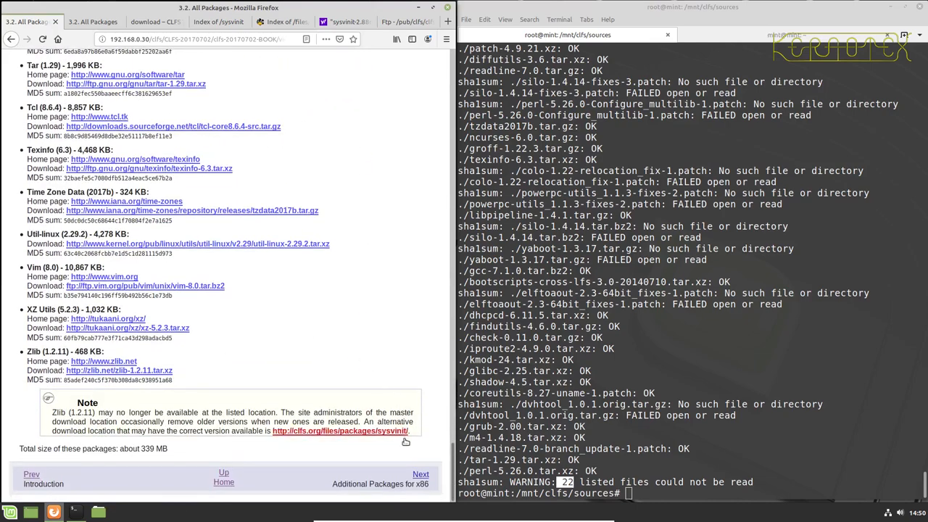
mouse_move(420, 474)
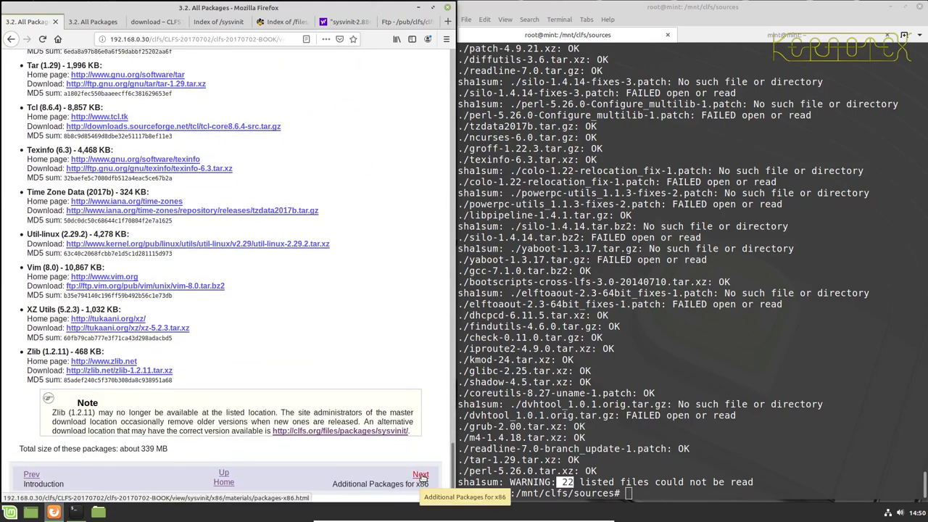
- Move on to section 3.3, Additional Packages for x86, and select the GRUB 2.00 entry
left_click(421, 474)
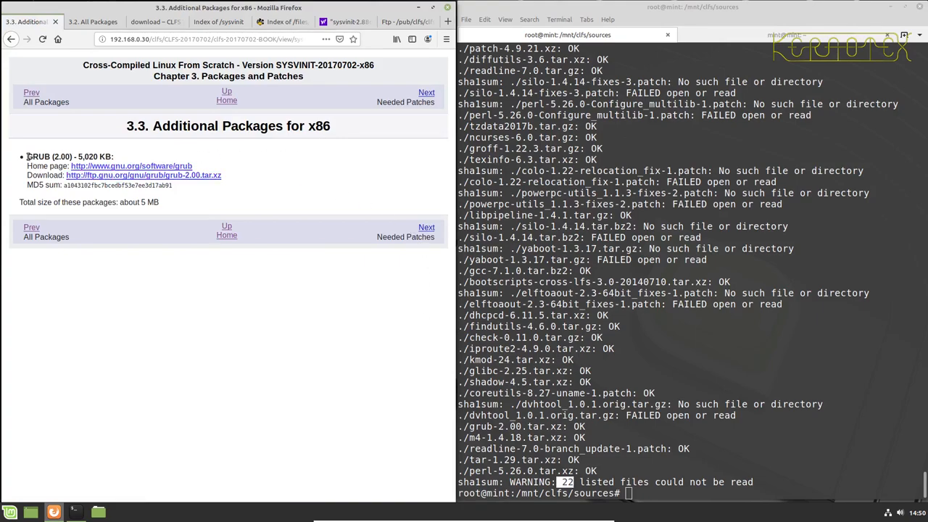
double_click(69, 157)
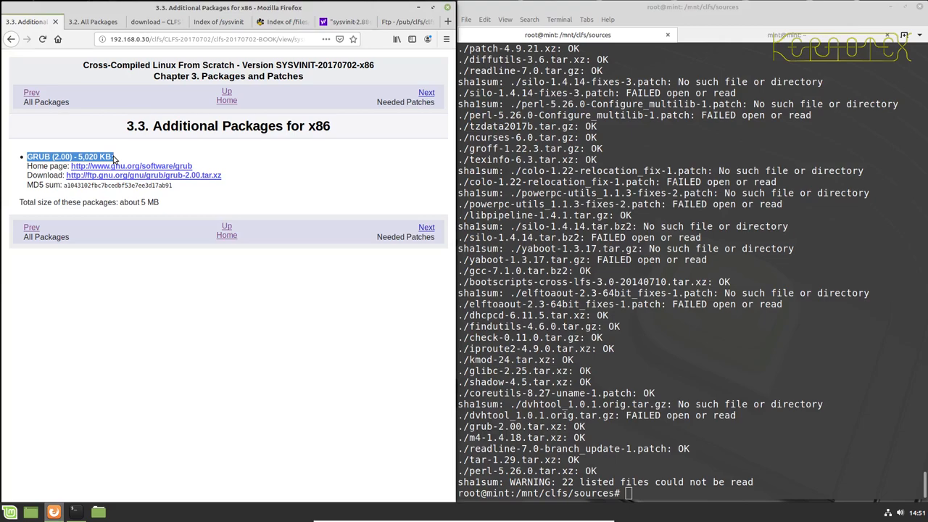
- Page through 3.4 Needed Patches to reach 3.5 Additional Patches for x86 with the GCC Specs Patch
left_click(426, 93)
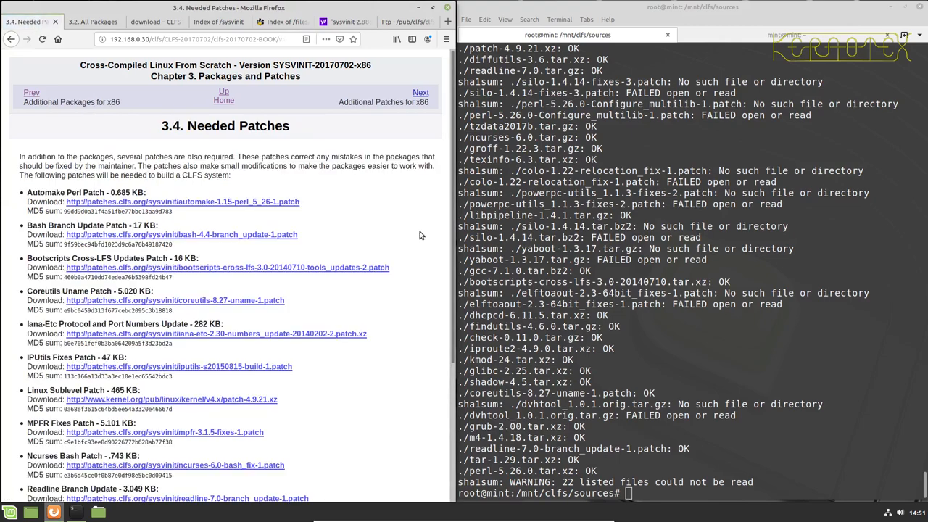
scroll("down", 3)
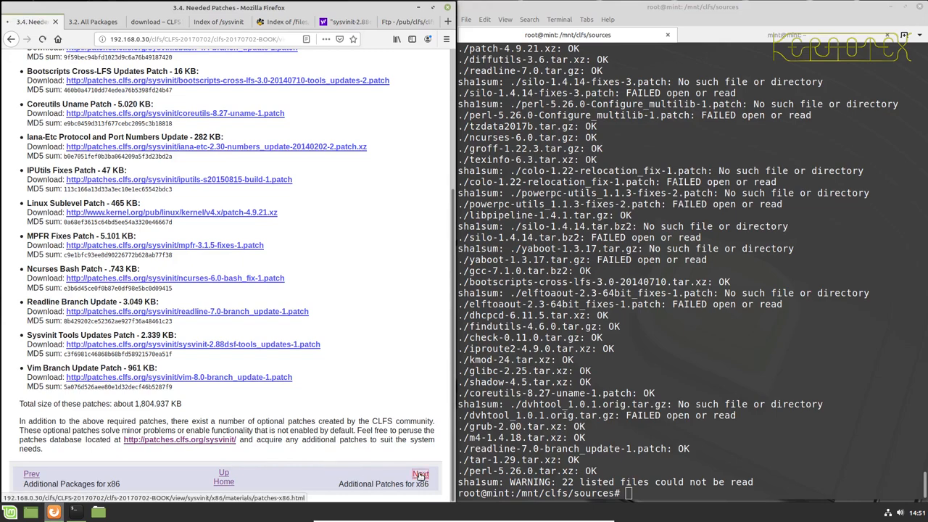
left_click(420, 475)
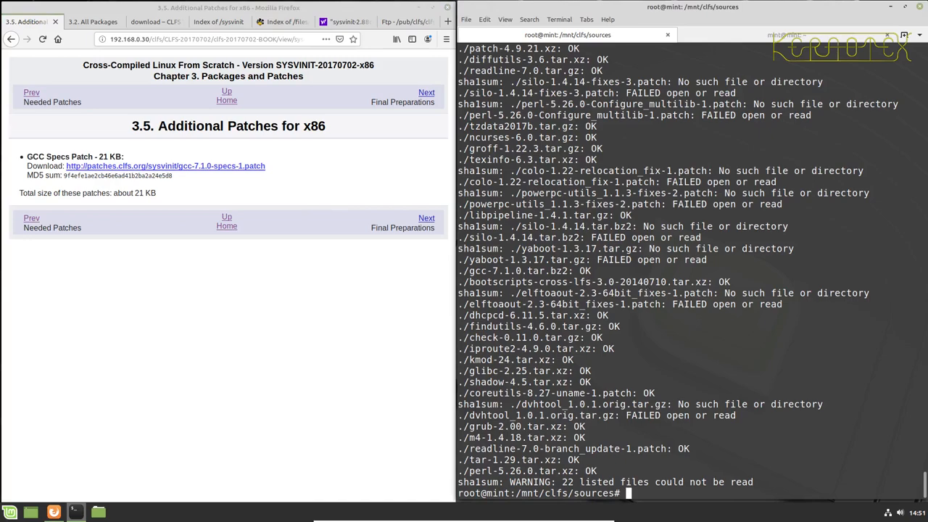
- List gcc-7.1.0-specs-1.patch to confirm it is present at 21152 bytes
type("ls -l gcc-7.1.0")
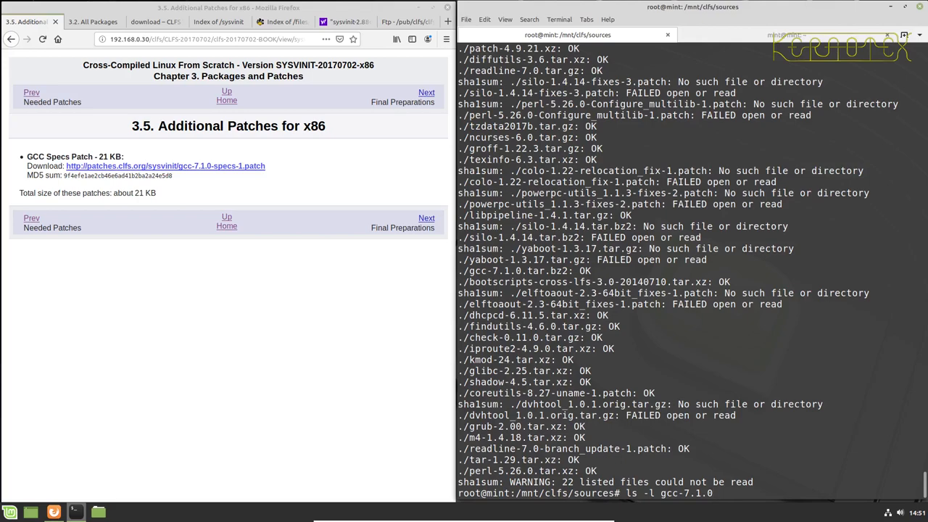
key("Return")
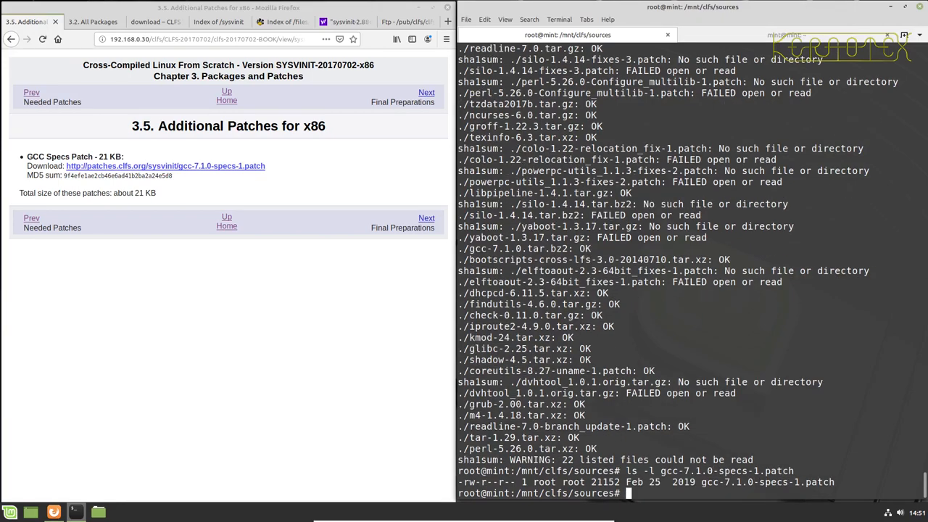